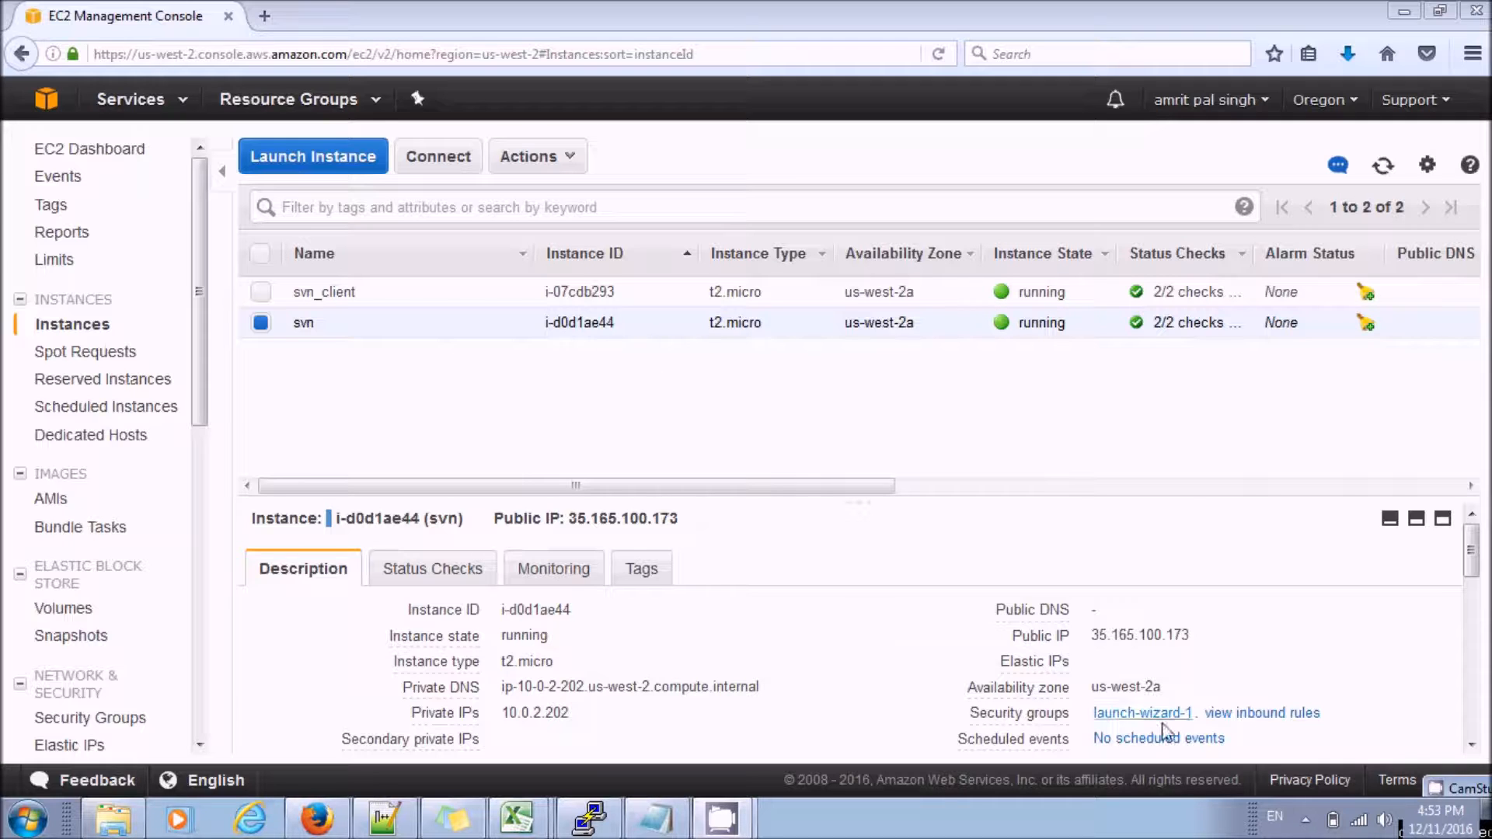
Step: Reopen the PuTTY session, log in as ec2-user and run sudo su - to become root
double_click(1138, 636)
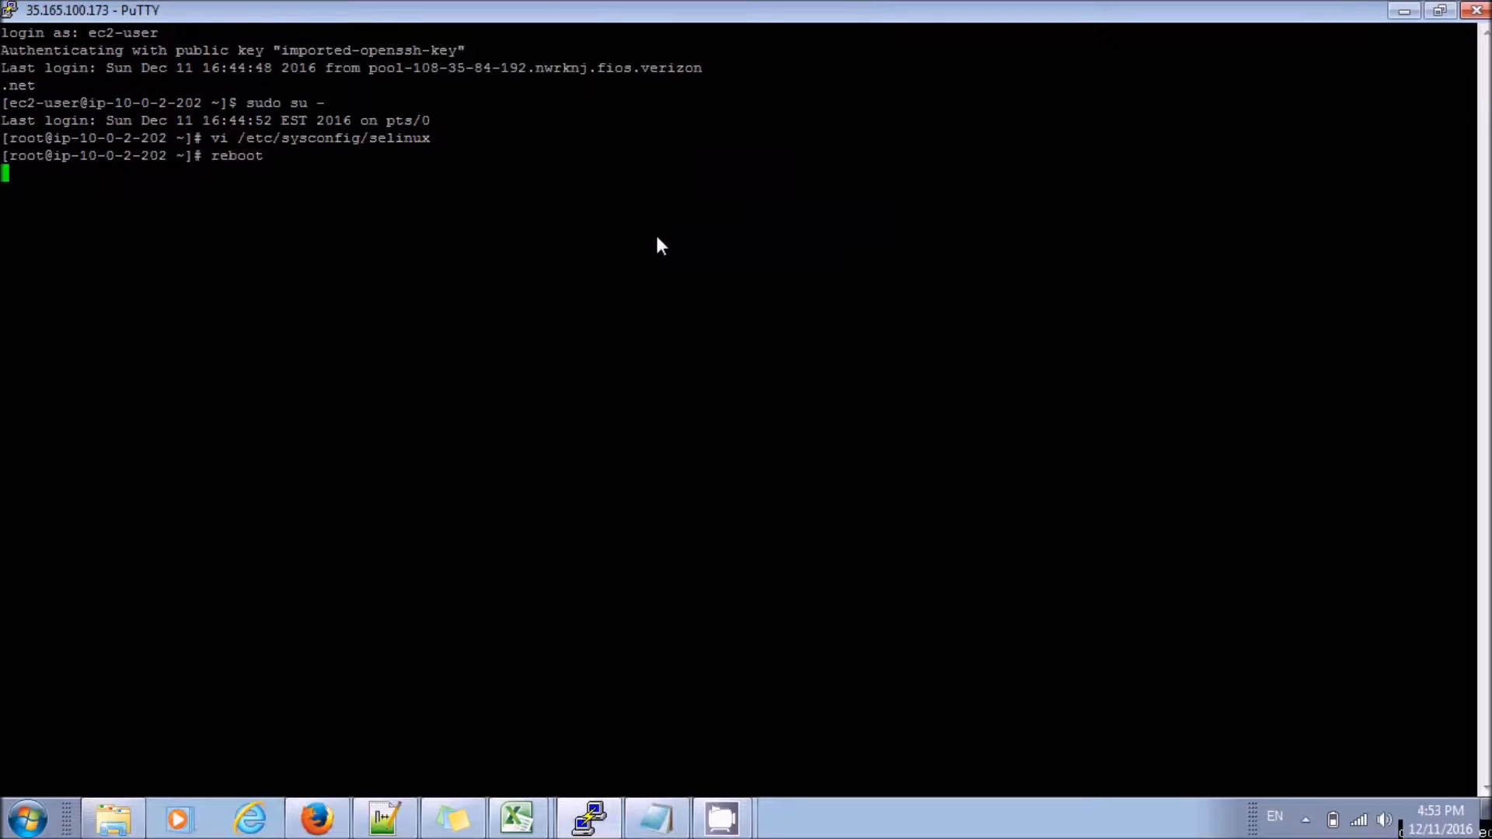
text(ec2-user)
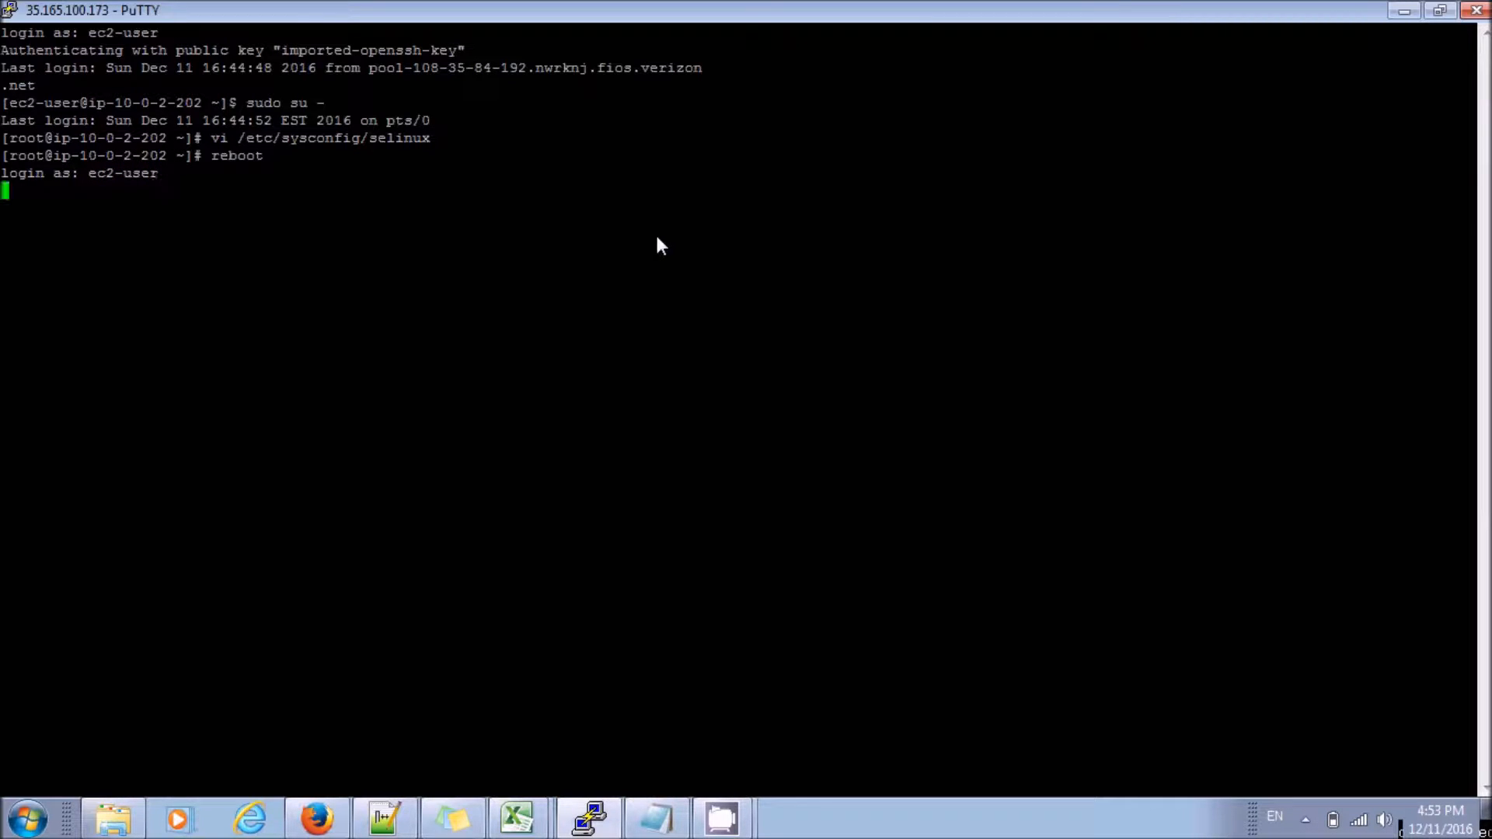
text(syd)
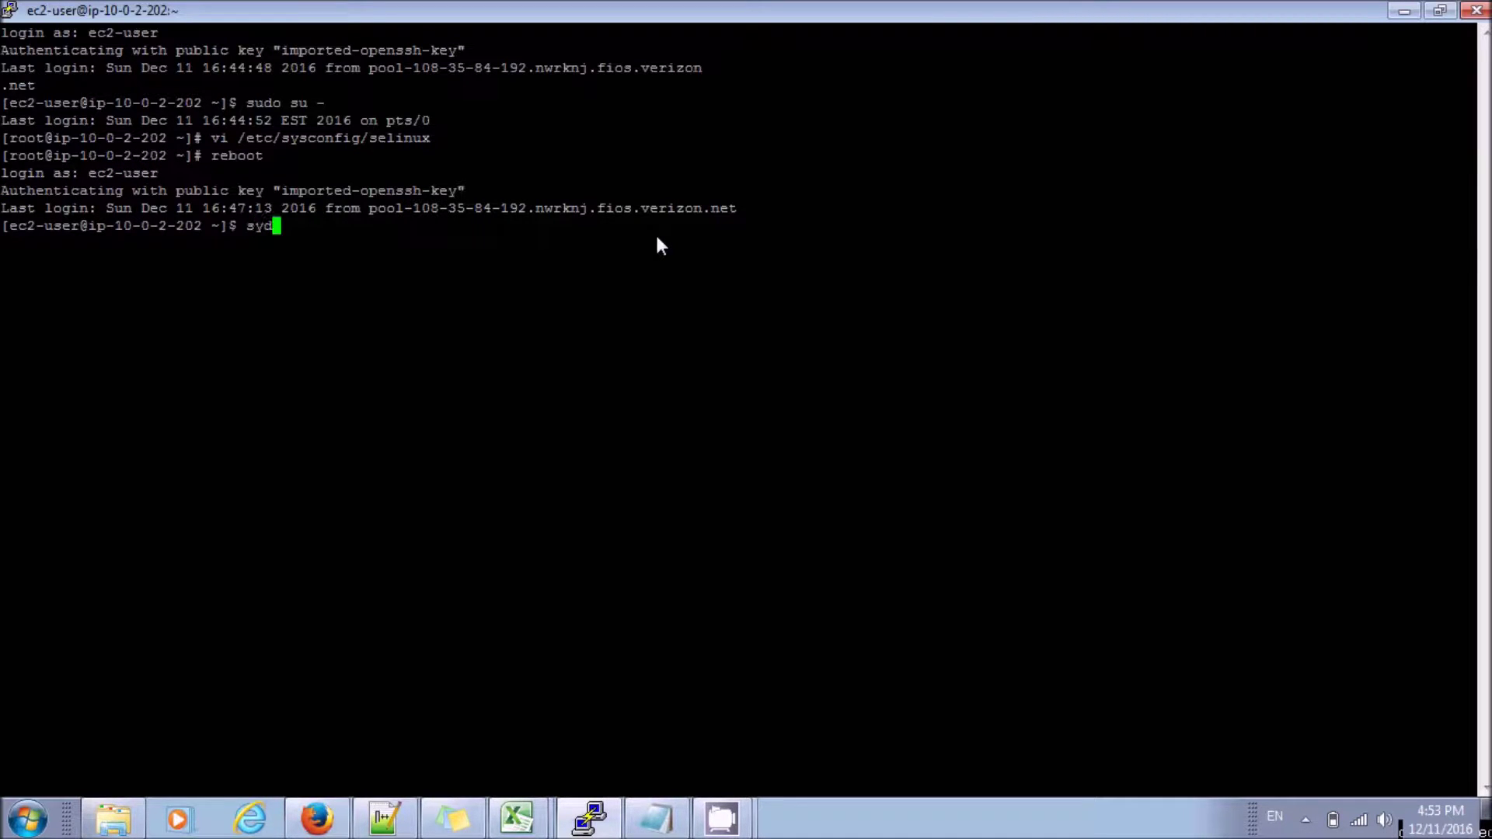
text(udo)
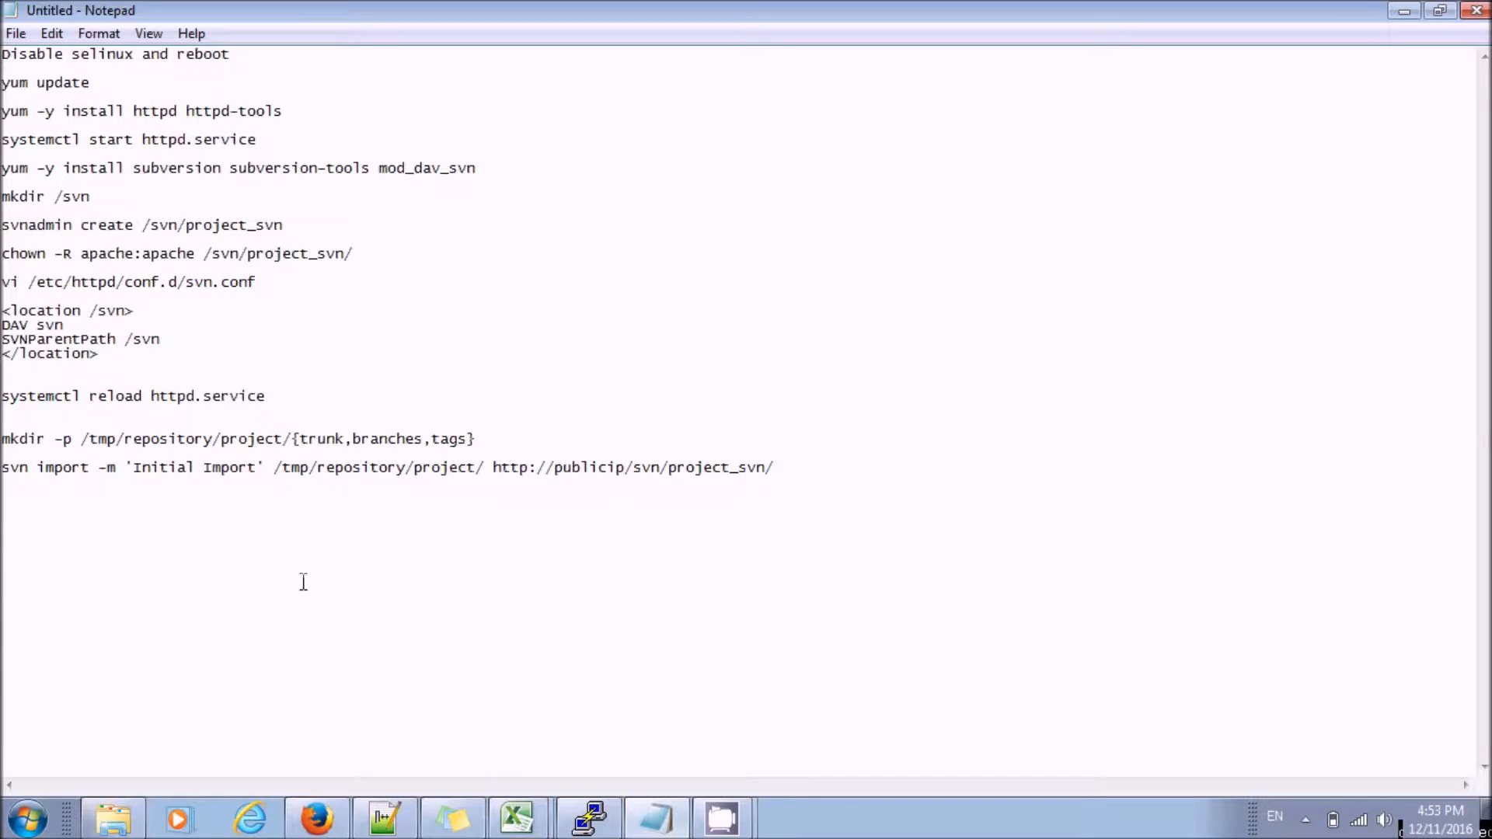
Step: Copy 'yum update' from the notes and run it at the root prompt on the server
drag(117, 54, 228, 54)
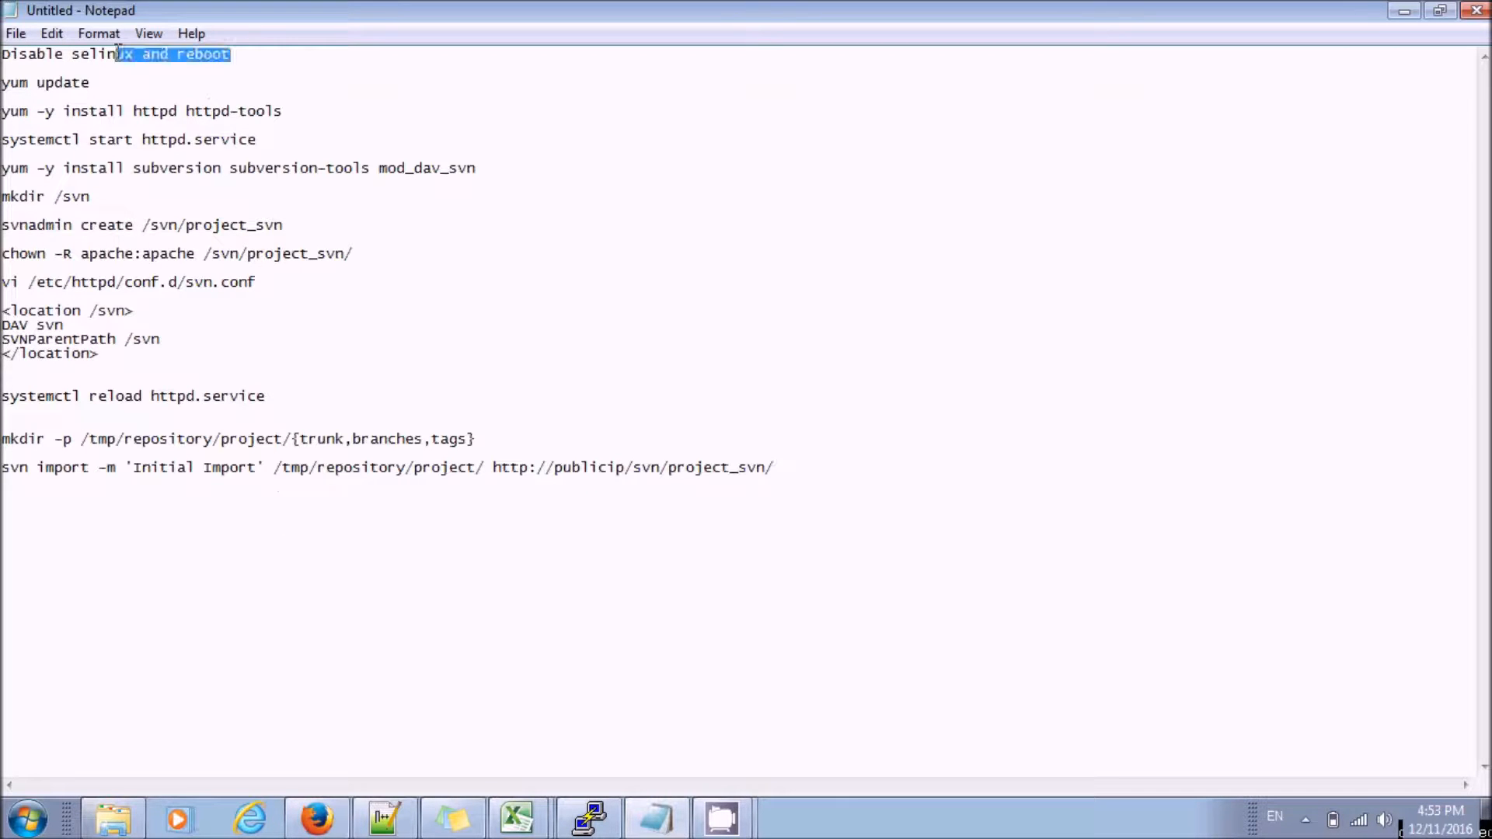
double_click(39, 82)
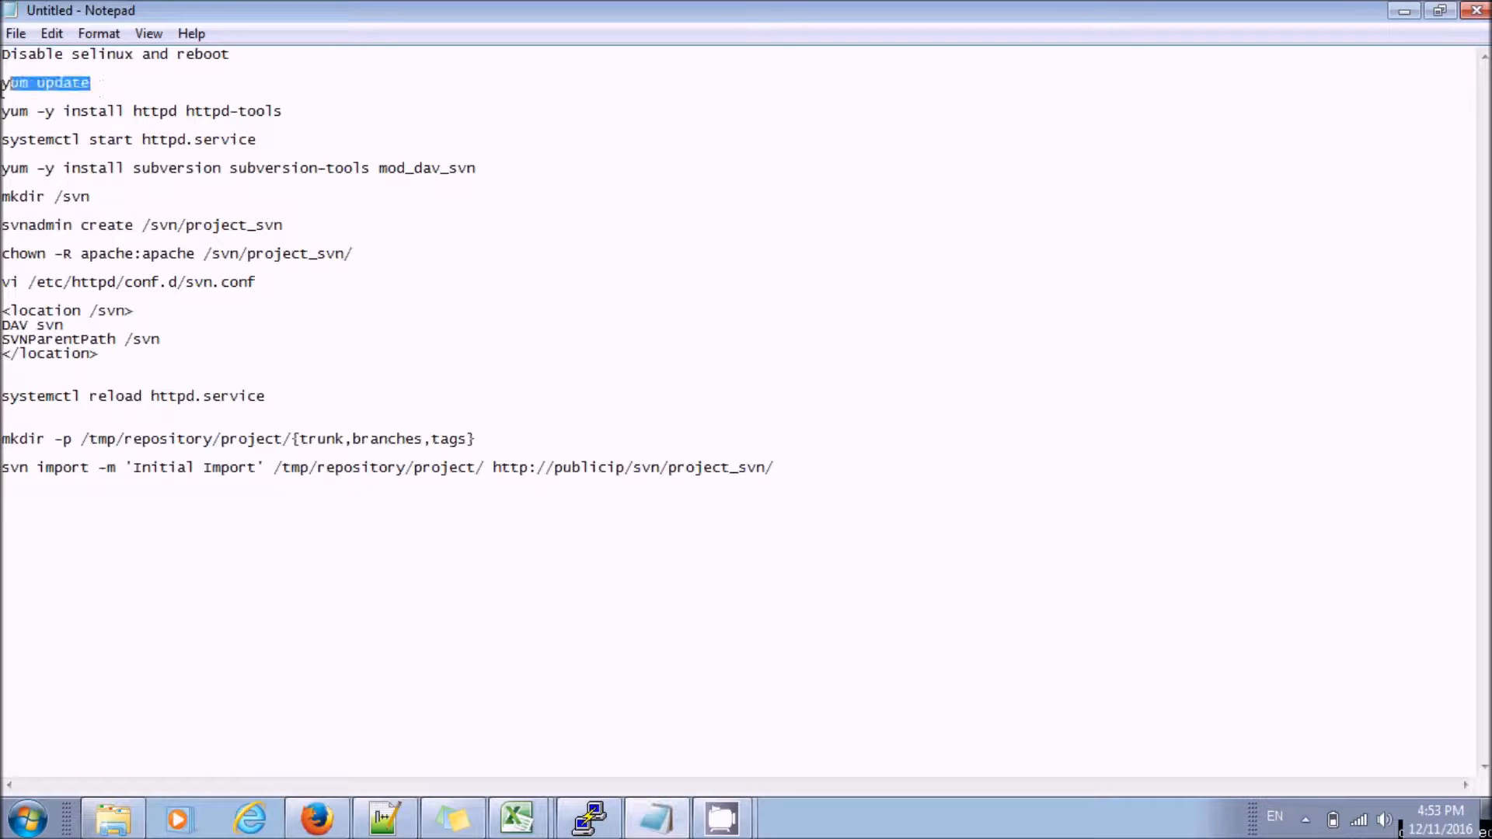
text(cc)
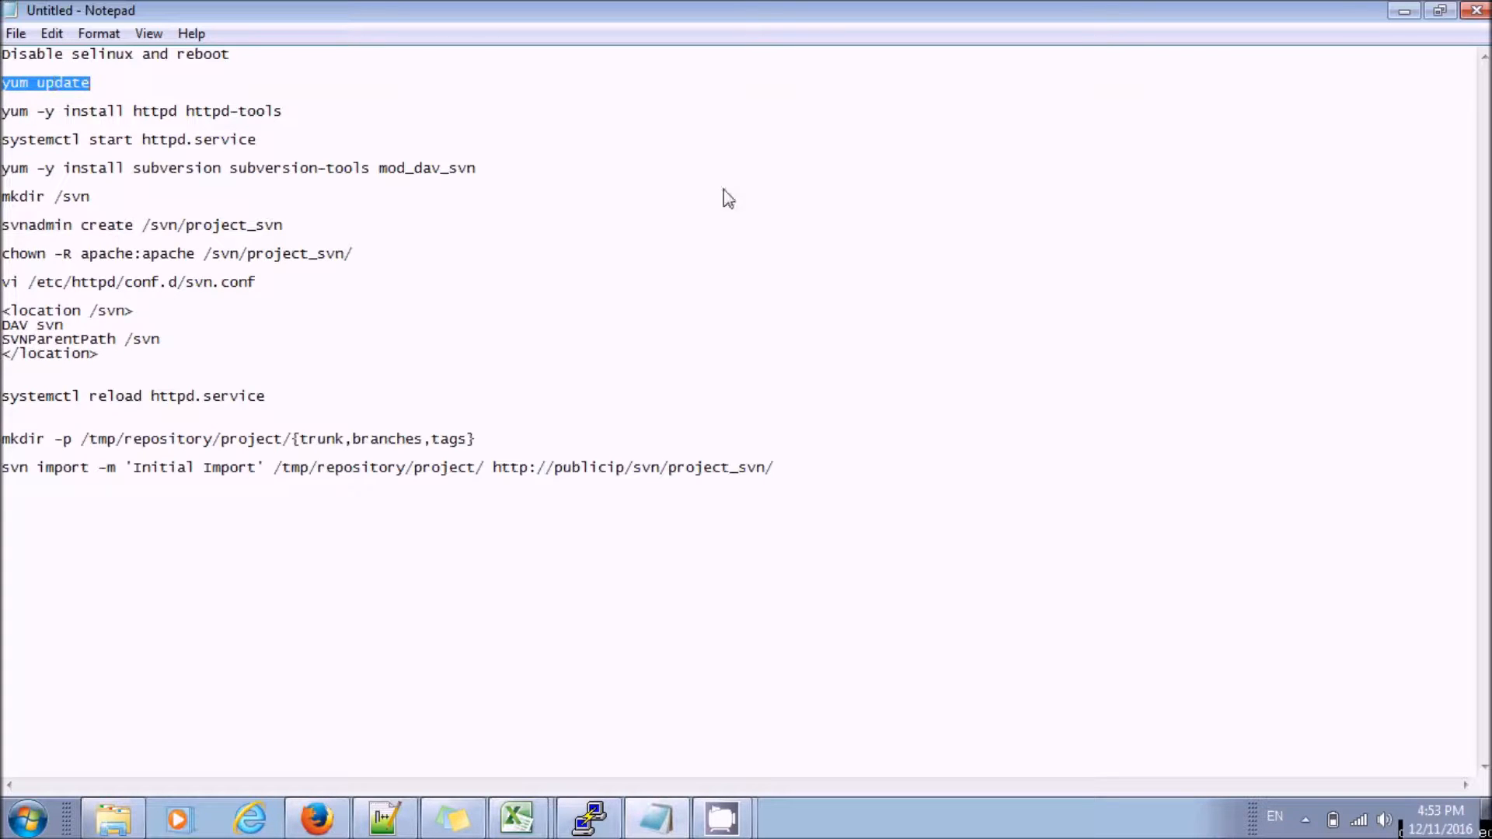
click(587, 817)
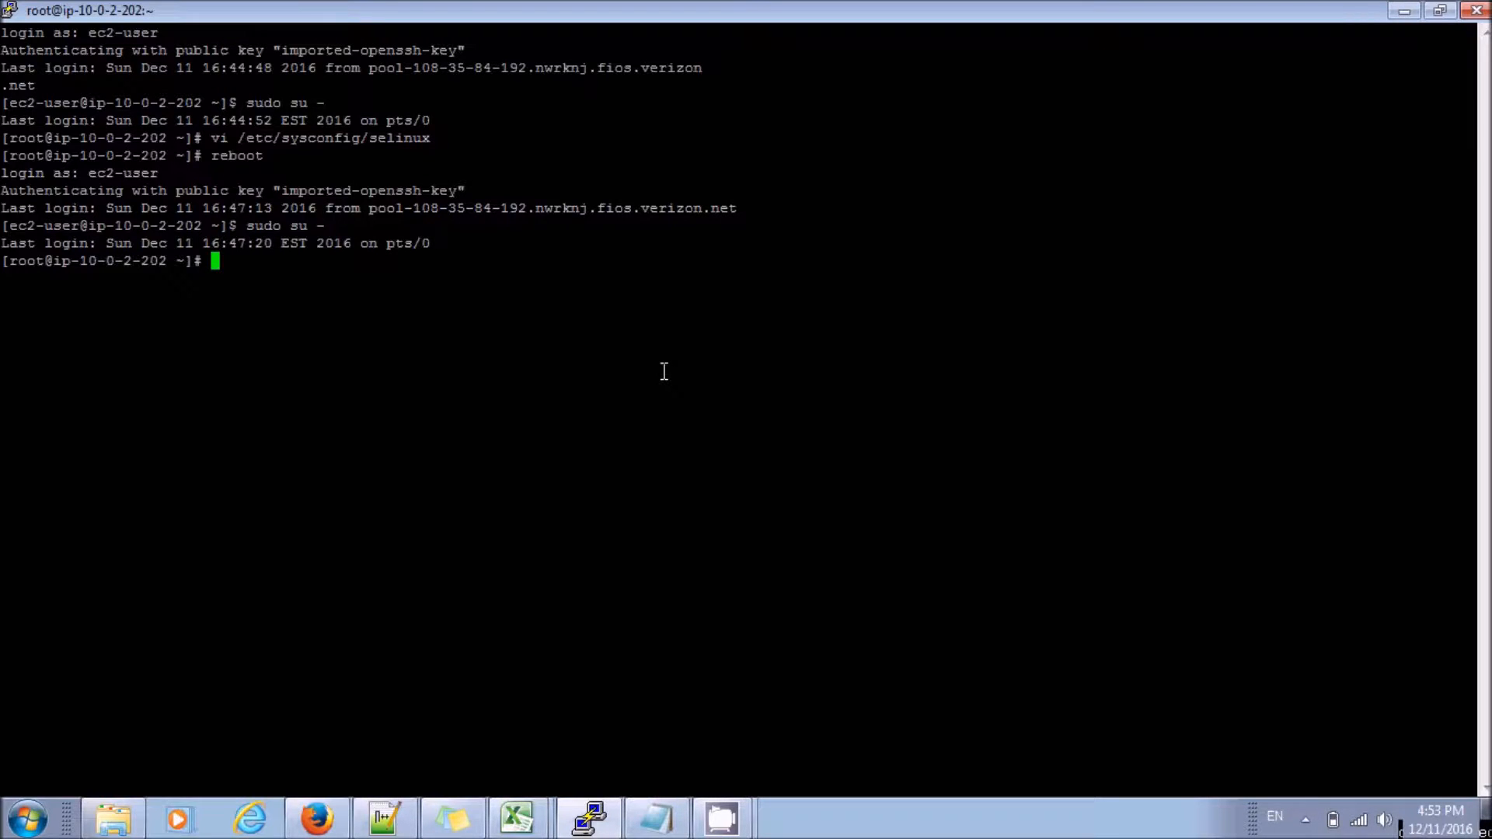
text(yum update)
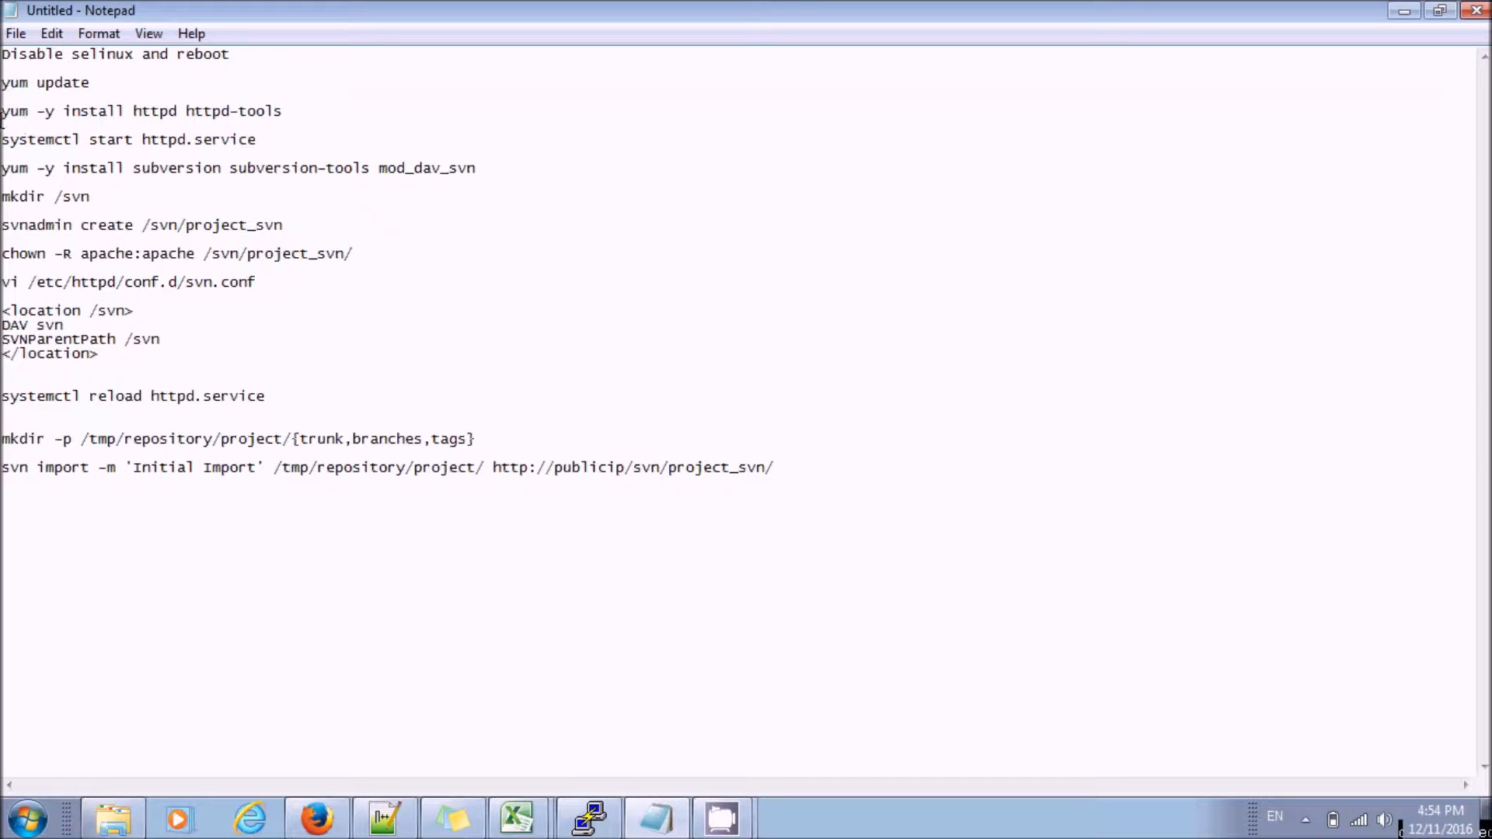
Step: Confirm the yum update and have the httpd install line selected in the notes
drag(0, 111, 281, 110)
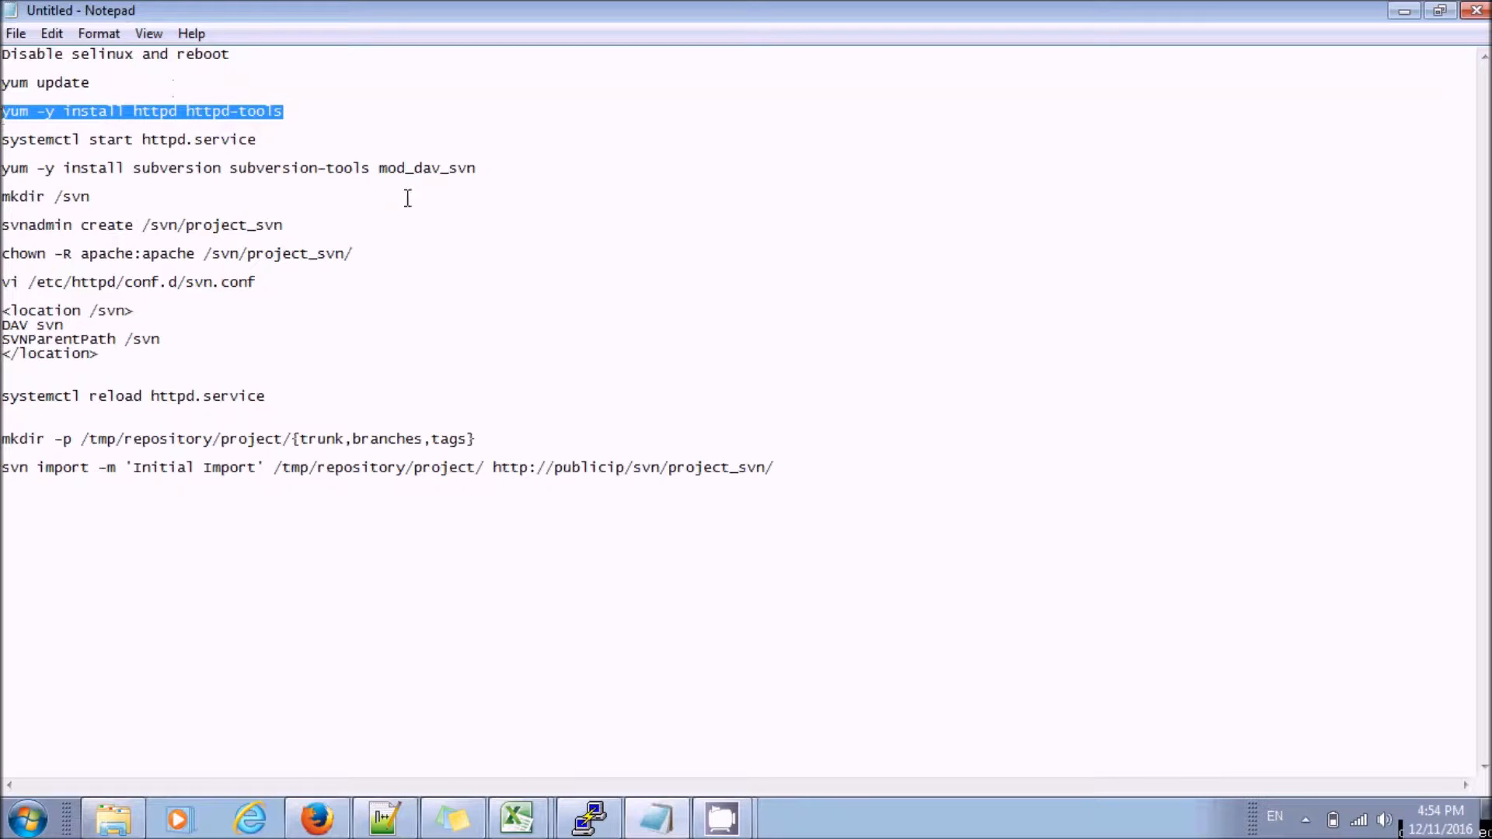
mouse_move(667, 277)
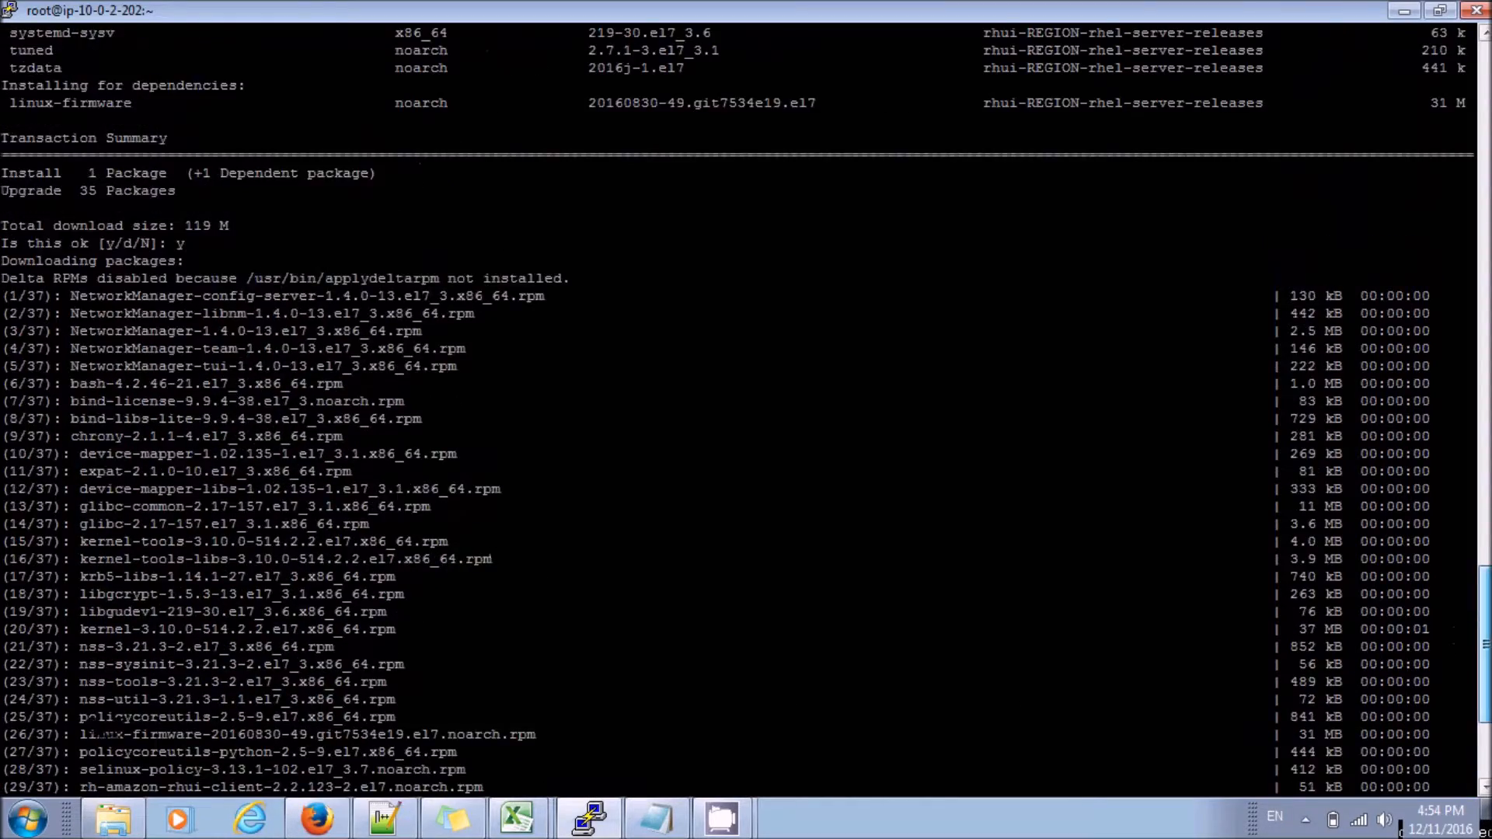
scroll(down, 3)
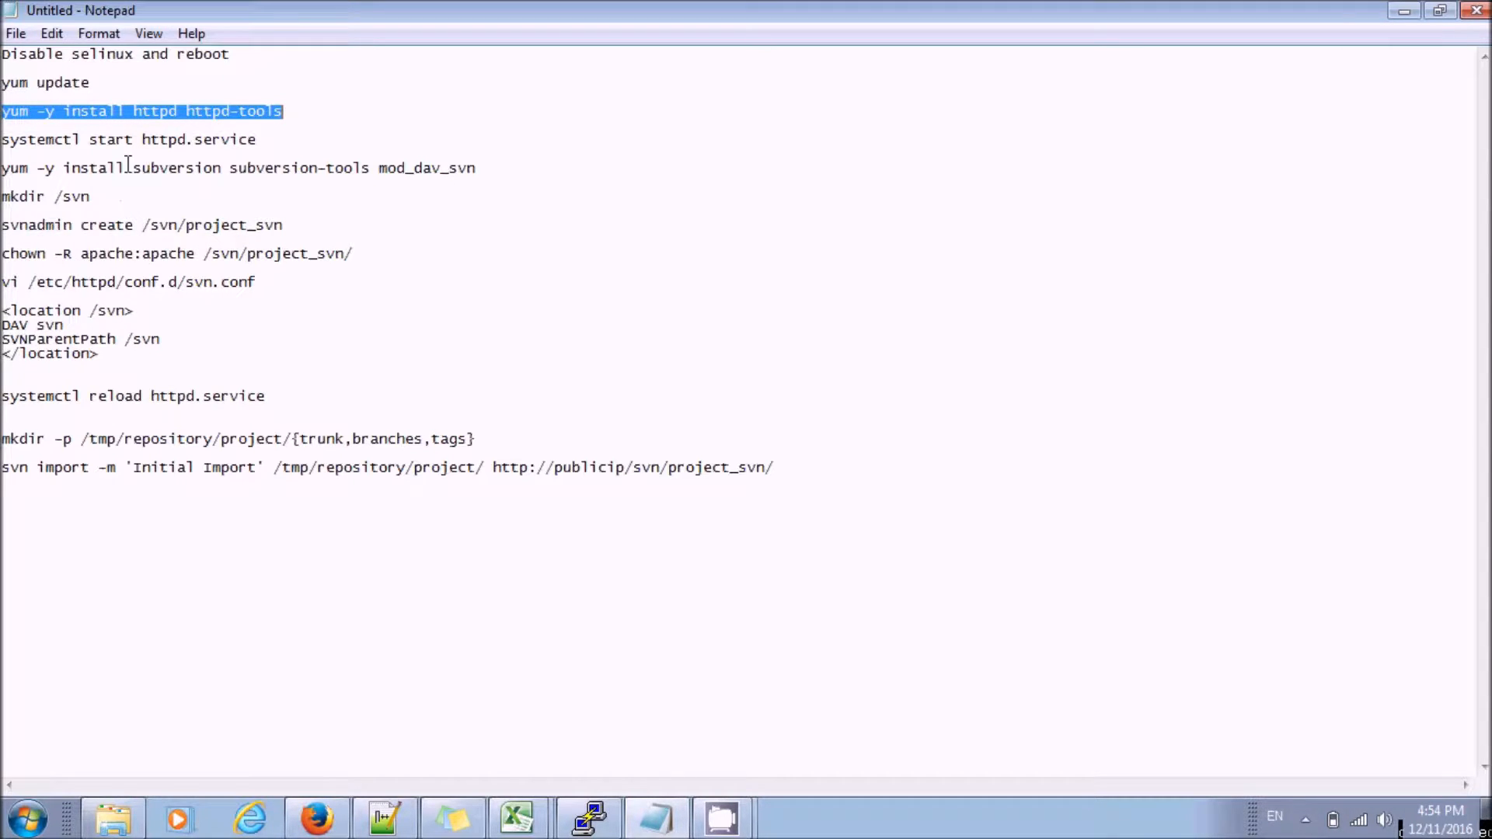
mouse_move(165, 112)
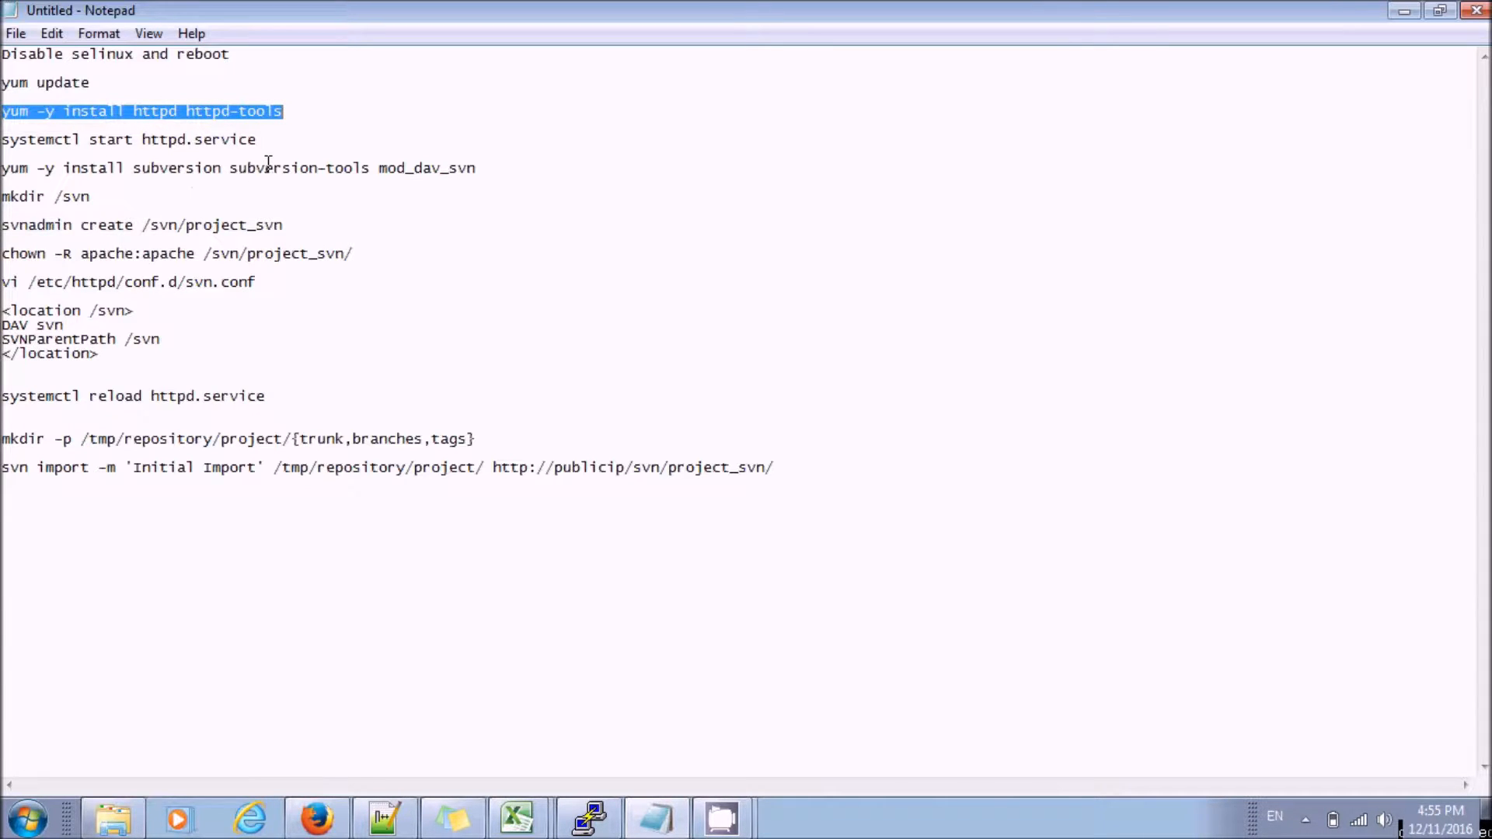
Step: After the update completes, run 'yum -y install httpd httpd-tools' on the server
double_click(464, 168)
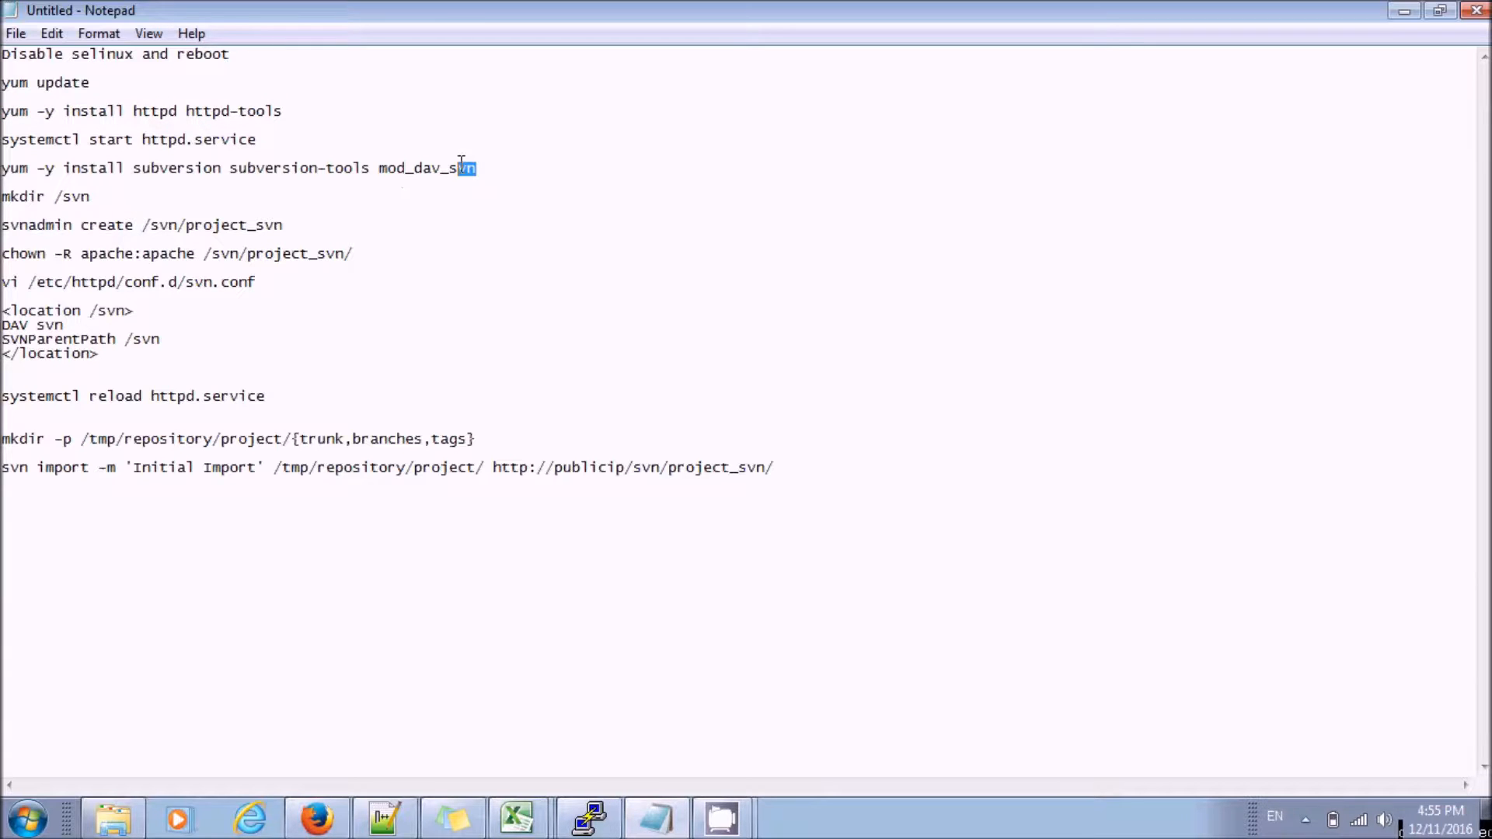
double_click(426, 168)
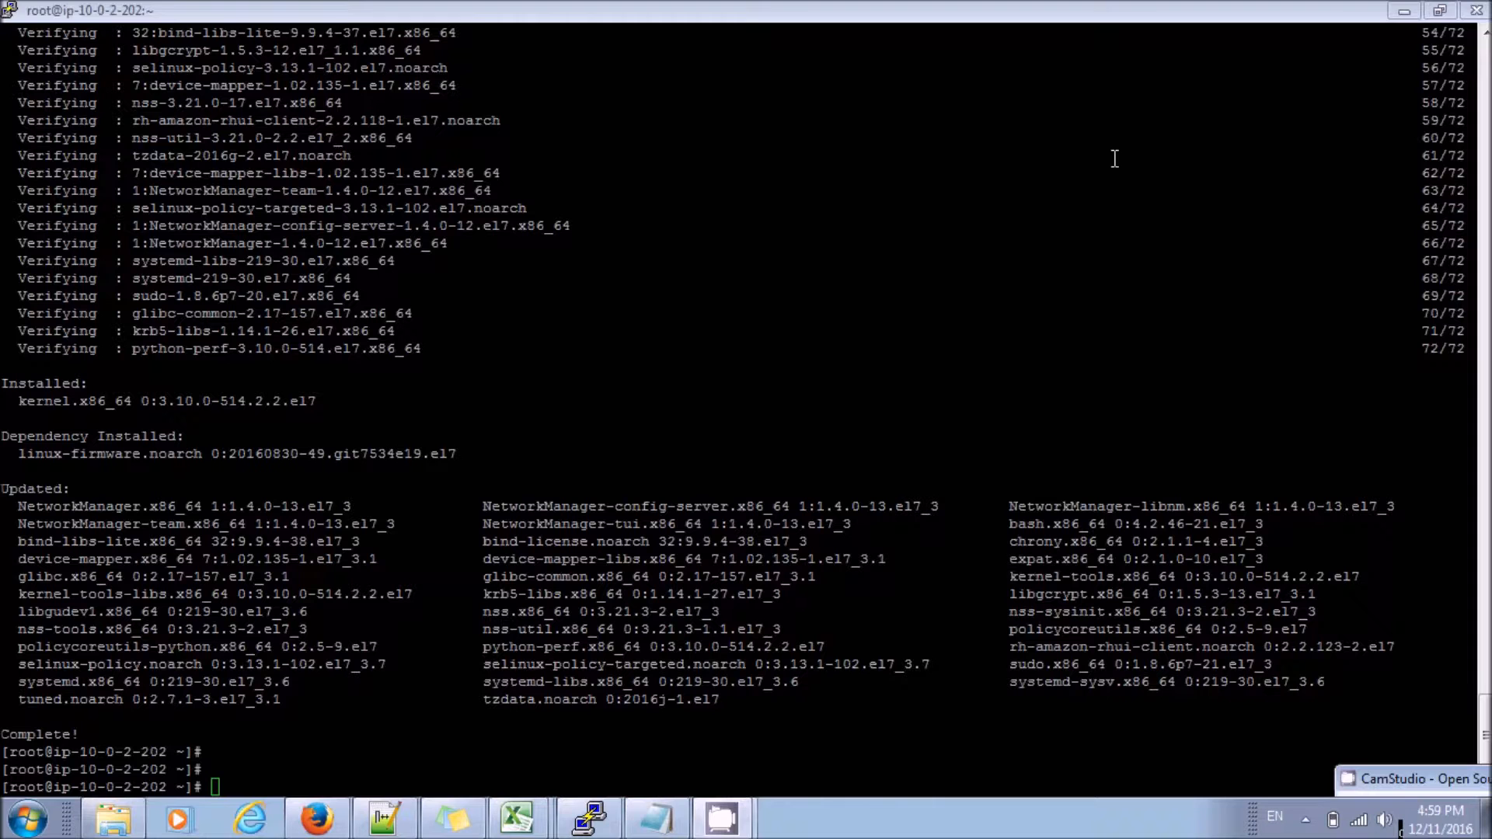
text(yum -y install httpd httpd-tools)
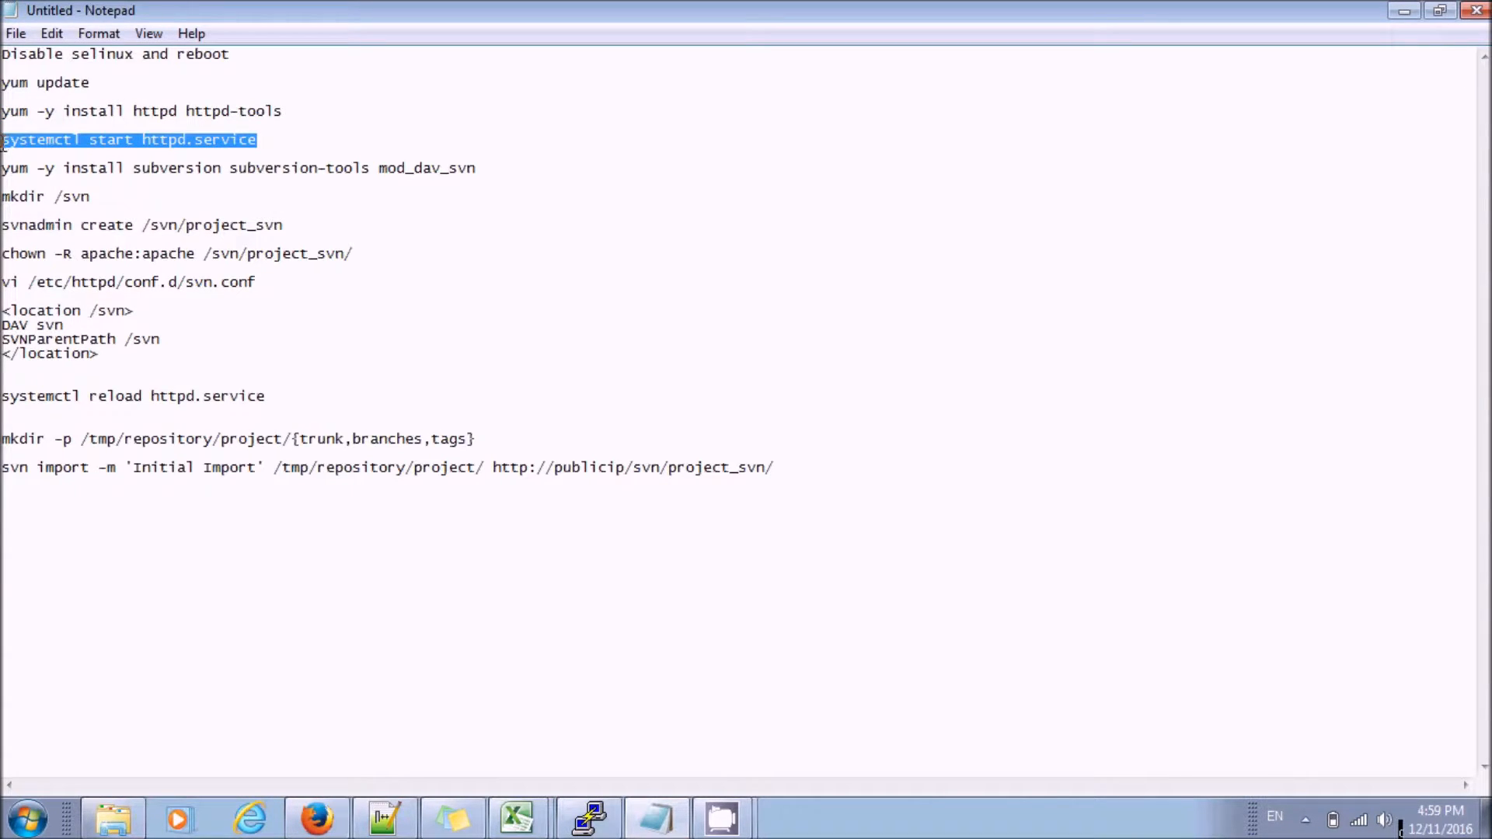
mouse_move(1311, 93)
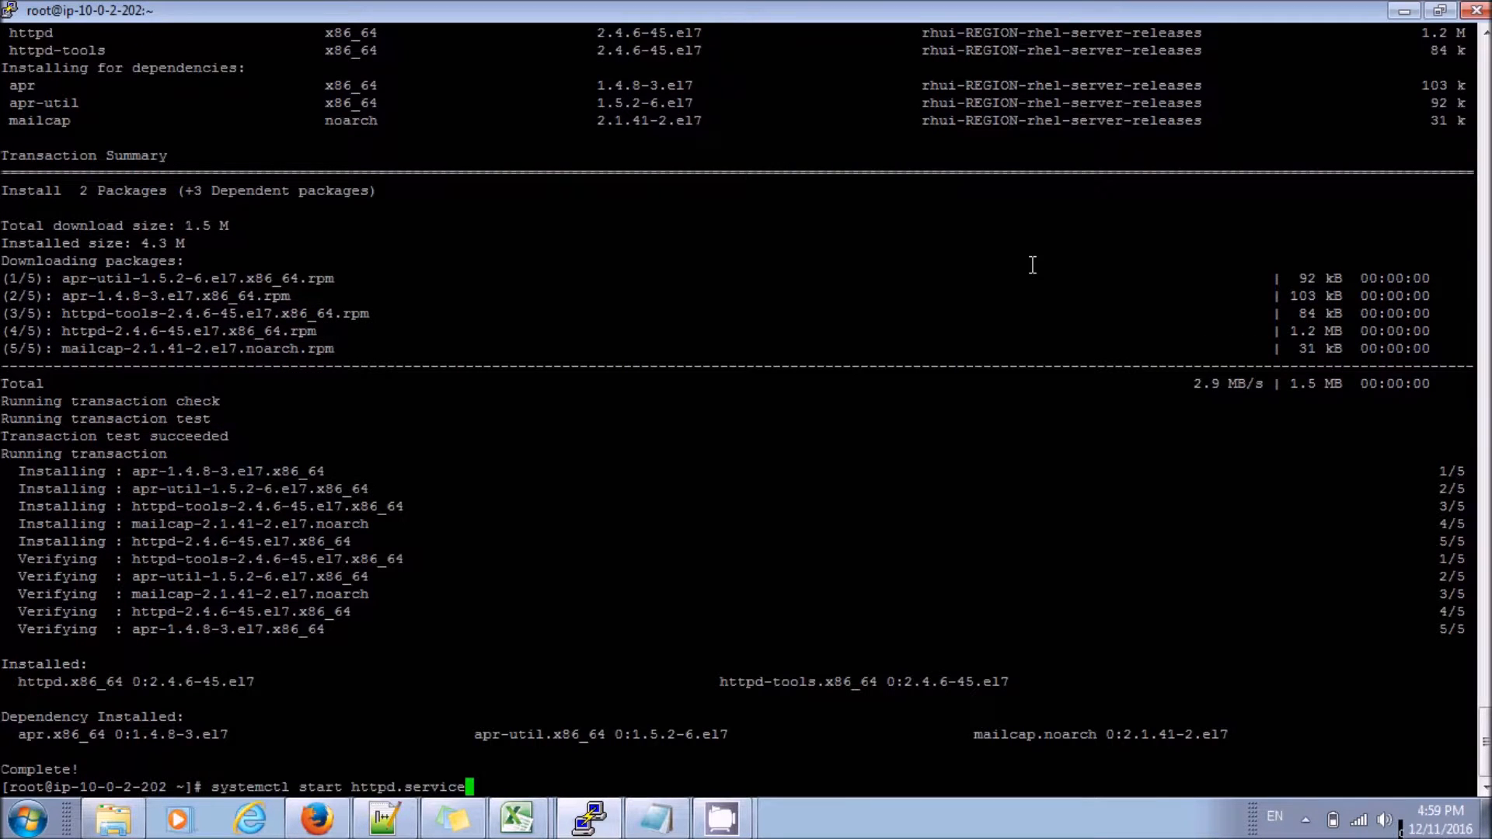
Step: Start httpd.service, then install subversion, subversion-tools and mod_dav_svn from the notes
key(Return)
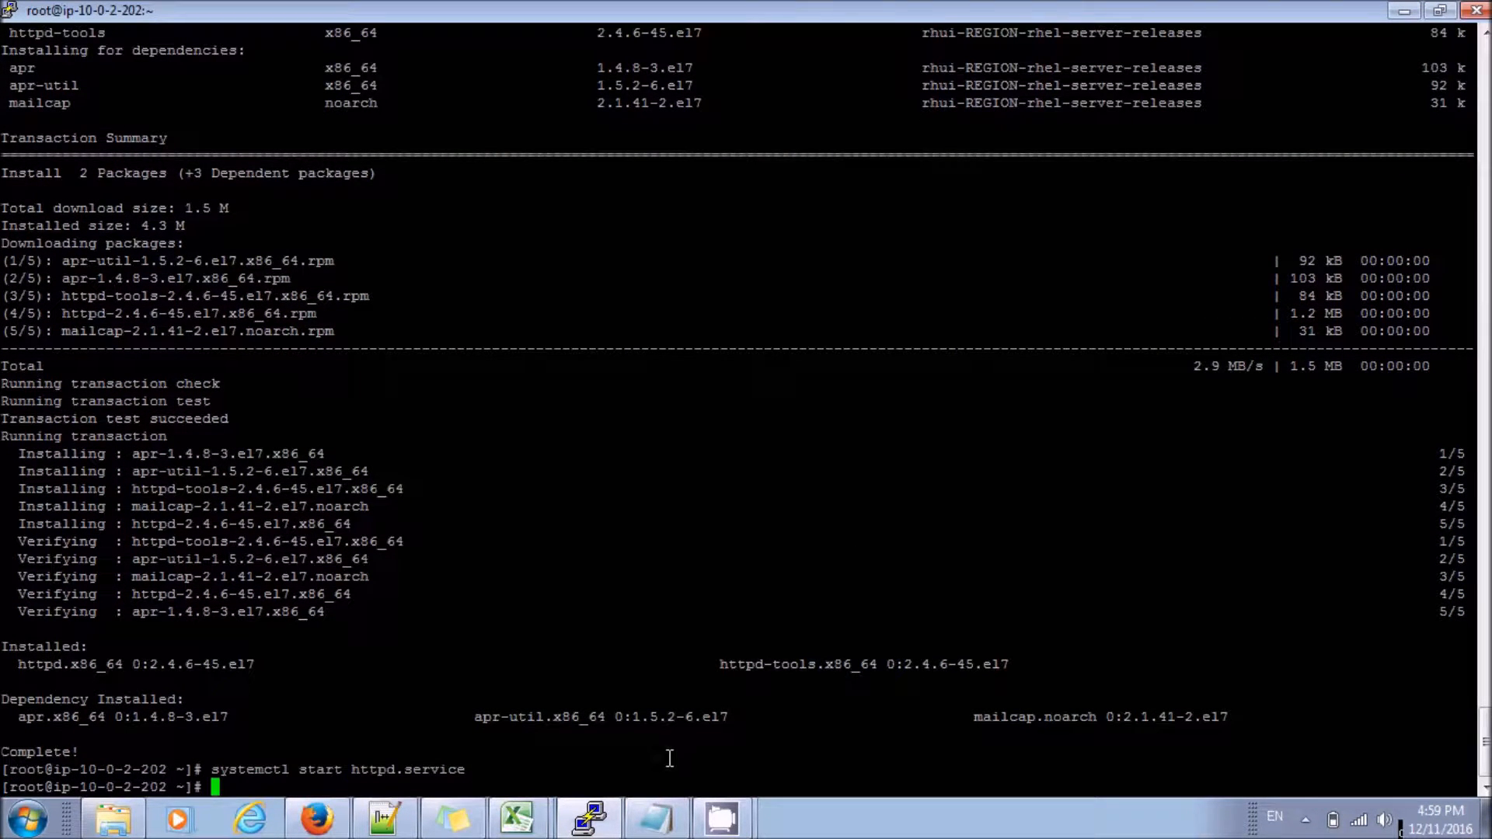
click(721, 817)
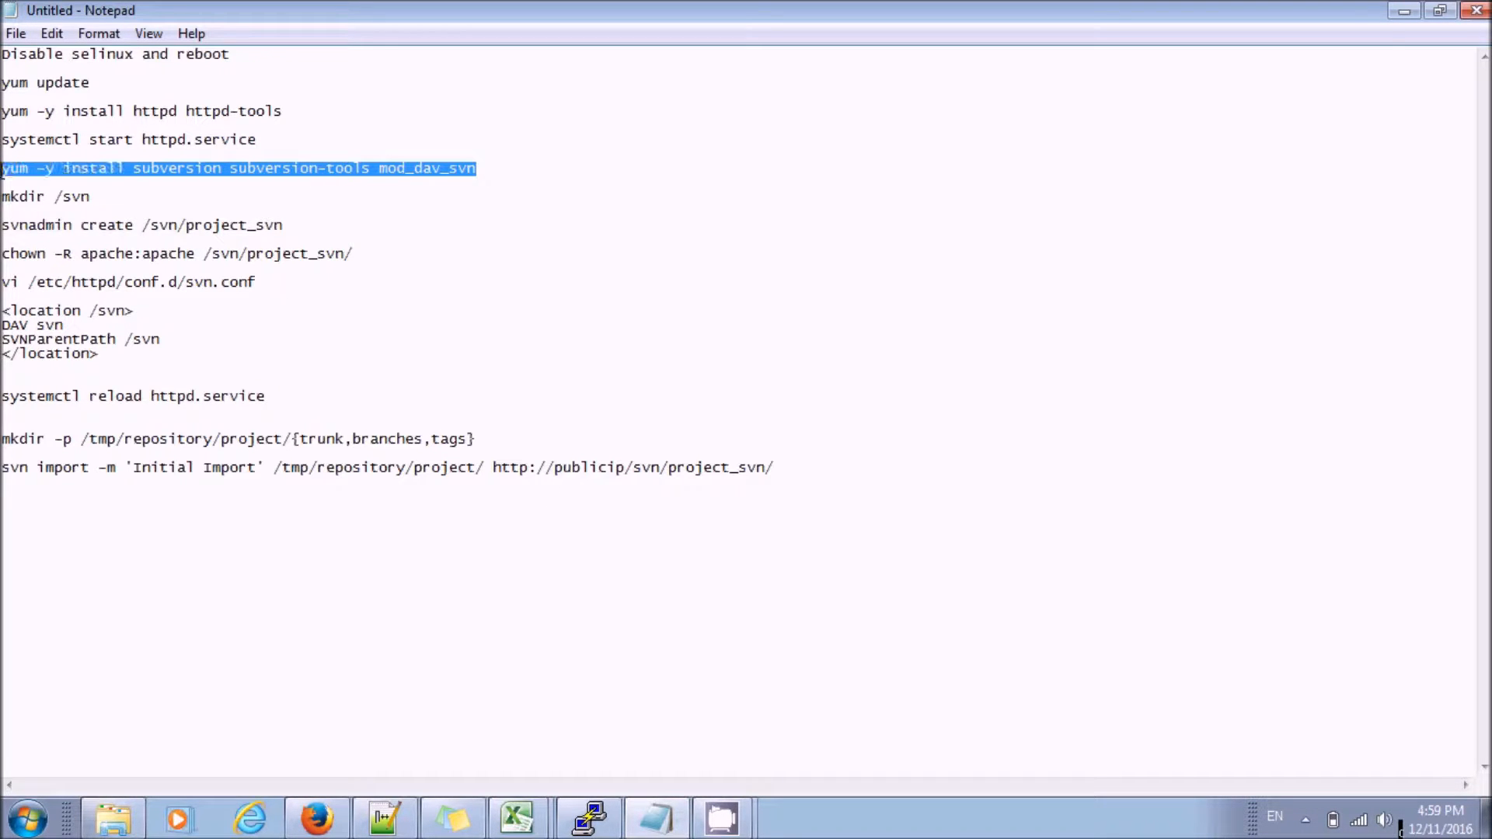
click(135, 309)
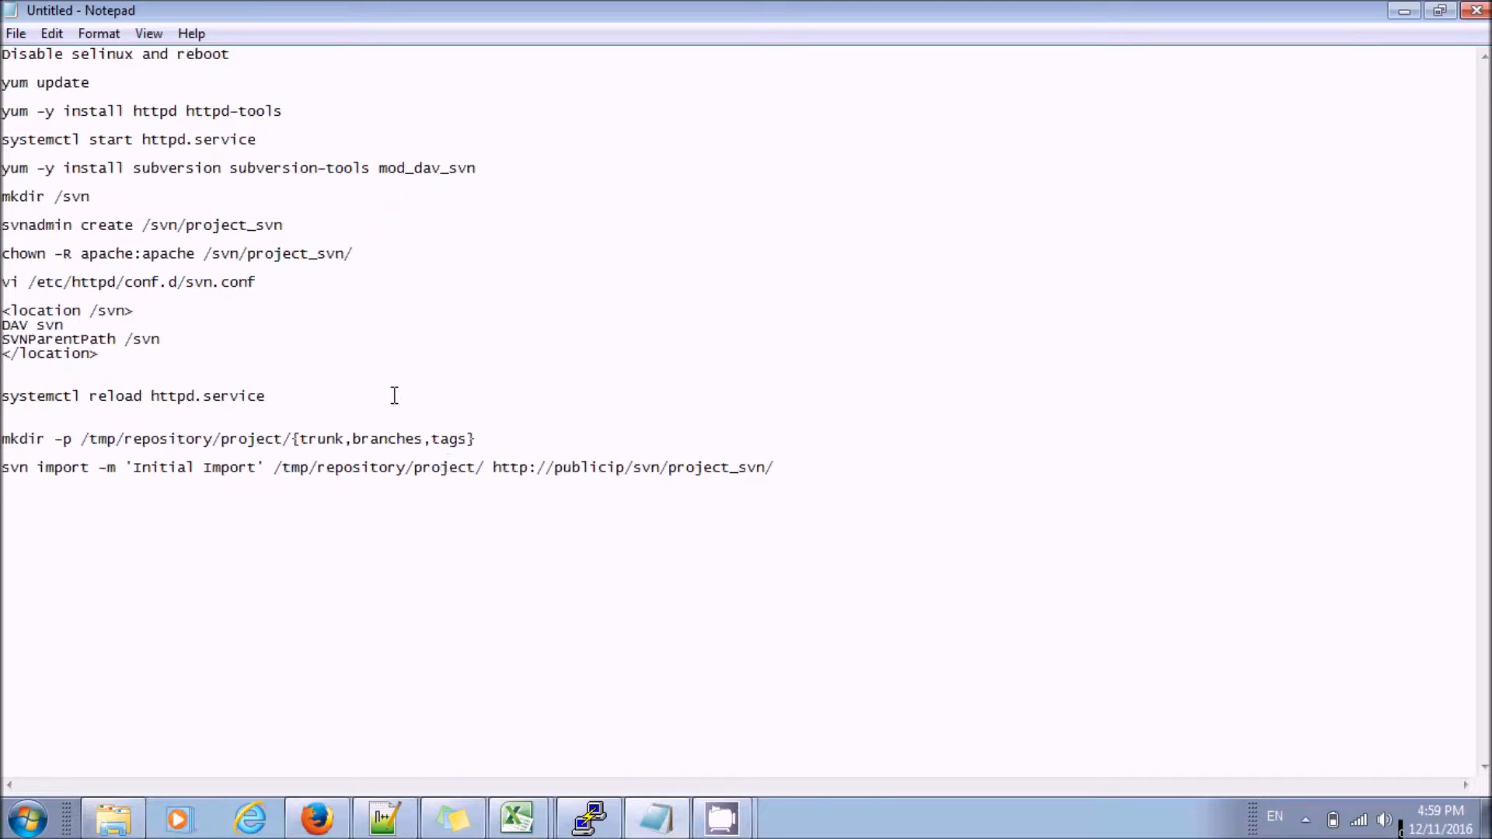
mouse_move(80, 224)
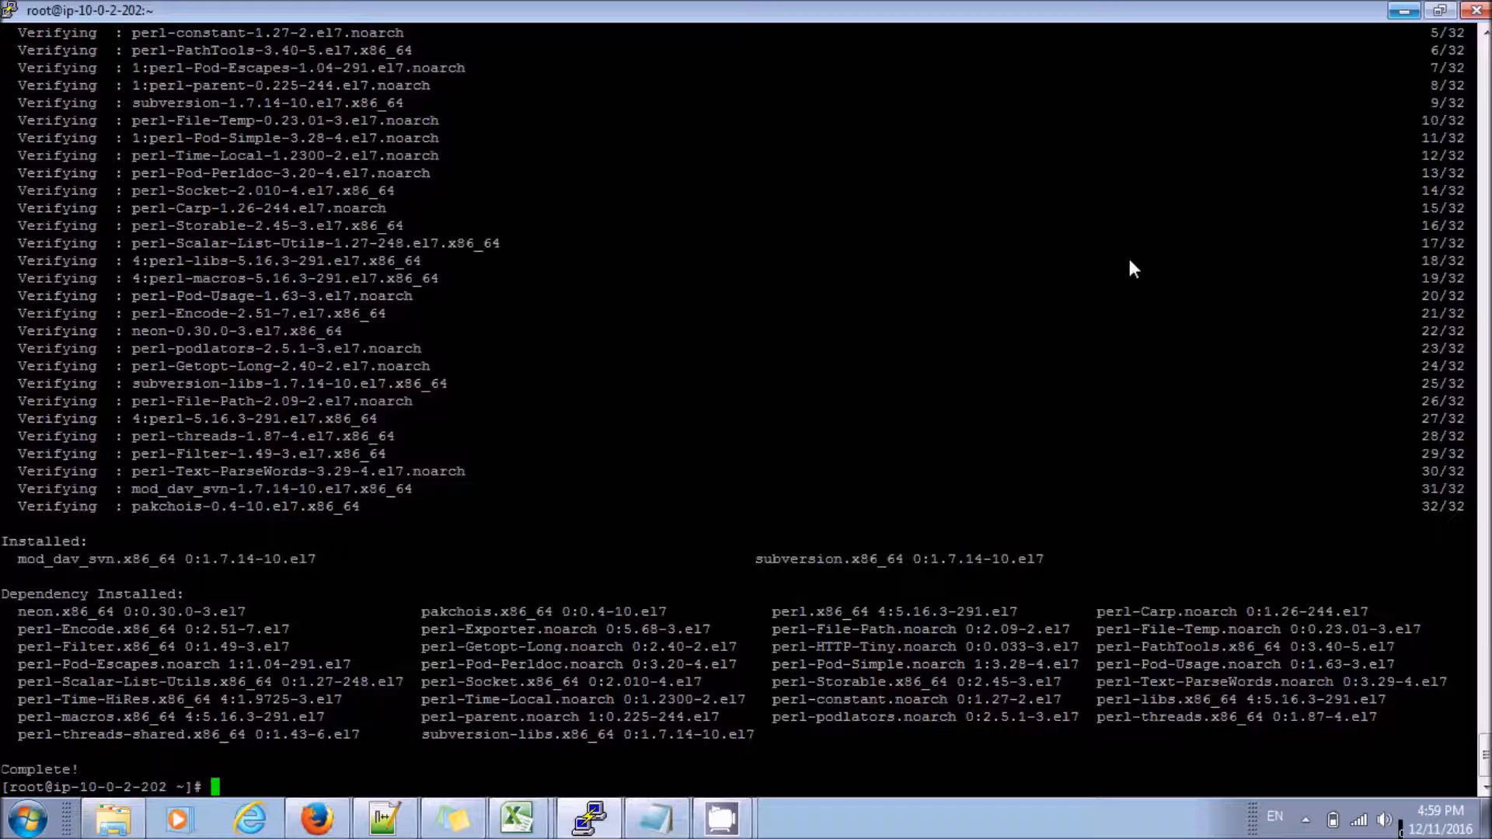
Step: Create /svn and a new repository with svnadmin create /svn/project_svn
text(m)
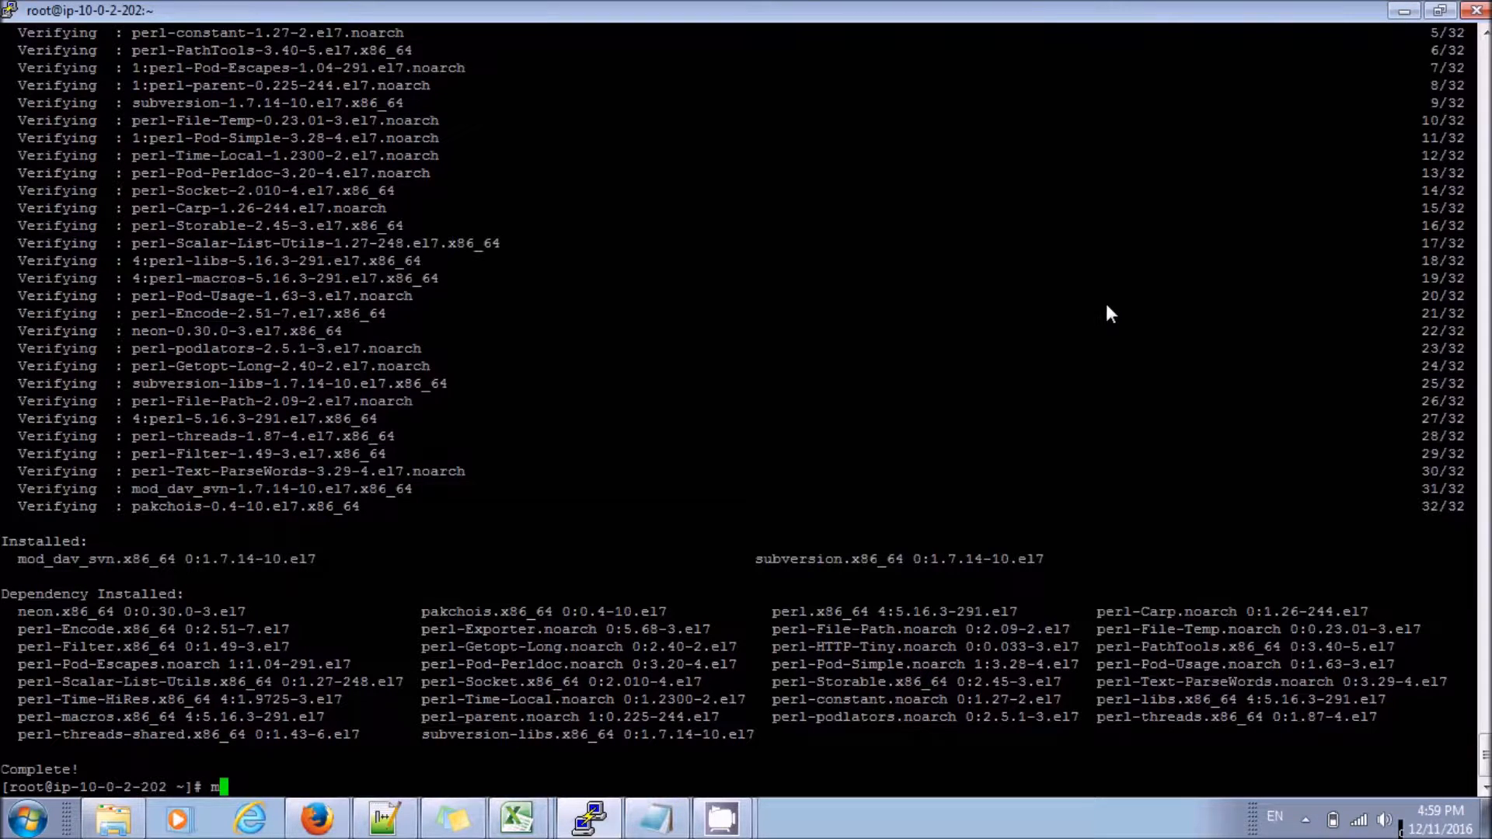
text(kdir)
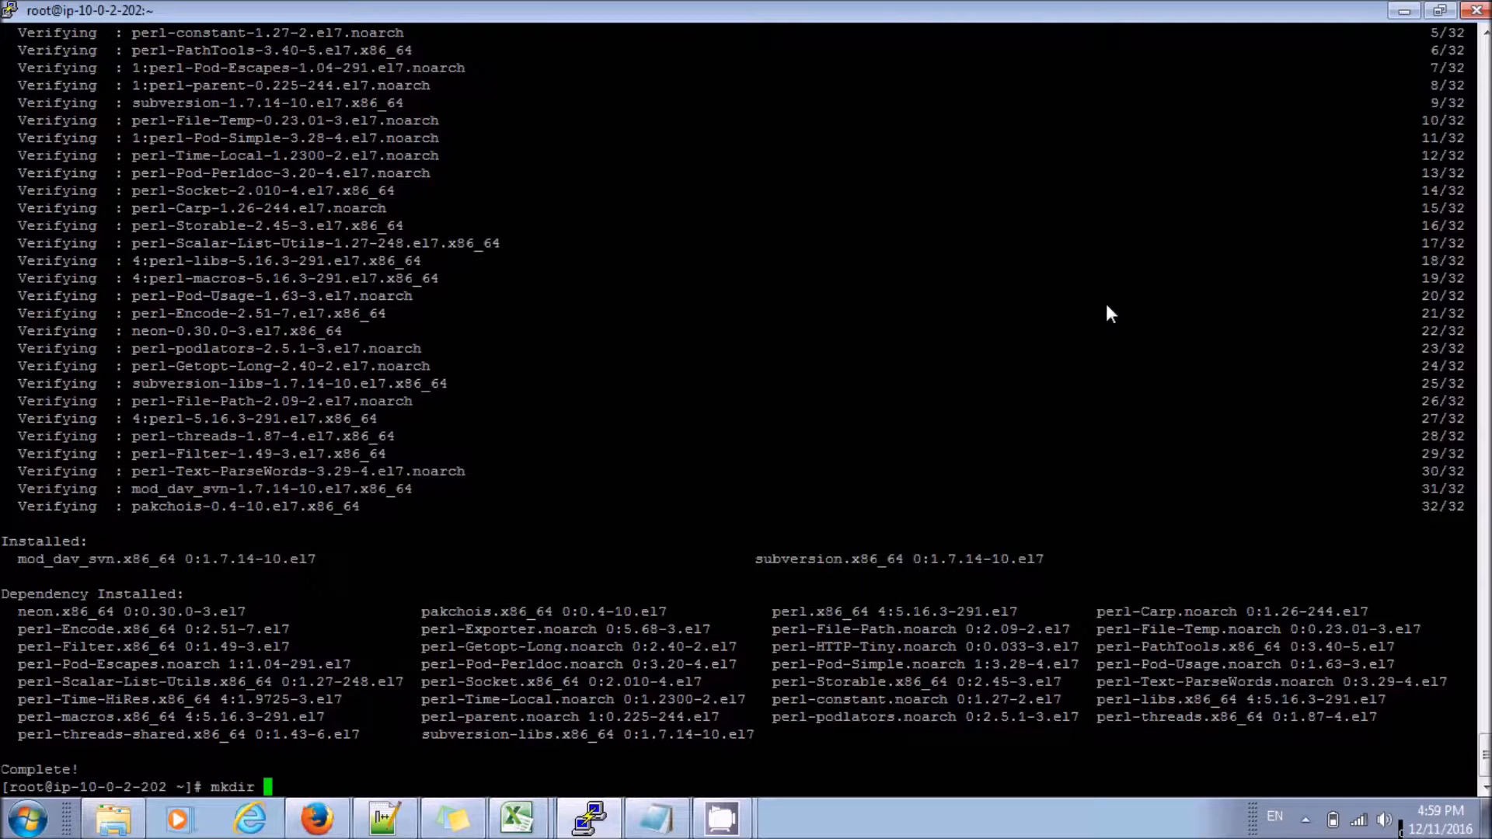
text(/svn)
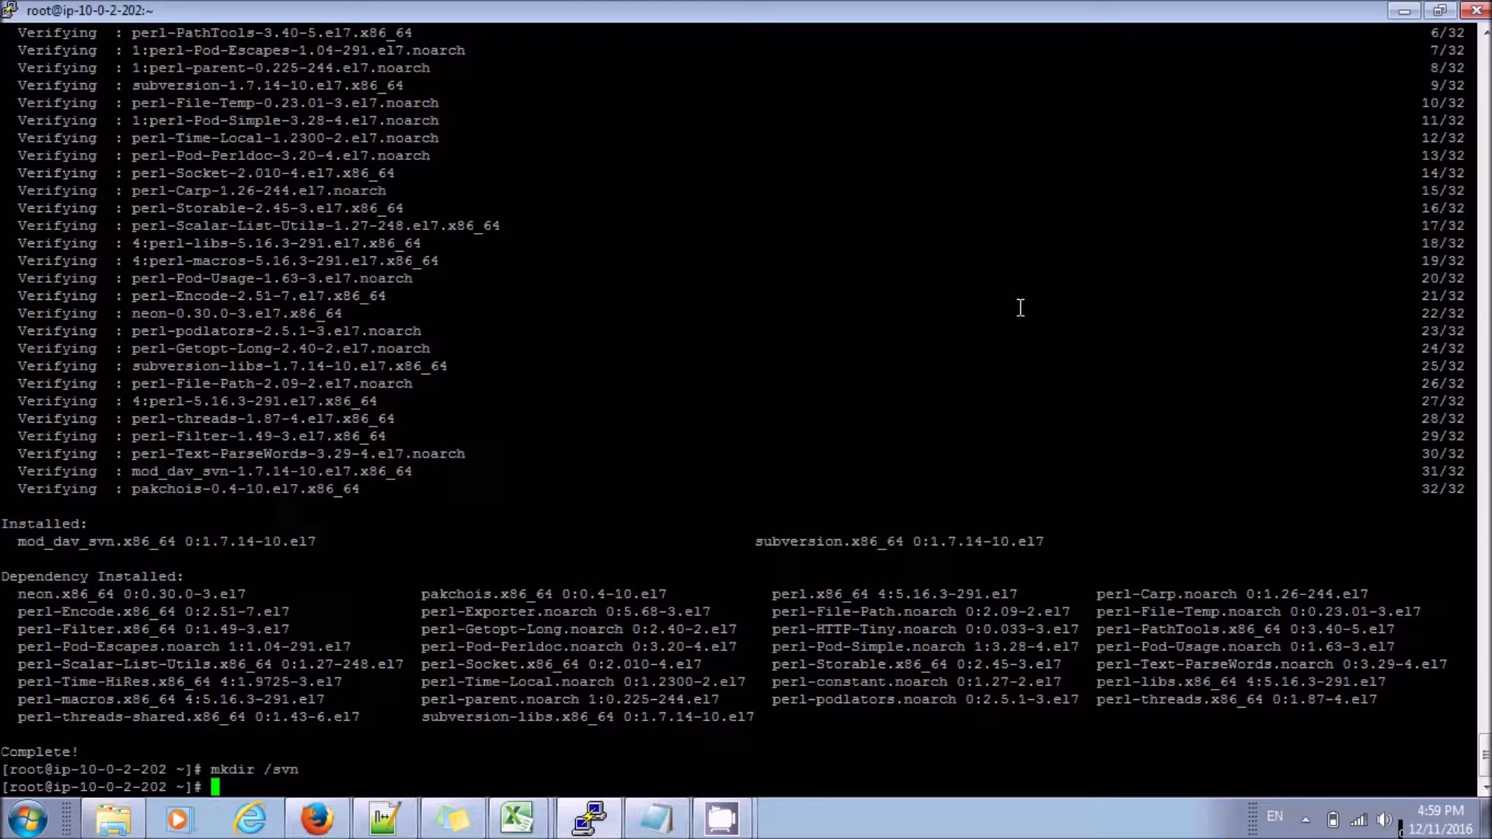
mouse_move(952, 330)
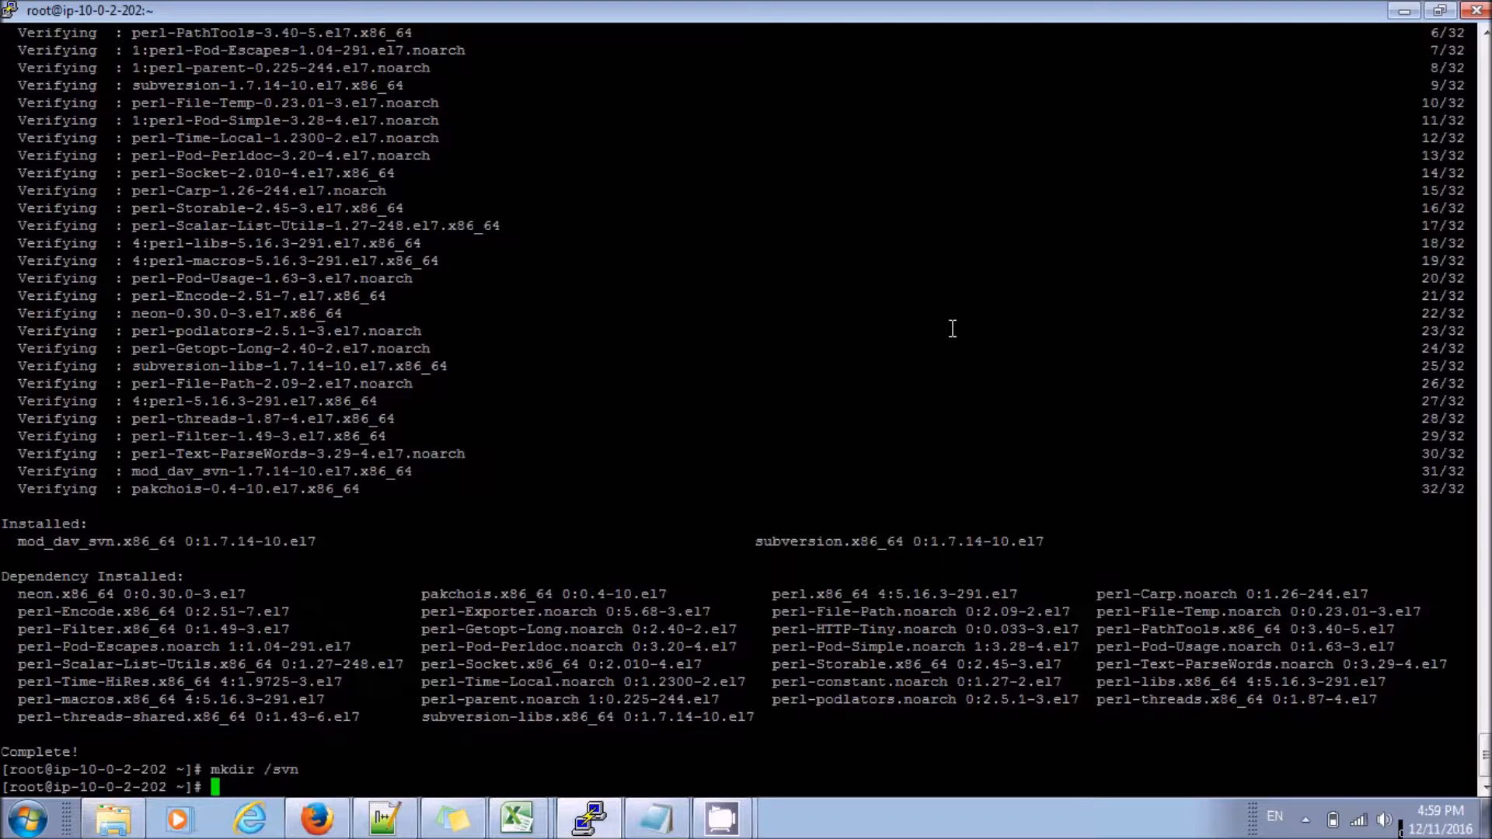
text(m)
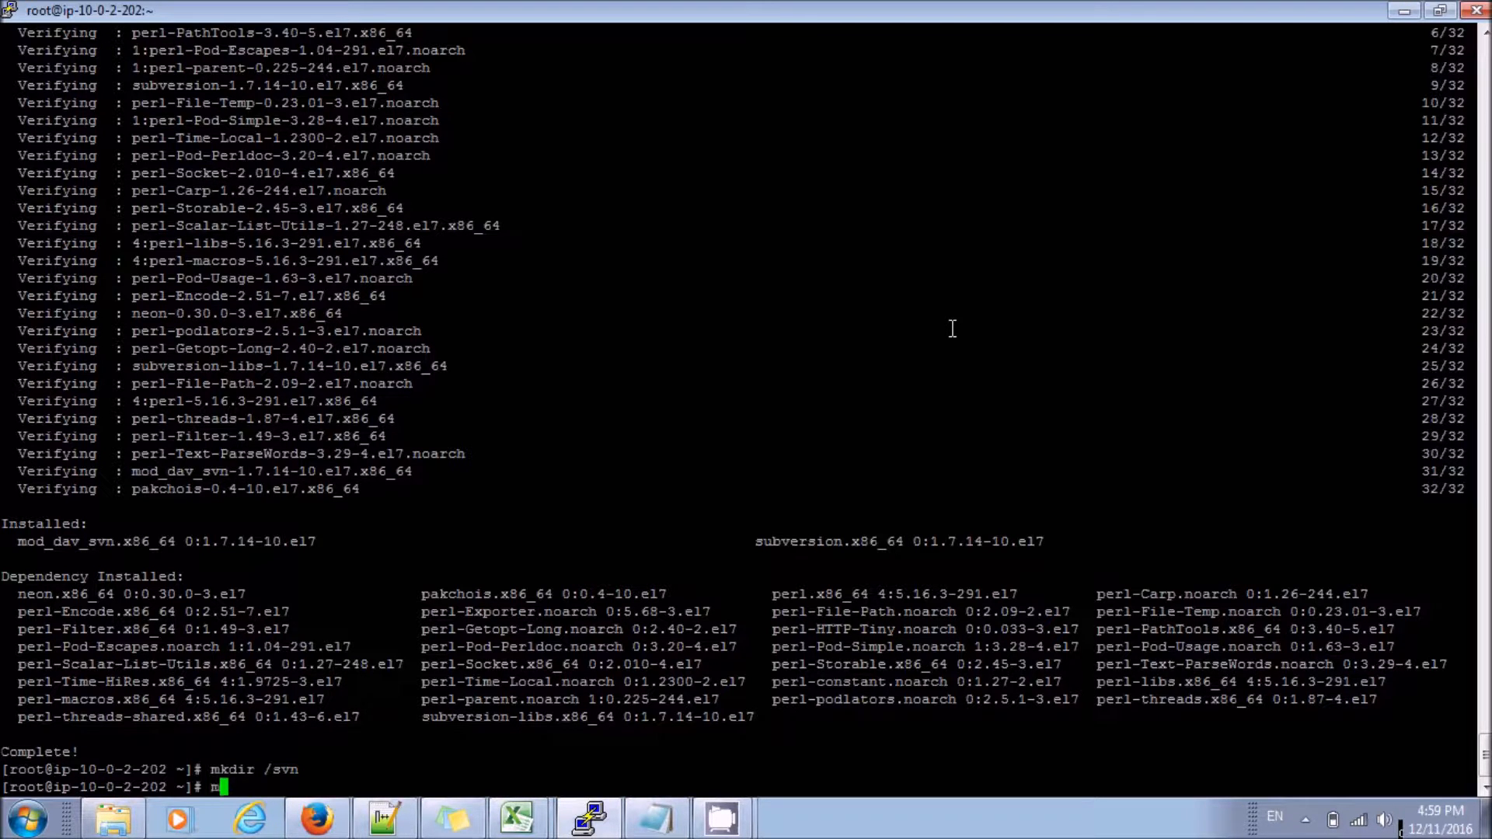
text(svnadmin create /svn/project_svn)
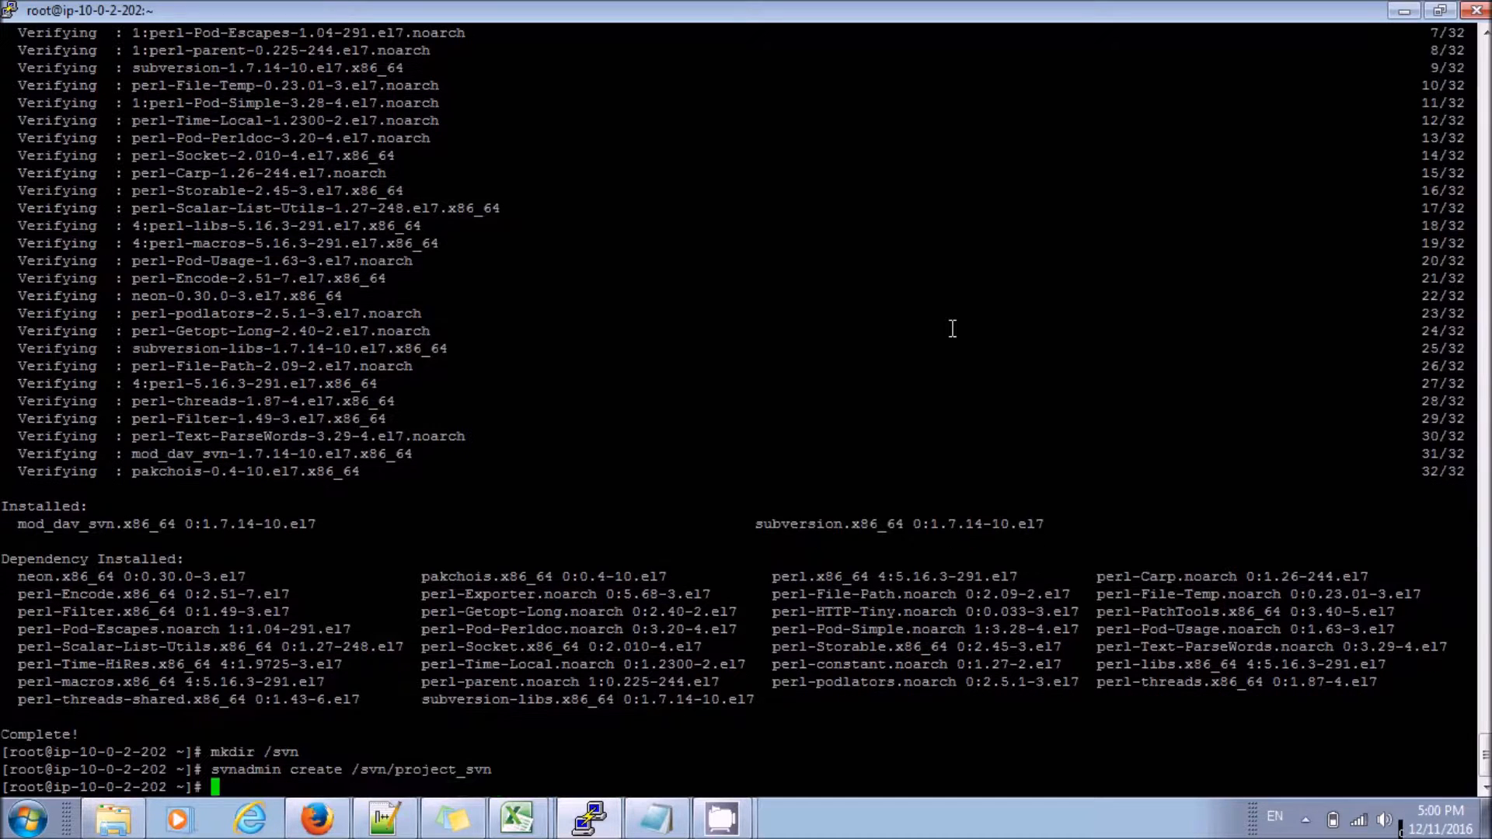
Step: Change into /svn/project_svn and list its conf, db, format, hooks, locks and README.txt
text(c)
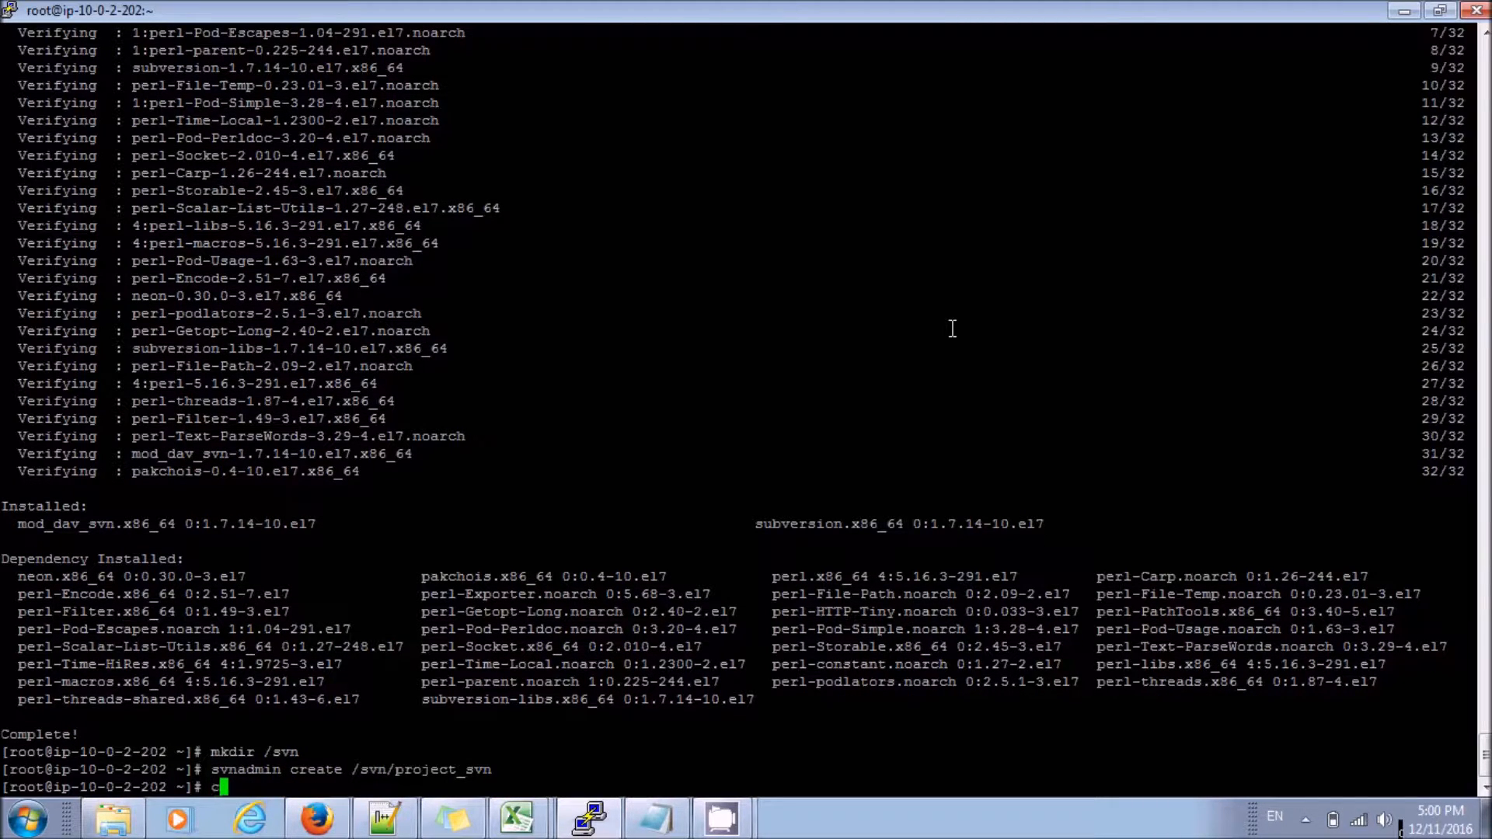
text(d /svn/project_svn)
text(ls)
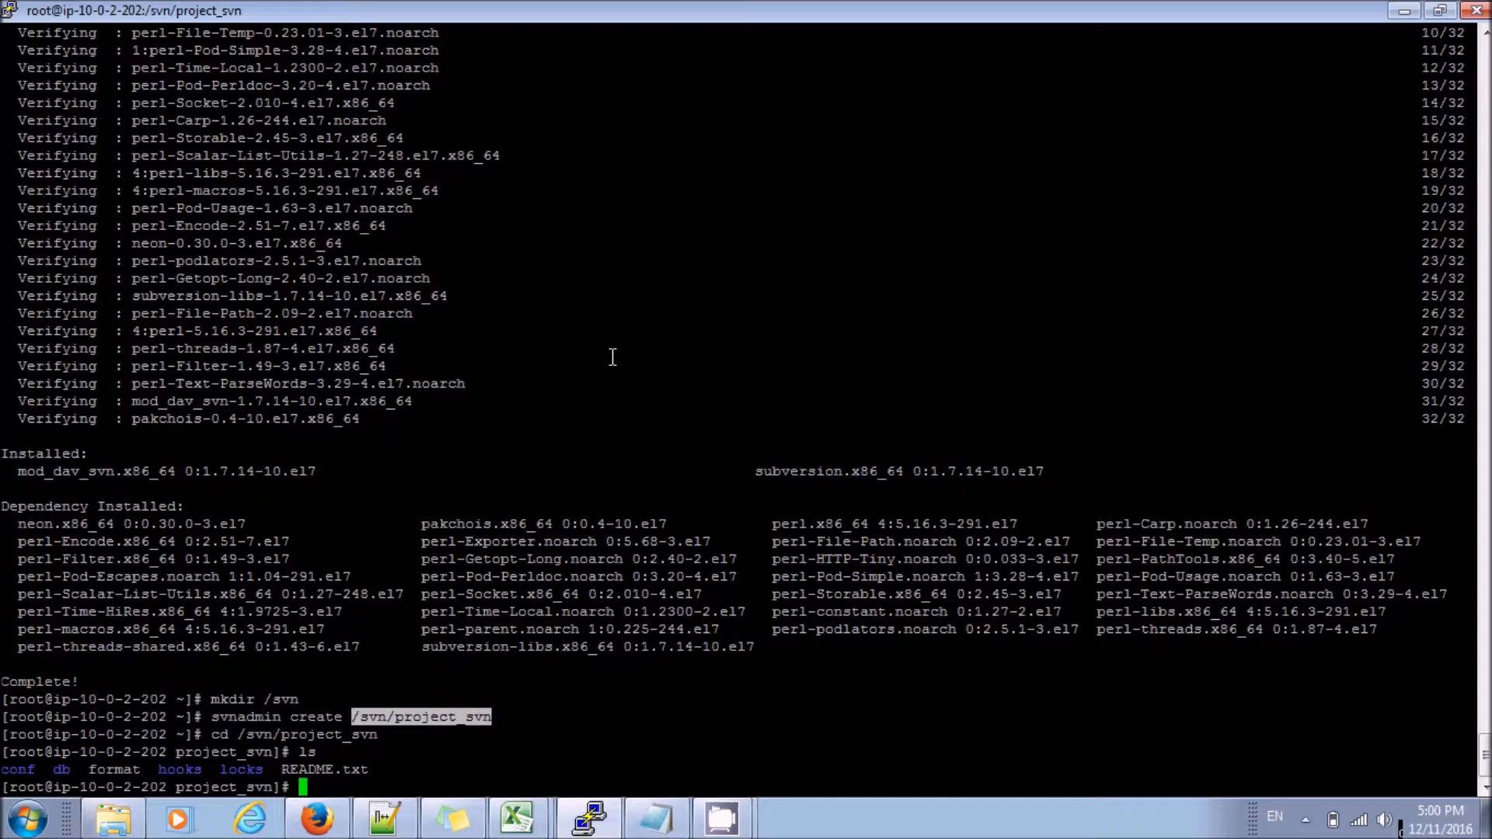
mouse_move(1402, 28)
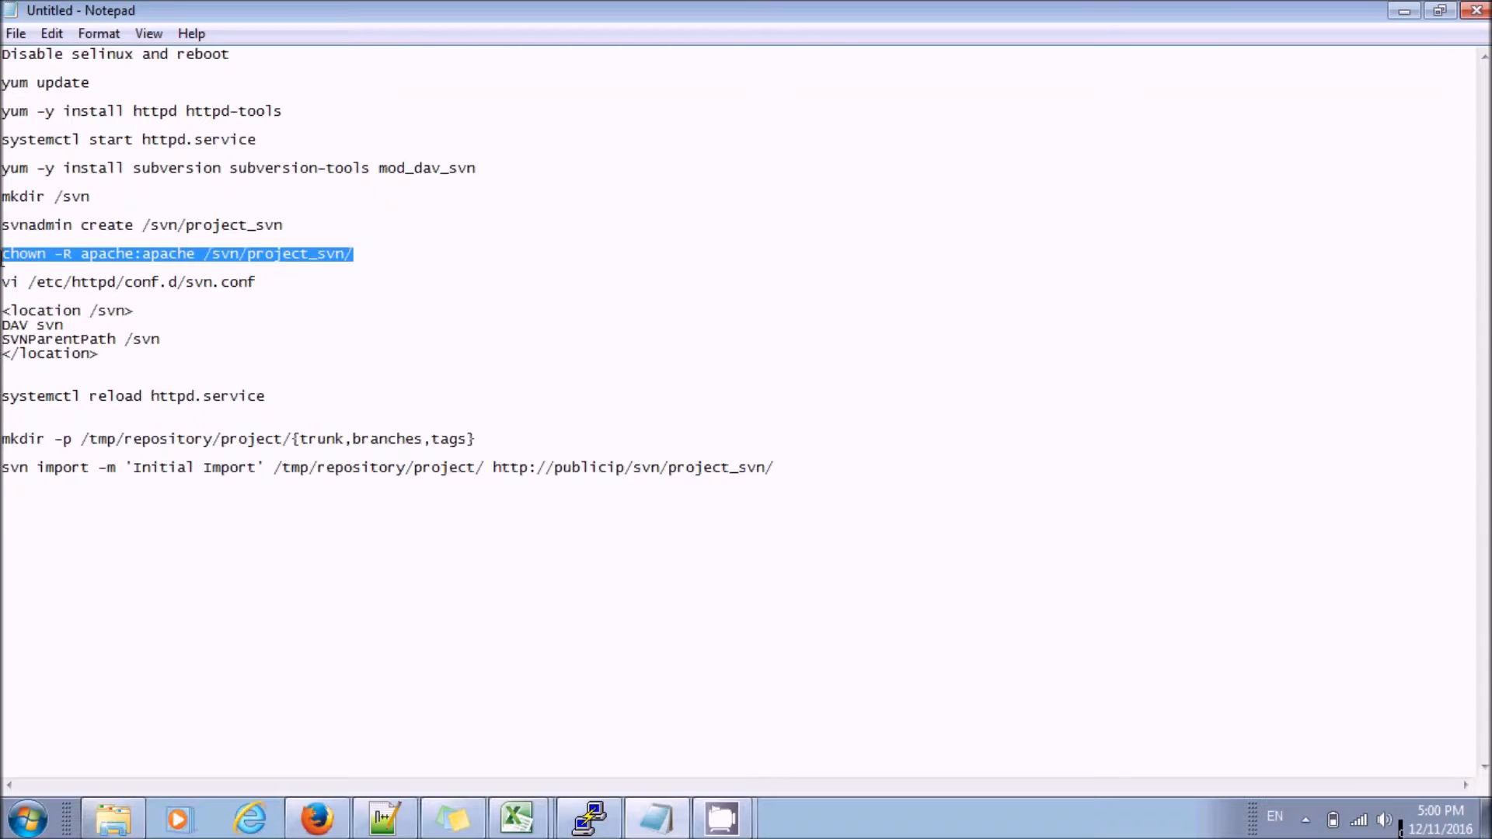
mouse_move(306, 332)
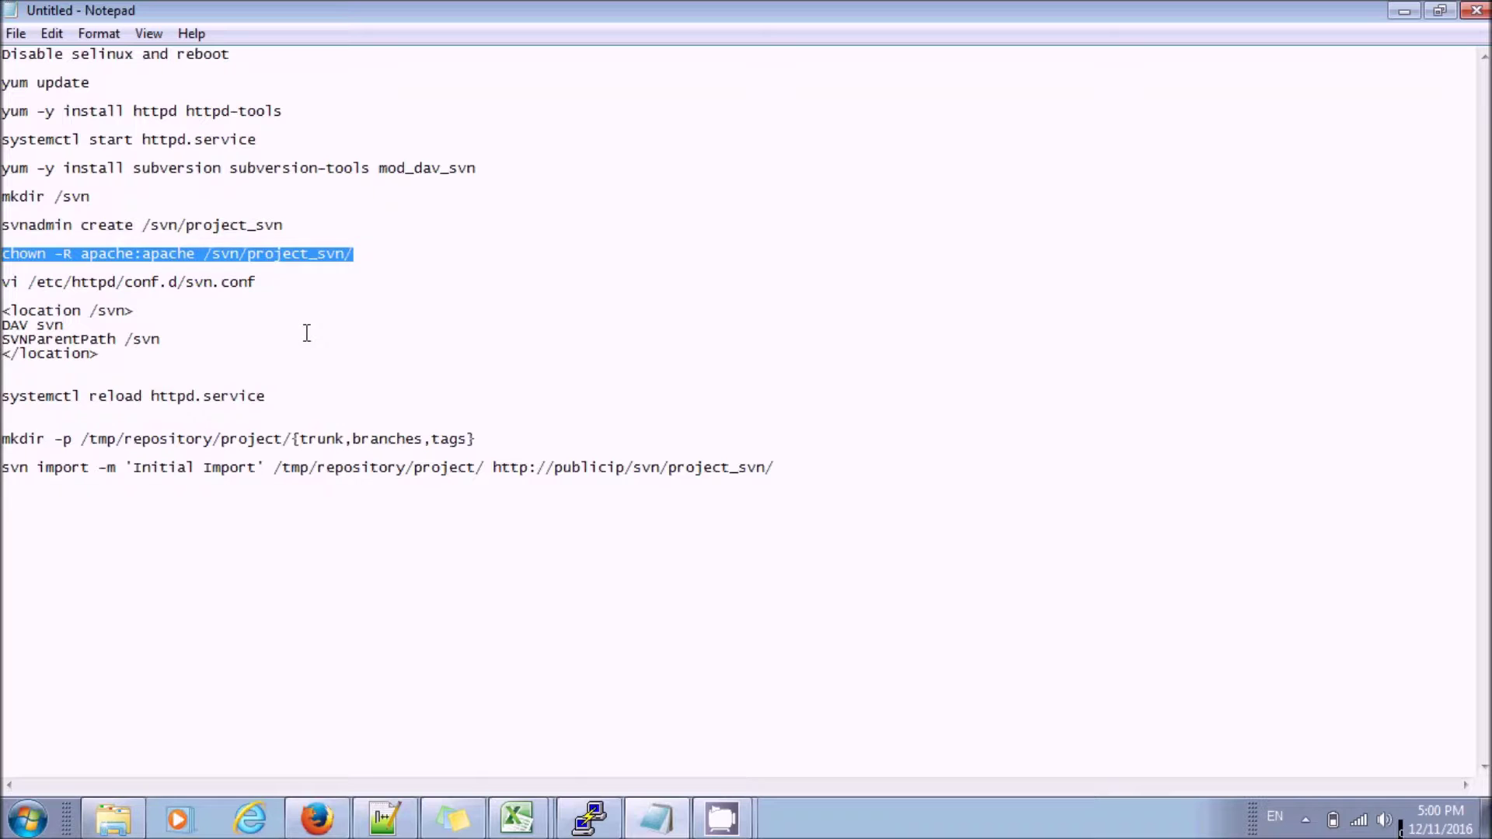
mouse_move(441, 656)
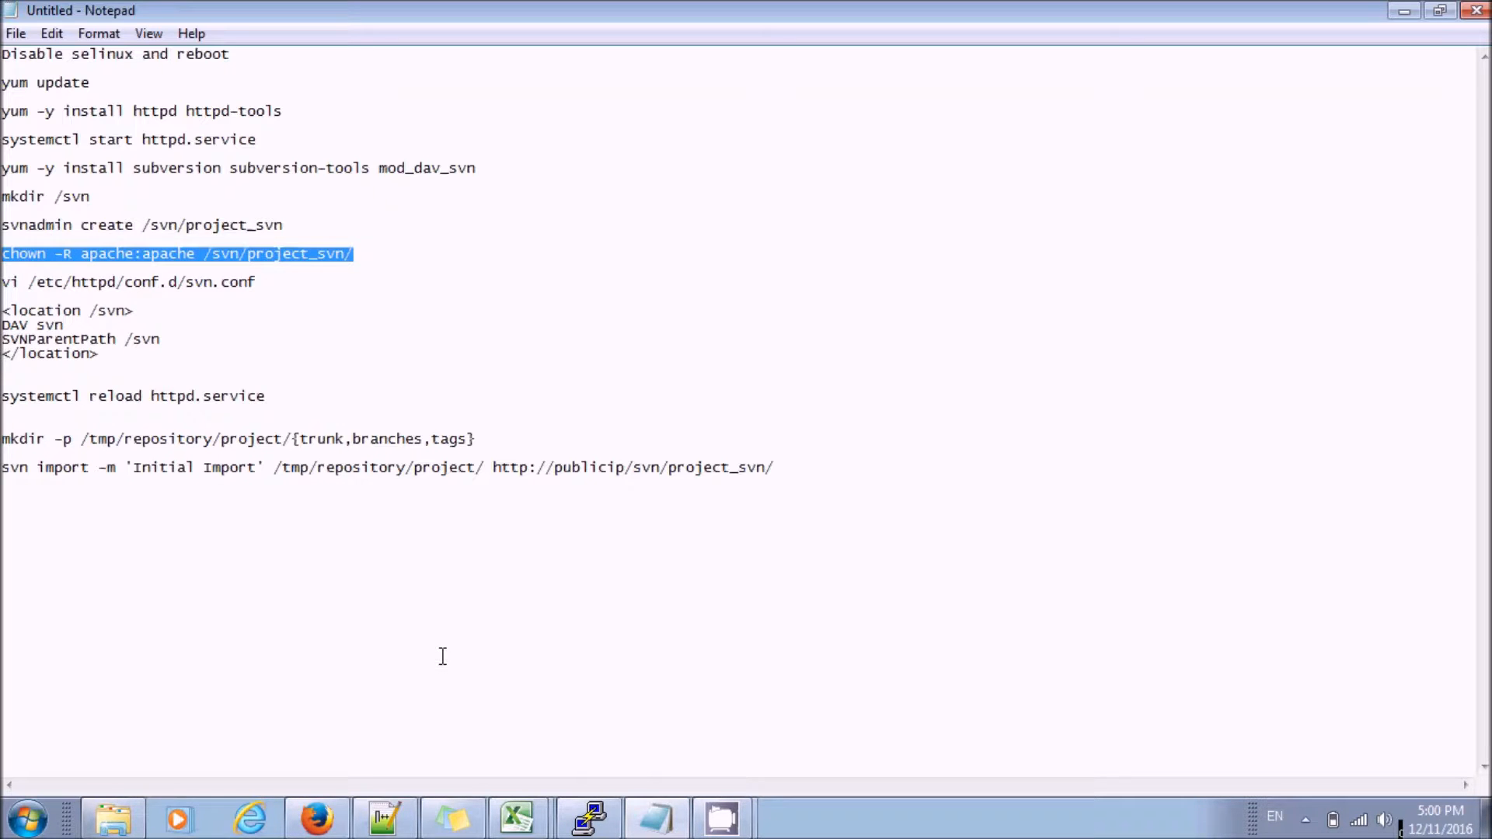
mouse_move(513, 796)
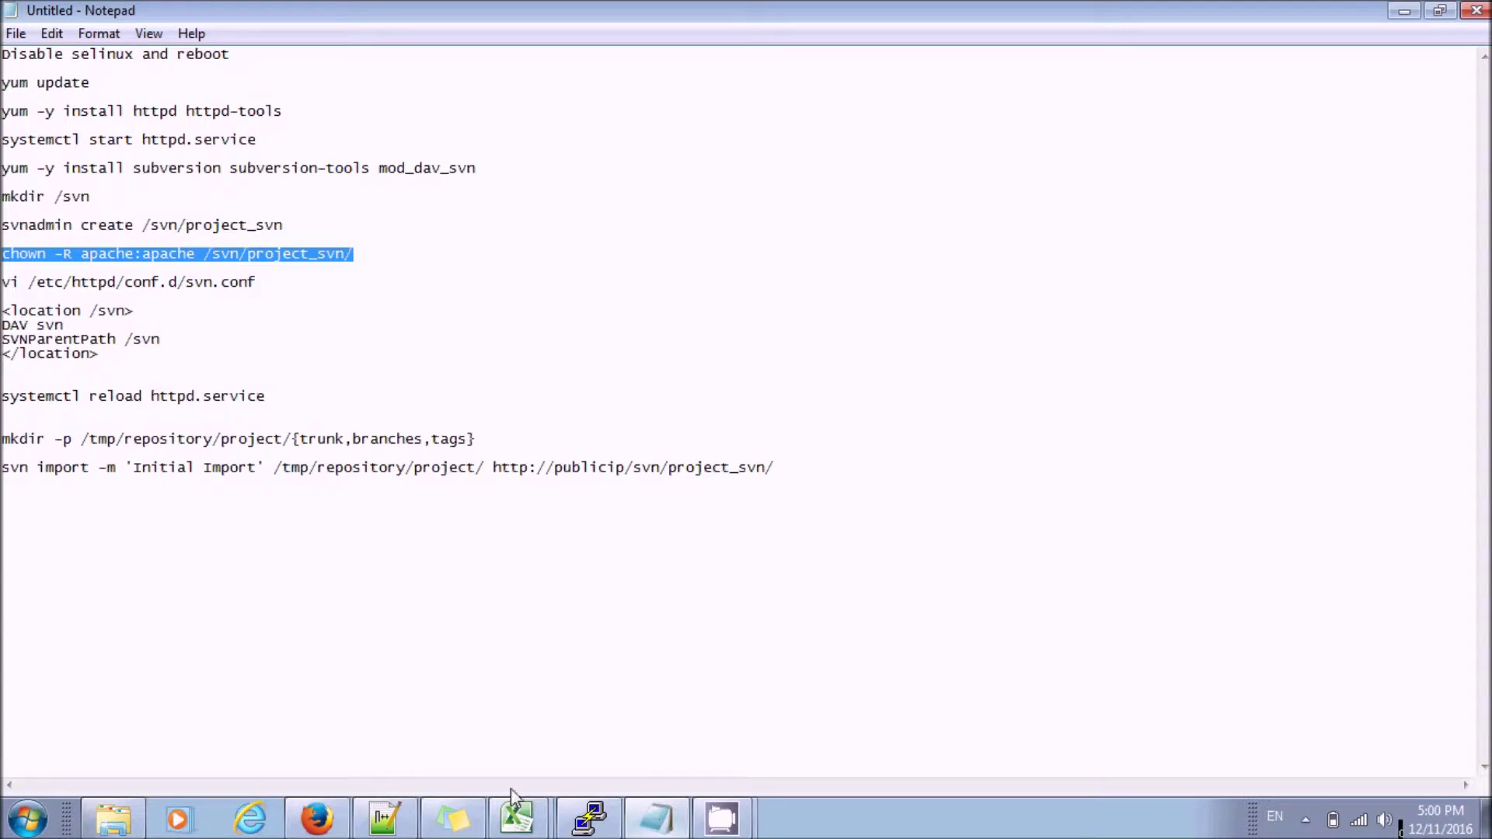
Step: Paste the <Location /svn> DAV block into vi and save it as /etc/httpd/conf.d/svn.conf
click(587, 818)
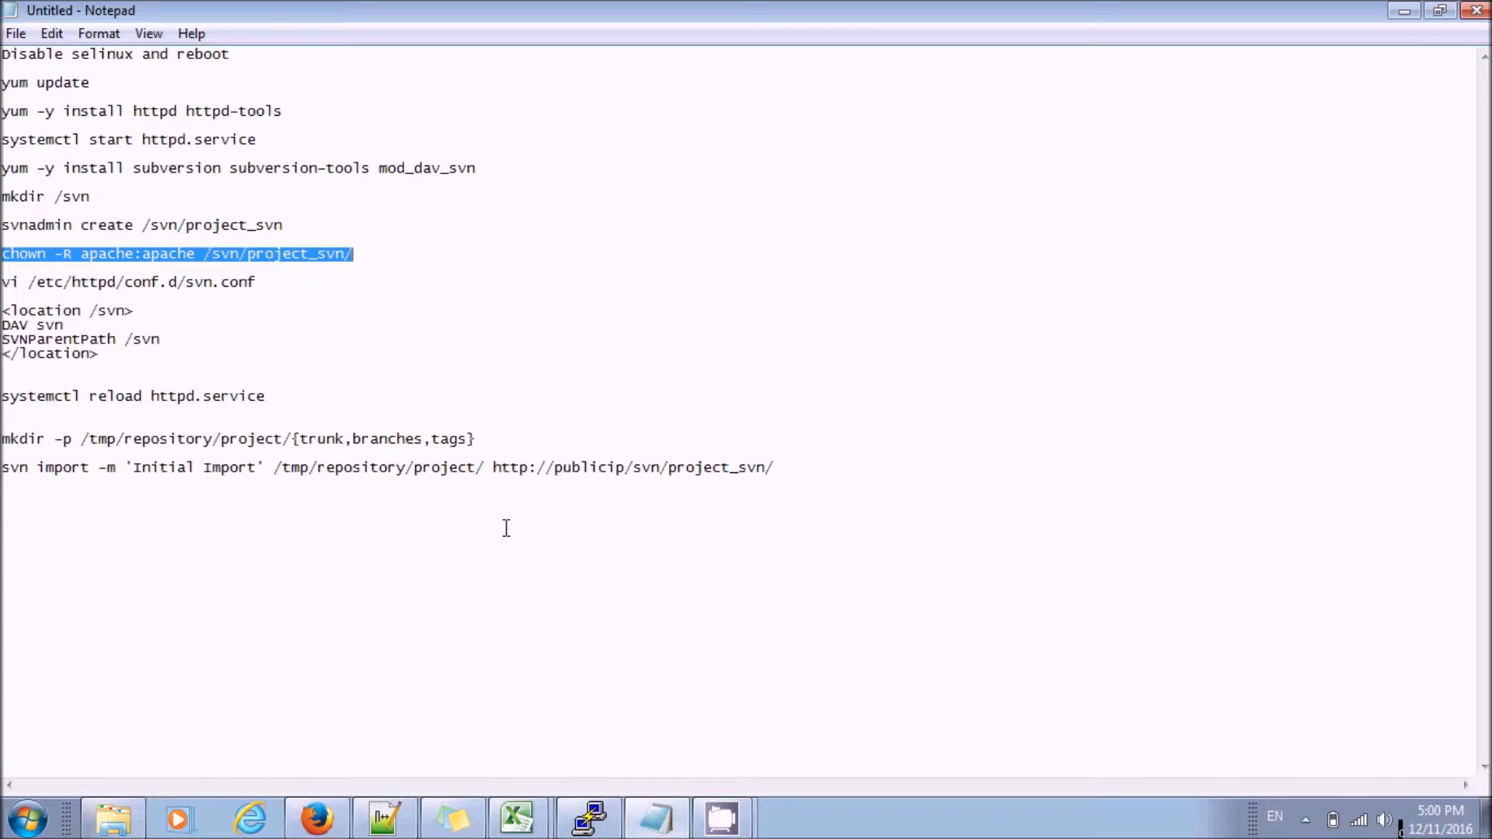
drag(196, 281, 255, 281)
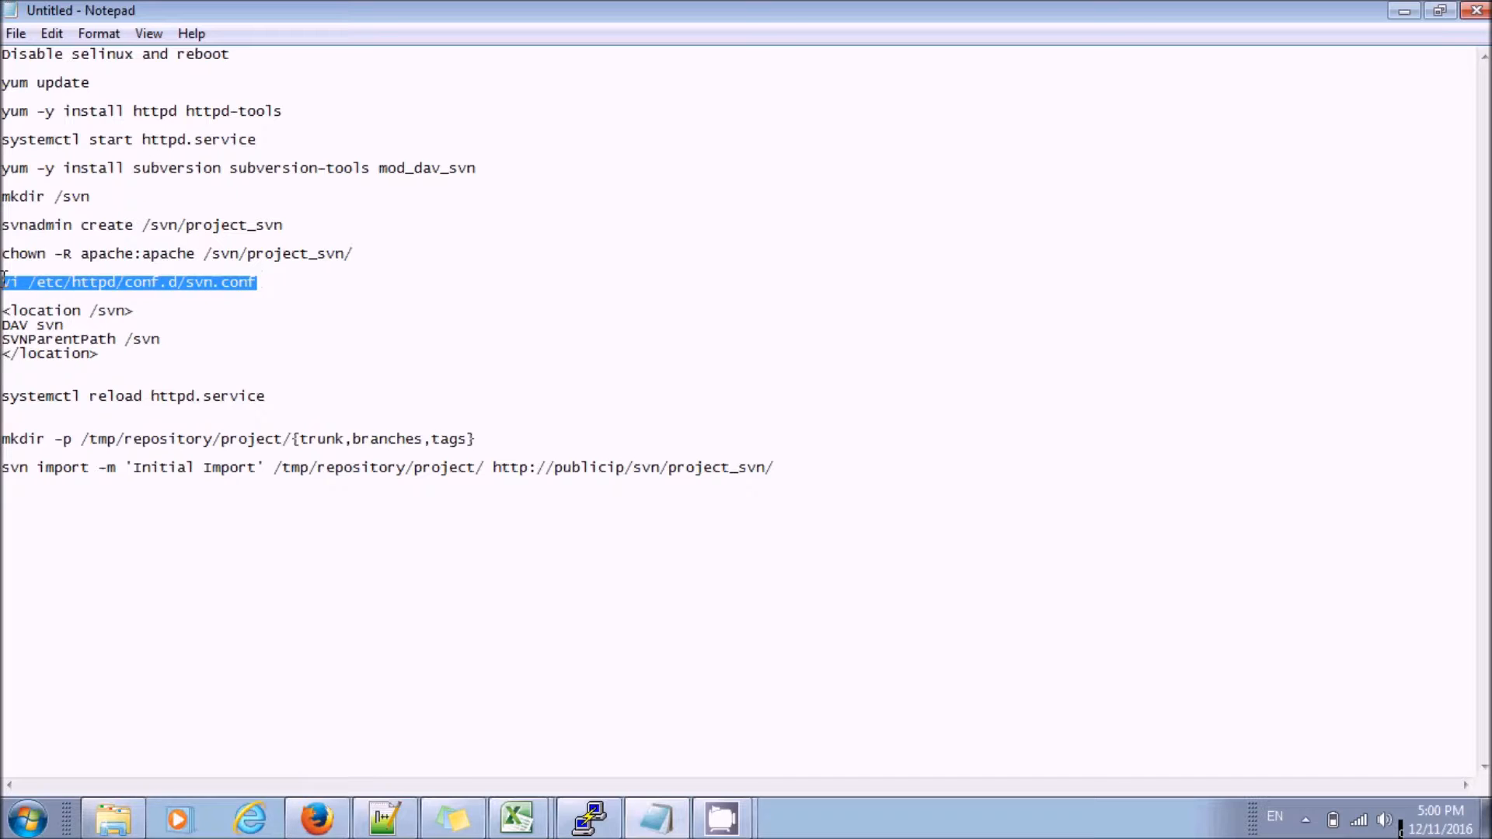
mouse_move(1349, 103)
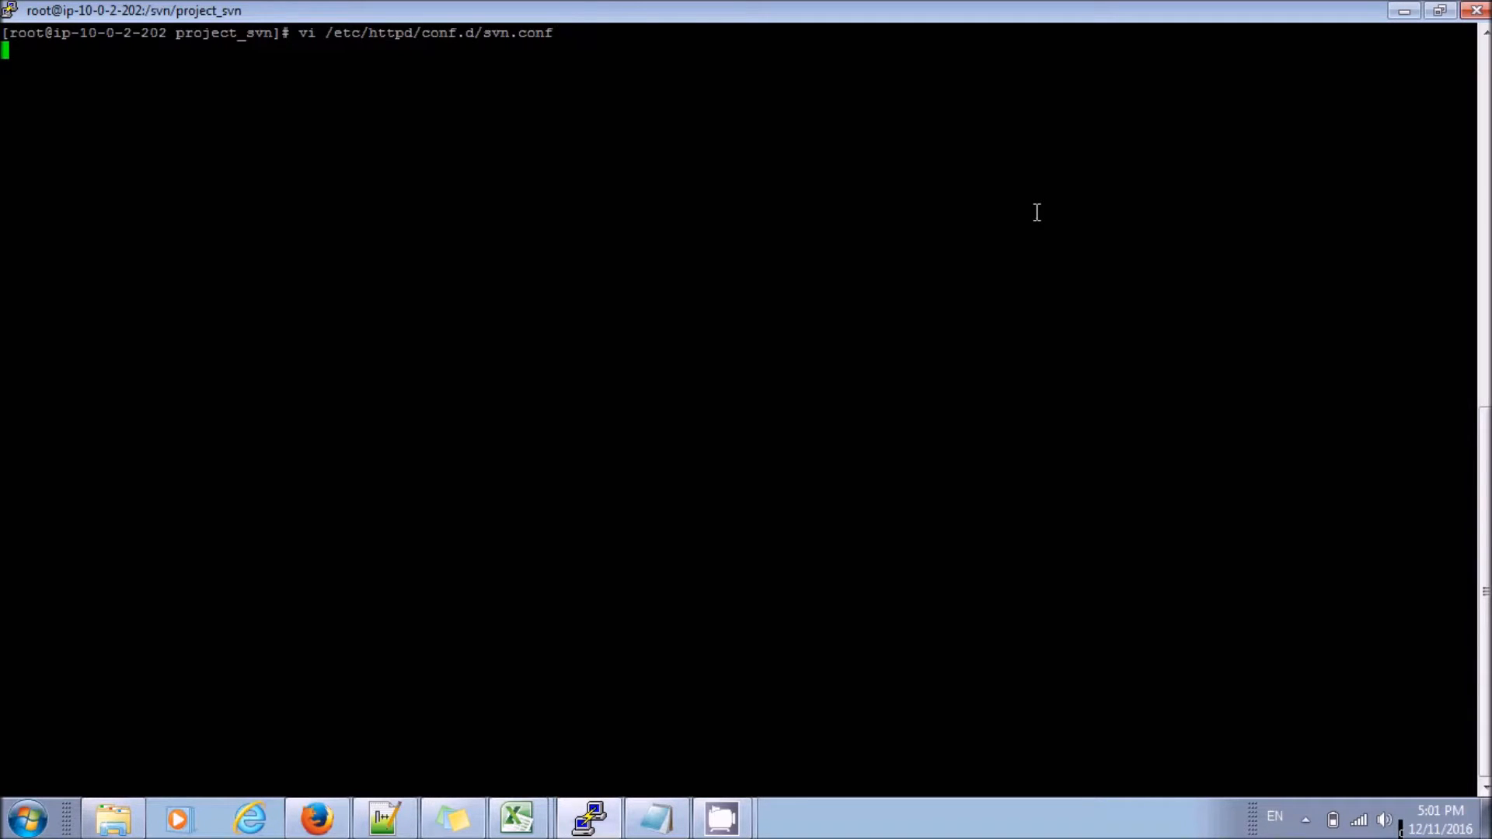
key(i)
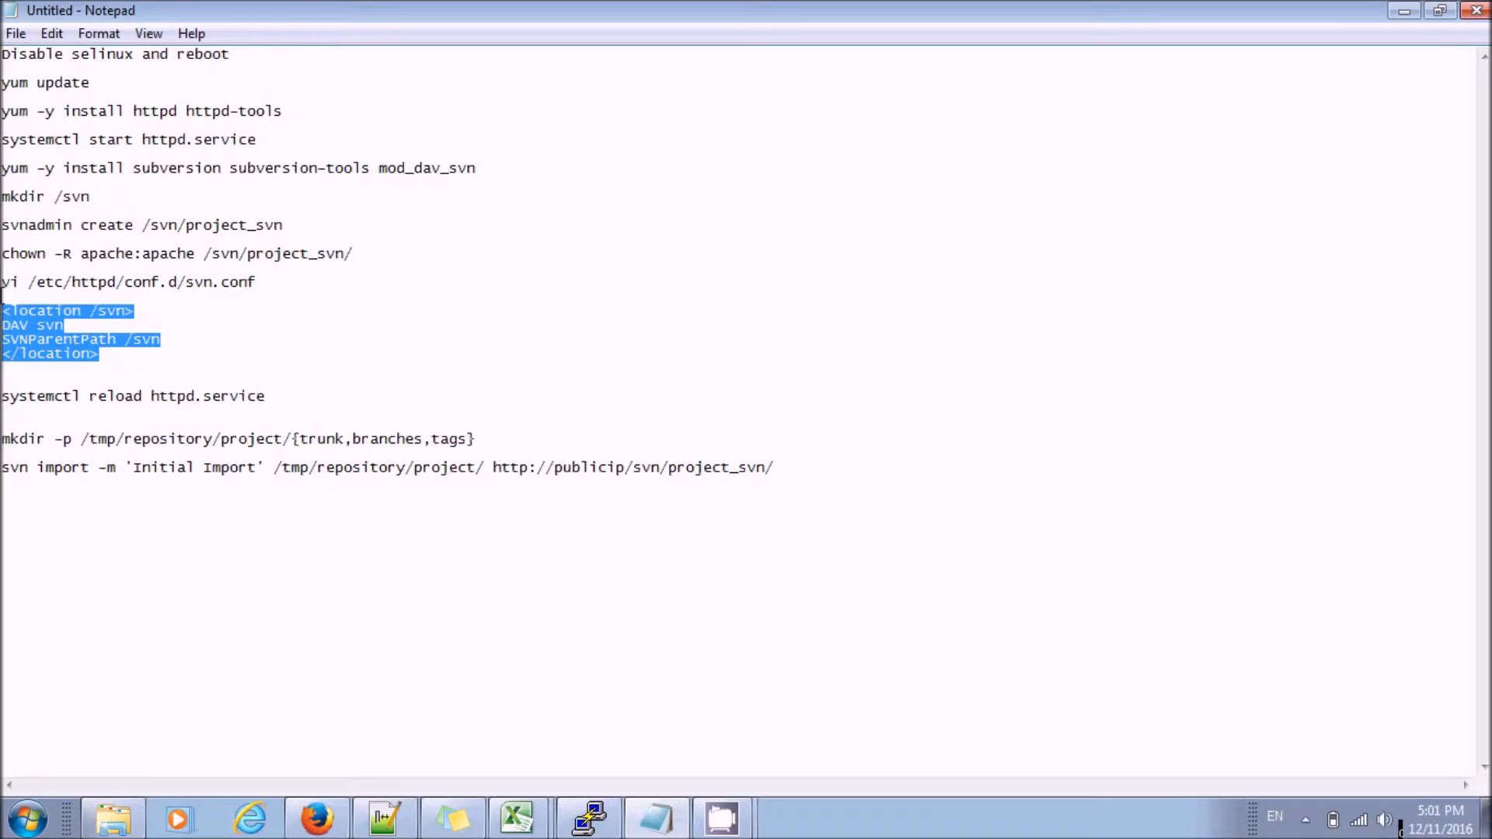
mouse_move(1215, 87)
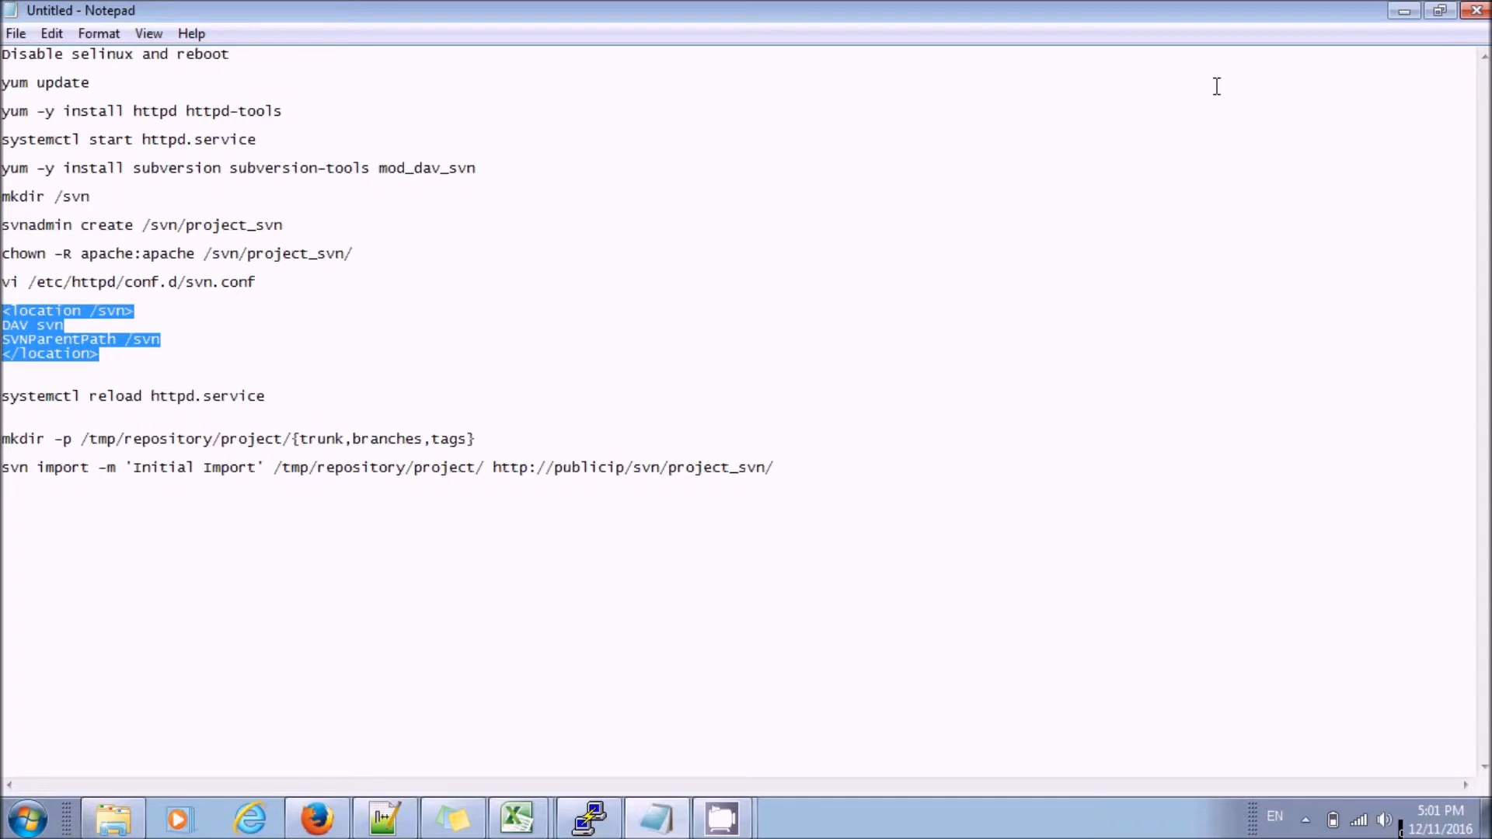
mouse_move(1255, 103)
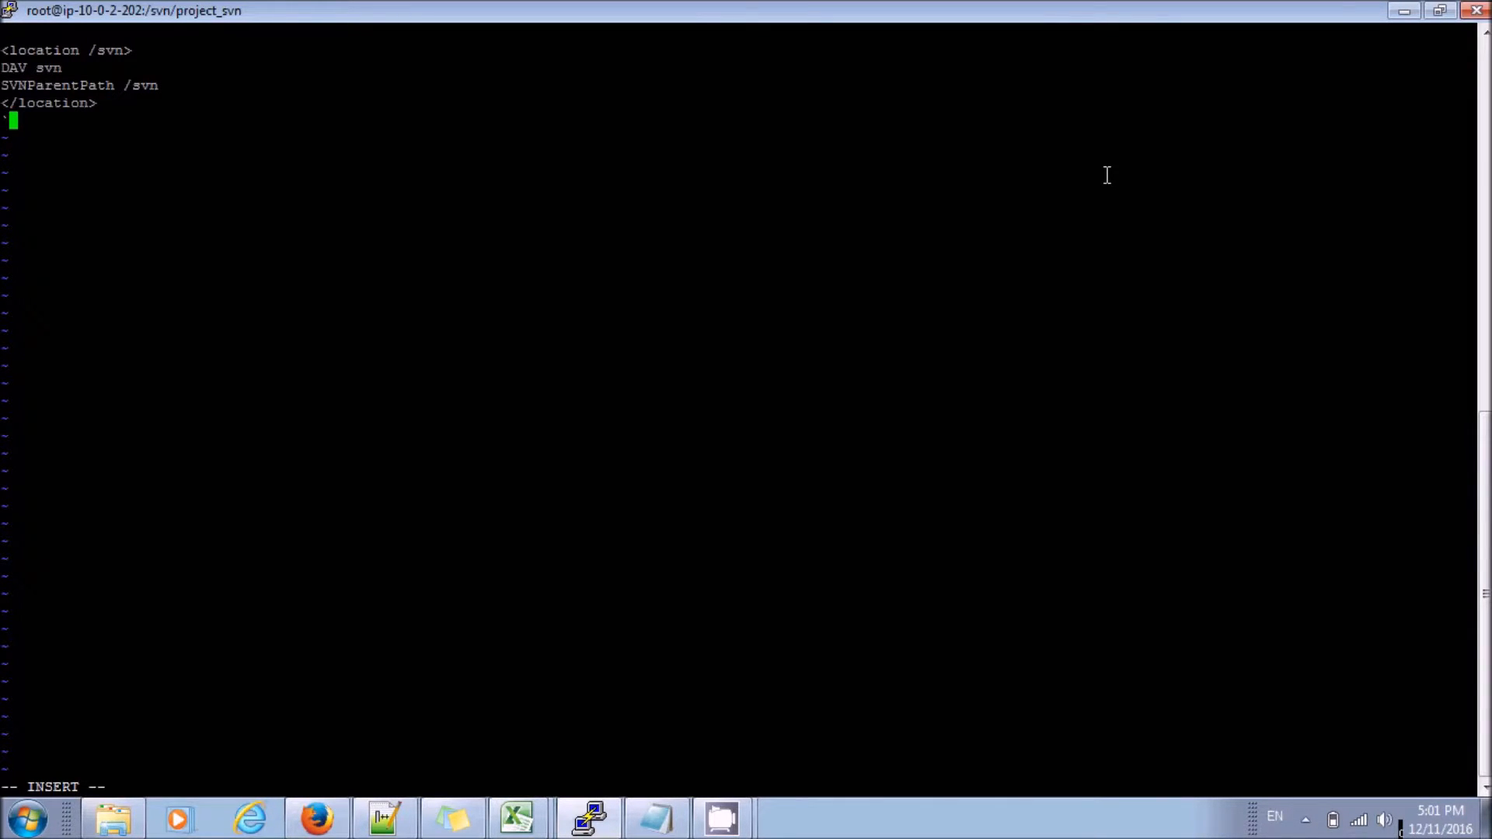
text(:wq)
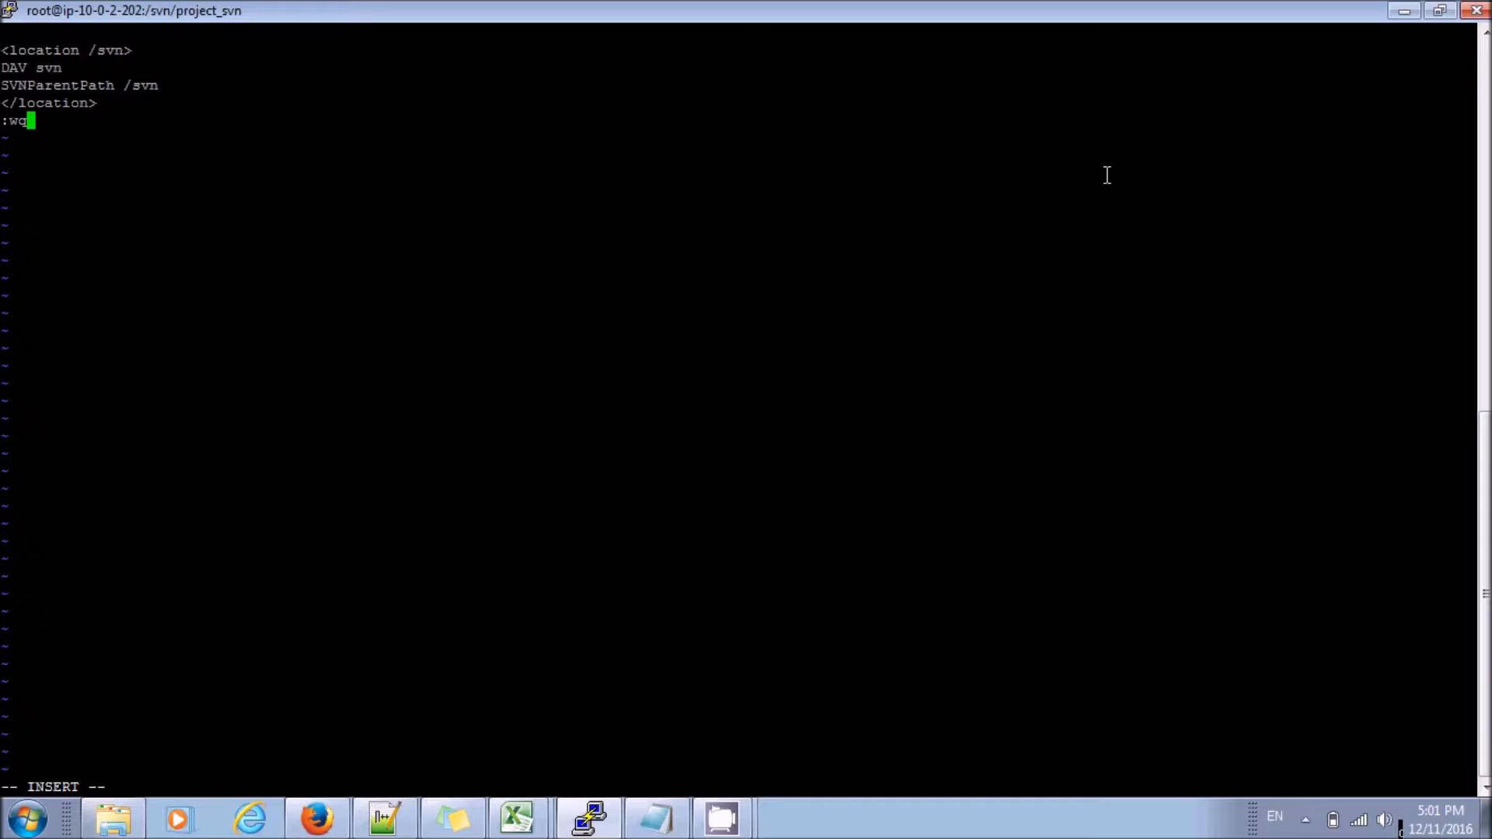
key(Escape)
text(systemctl reload httpd.service)
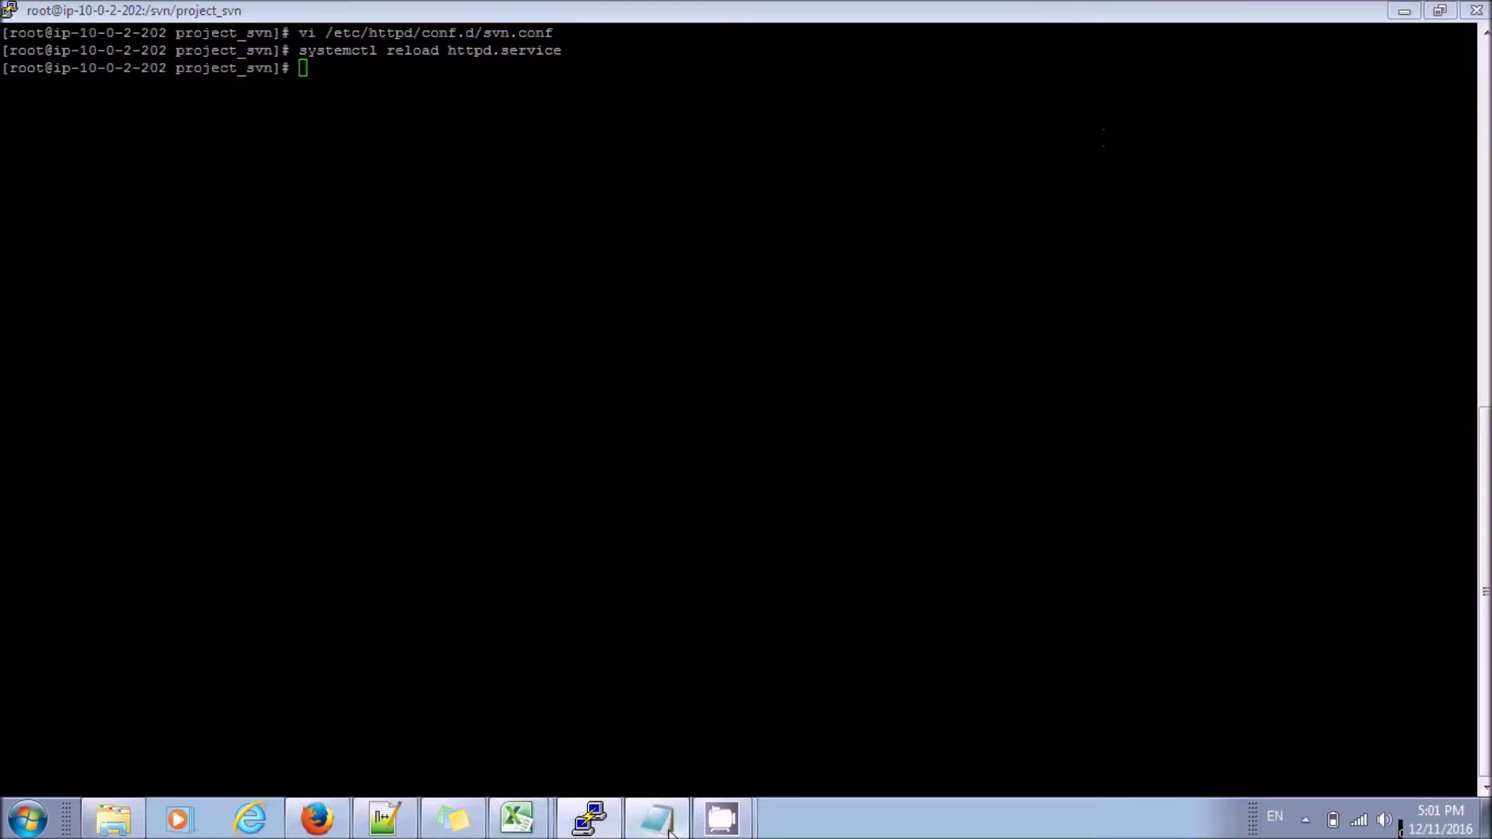
Step: Run mkdir -p /tmp/repository/project/{trunk,branches,tags}, then cd into it and ls -ltr the folders
click(653, 818)
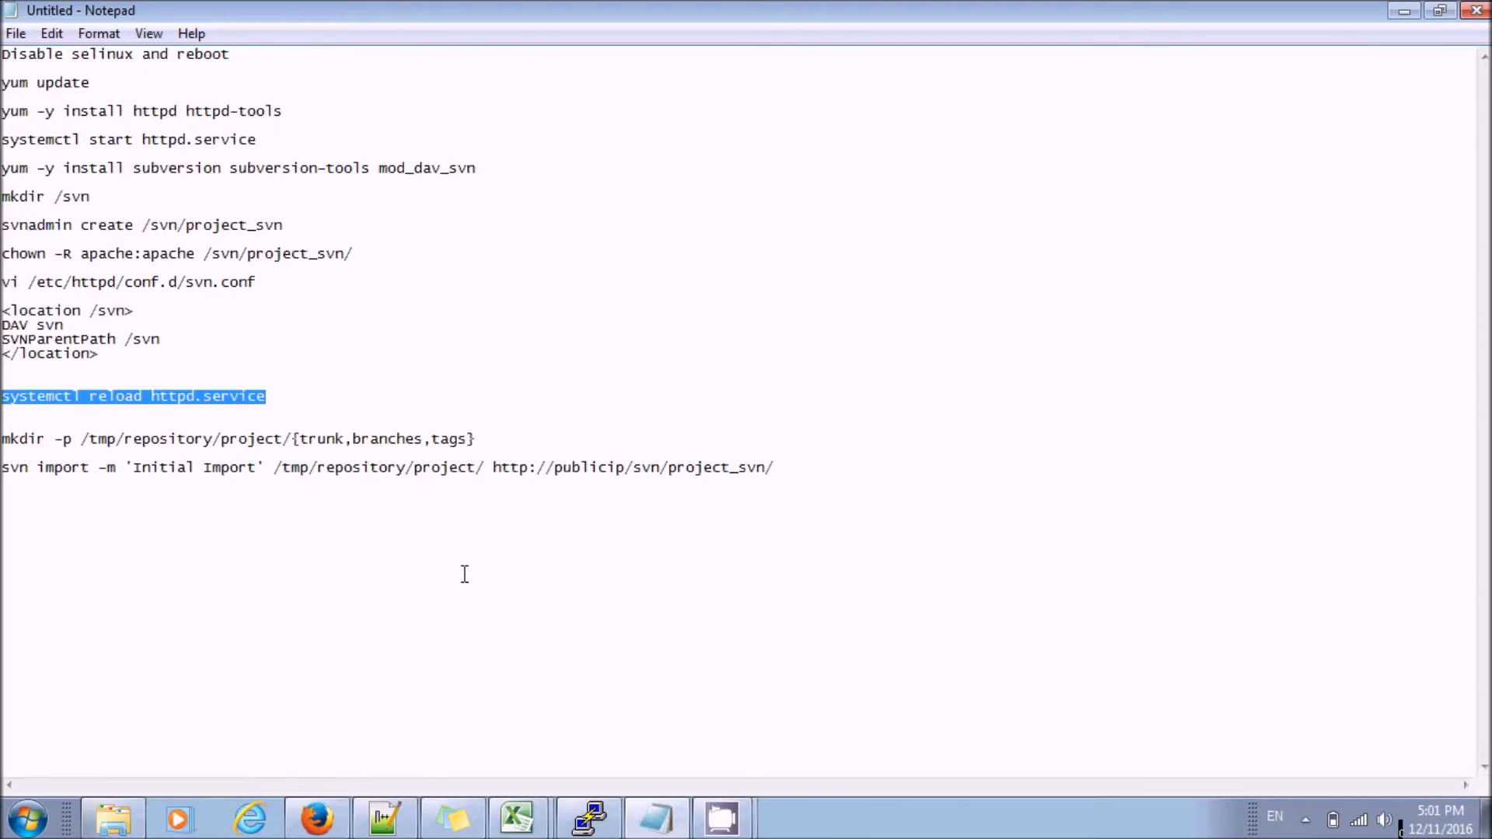
mouse_move(472, 439)
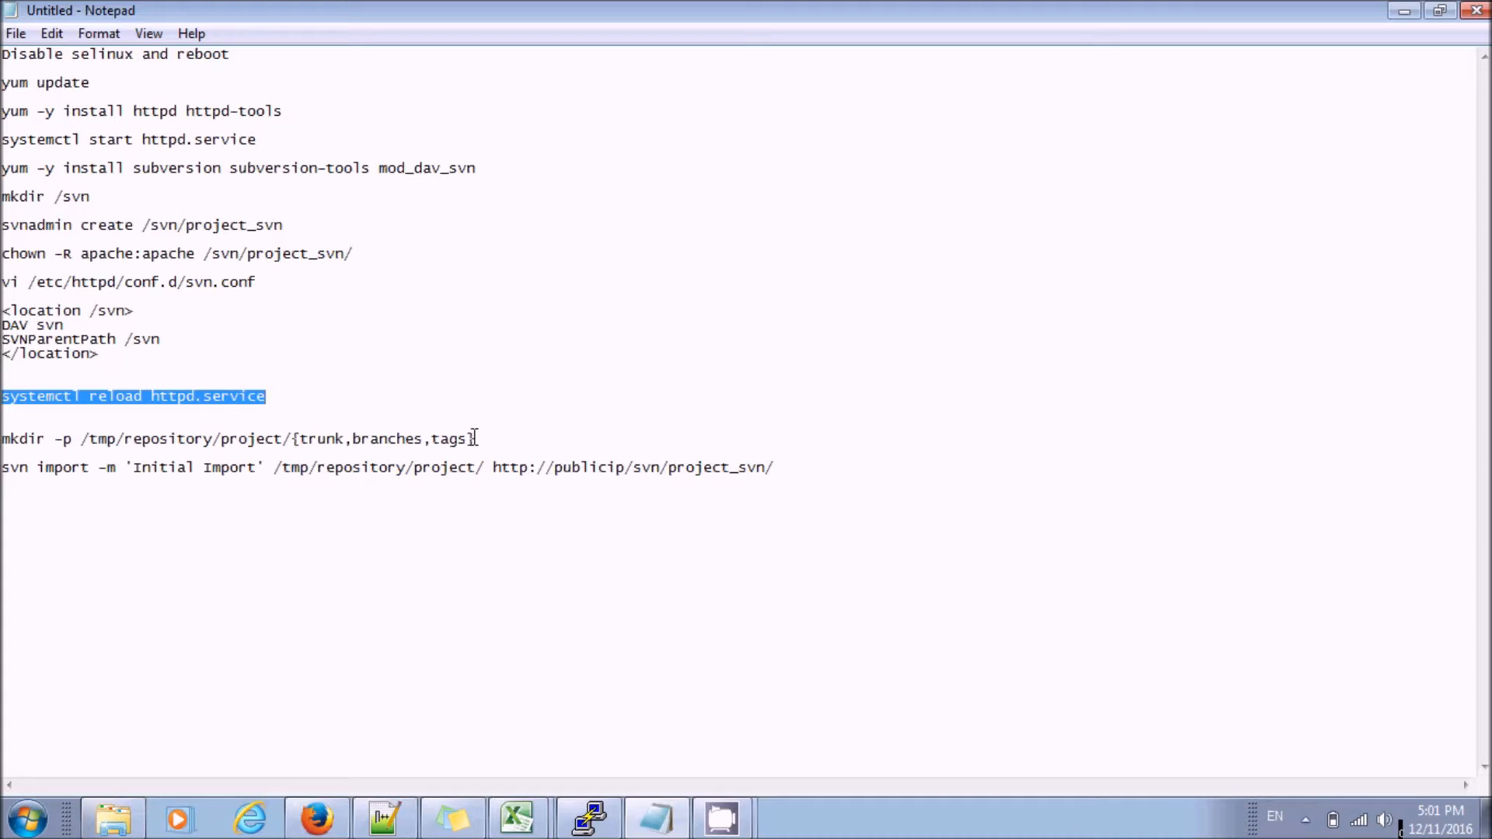
click(472, 438)
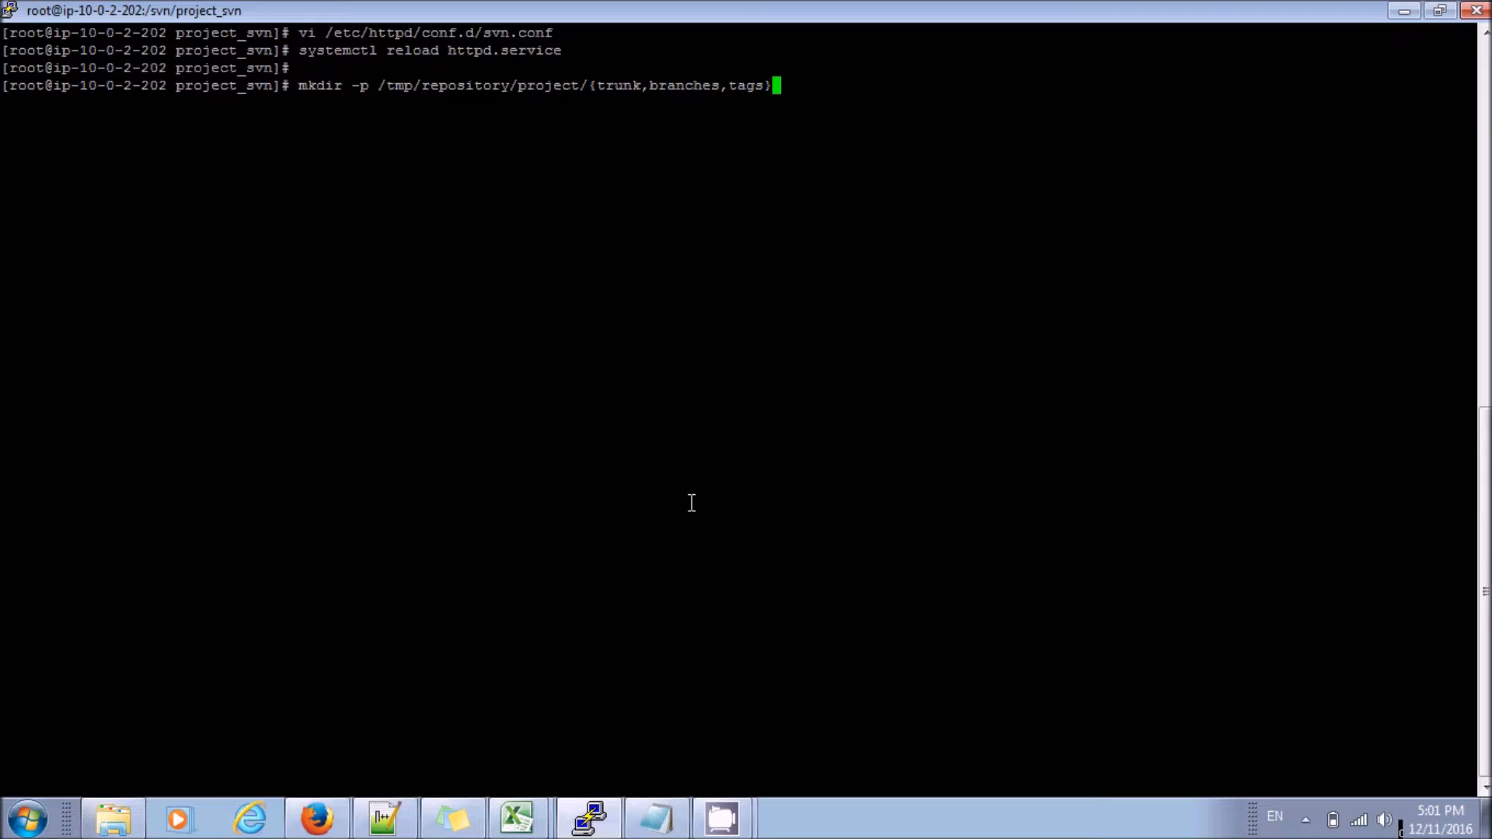
text(cd)
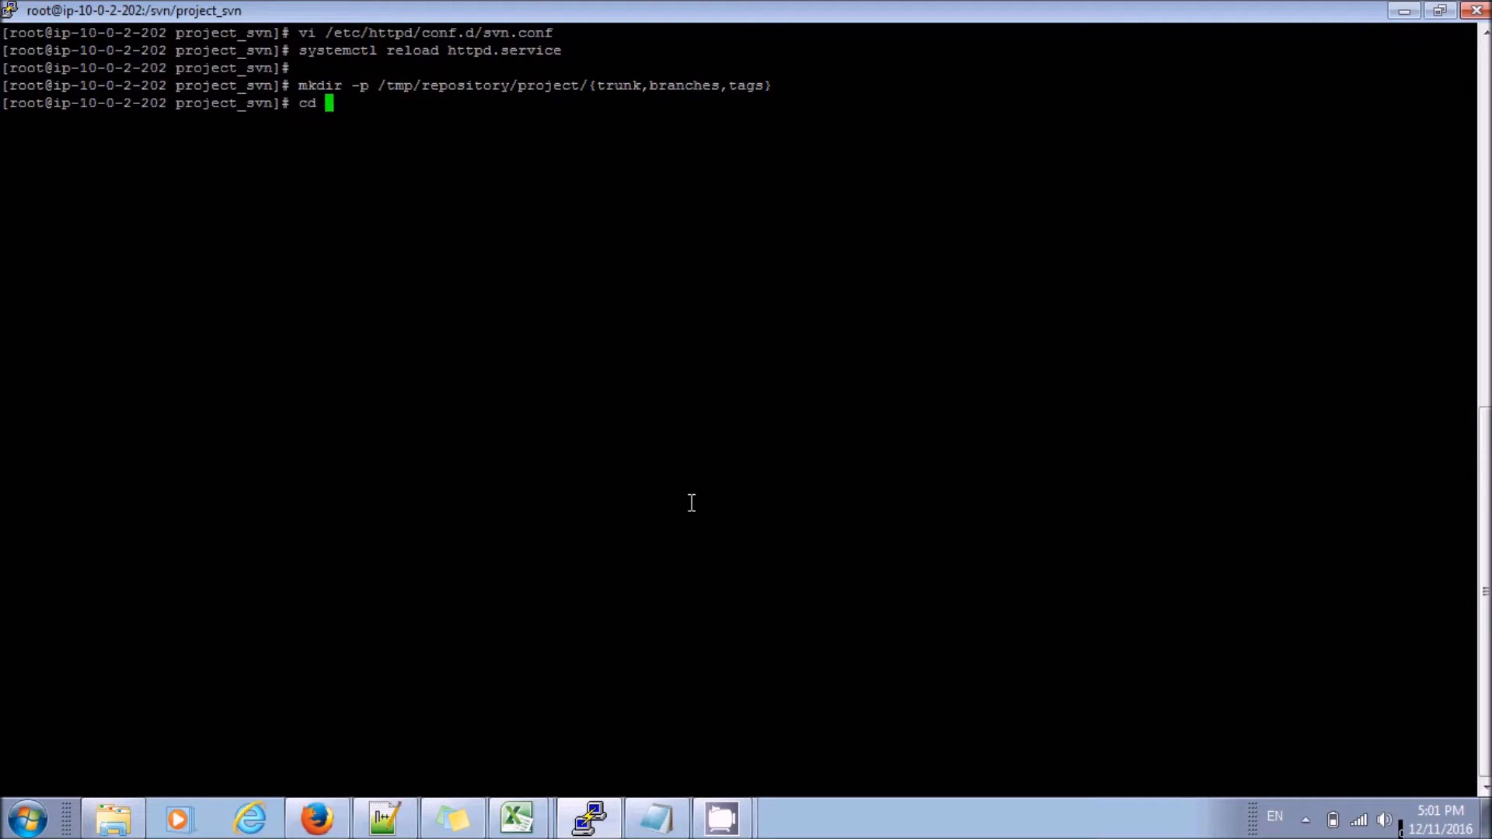
text(/tmp/repository/)
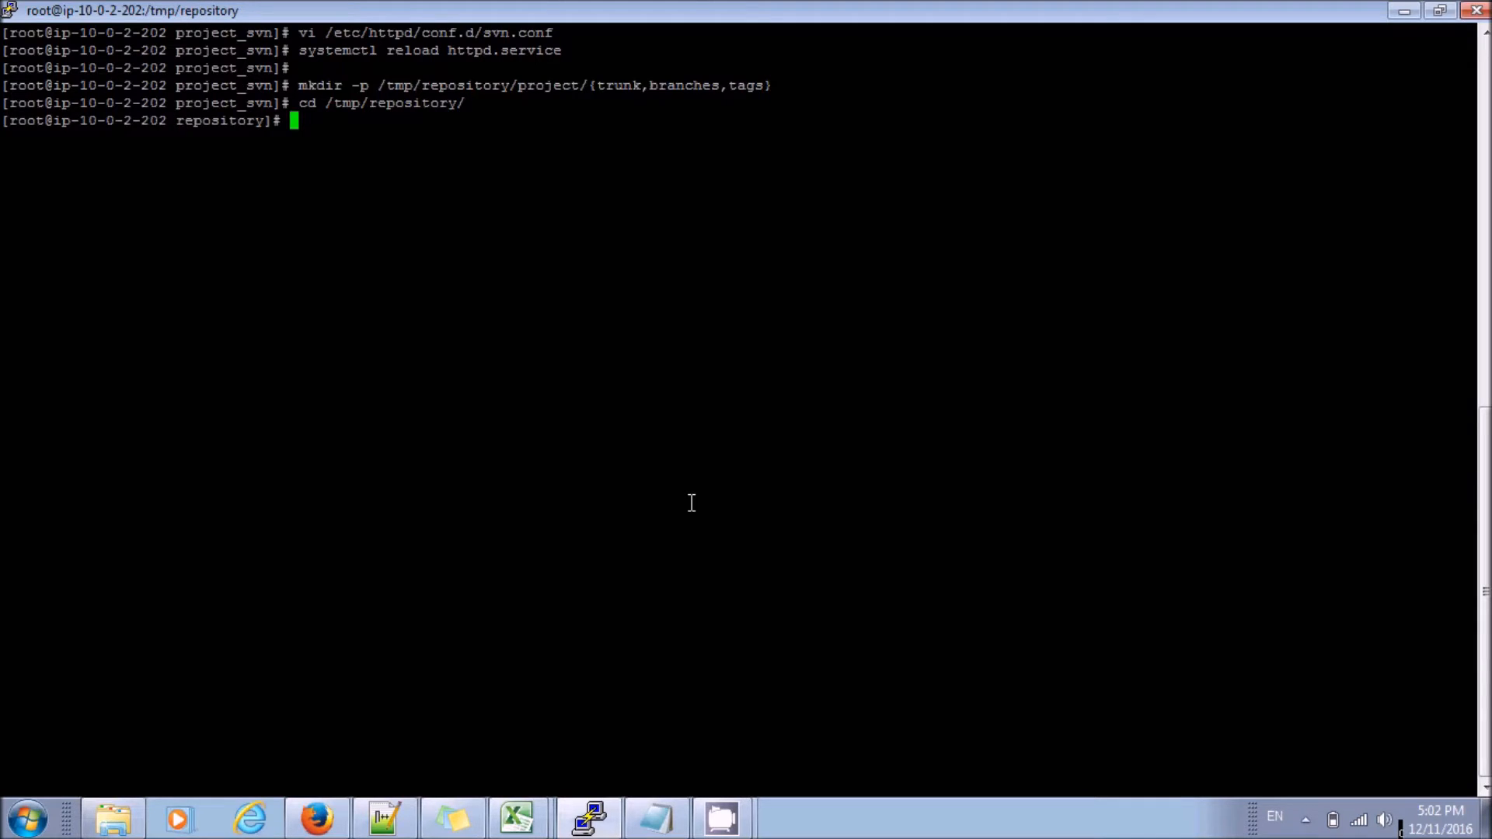
text(ls -ltr)
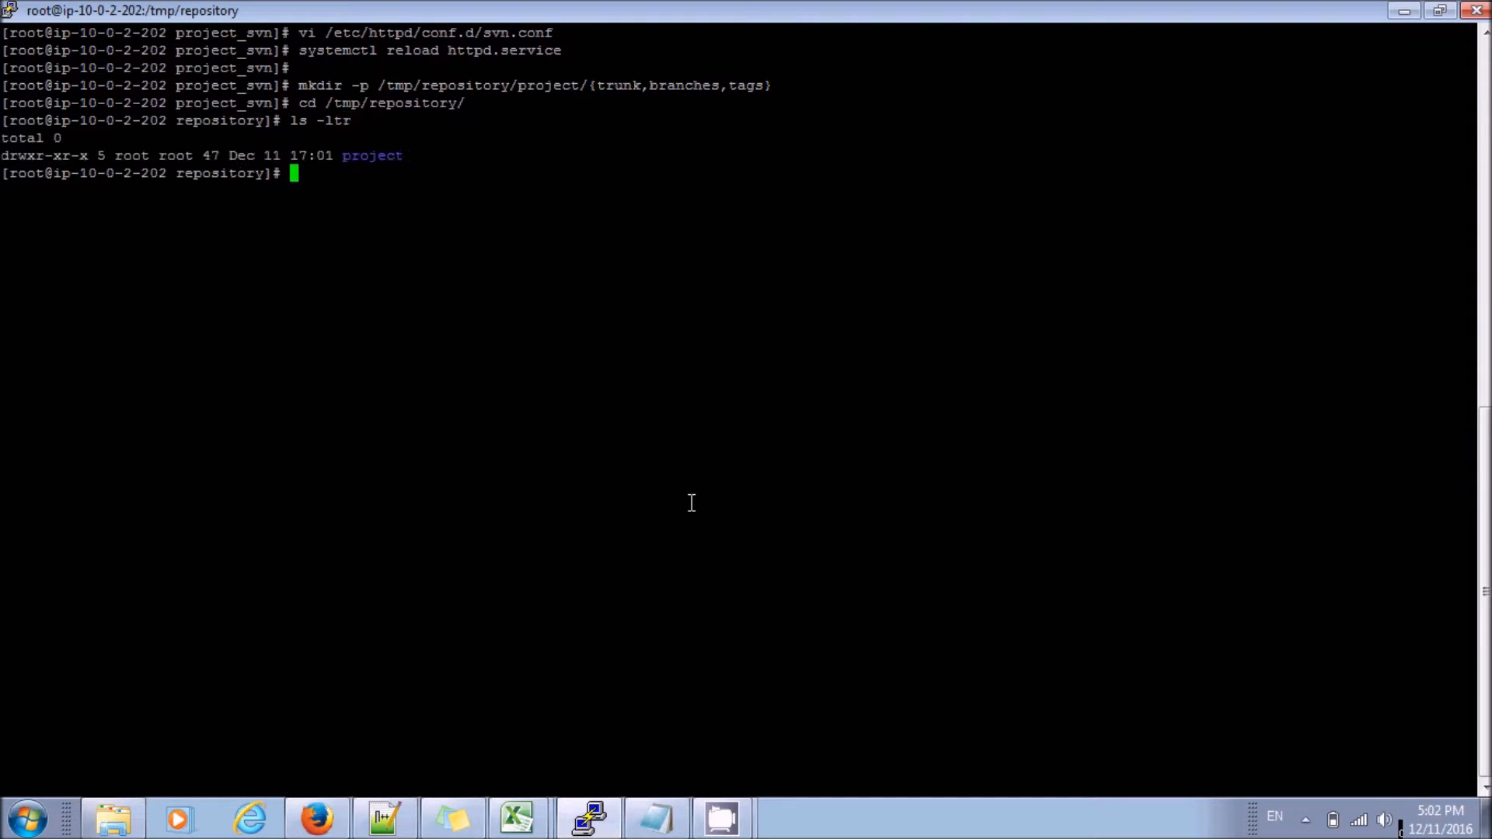
text(cd project/)
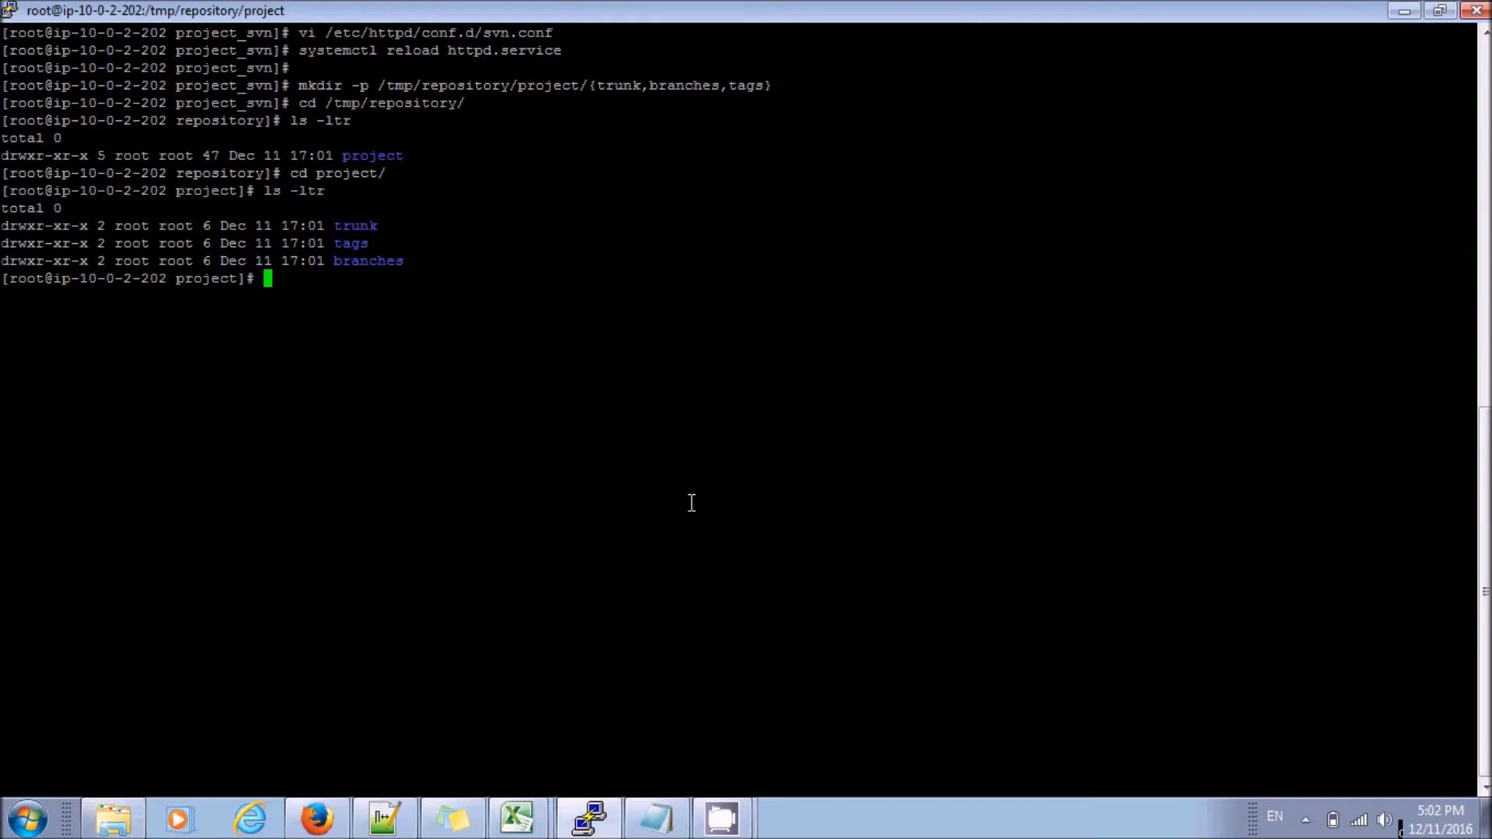
mouse_move(634, 535)
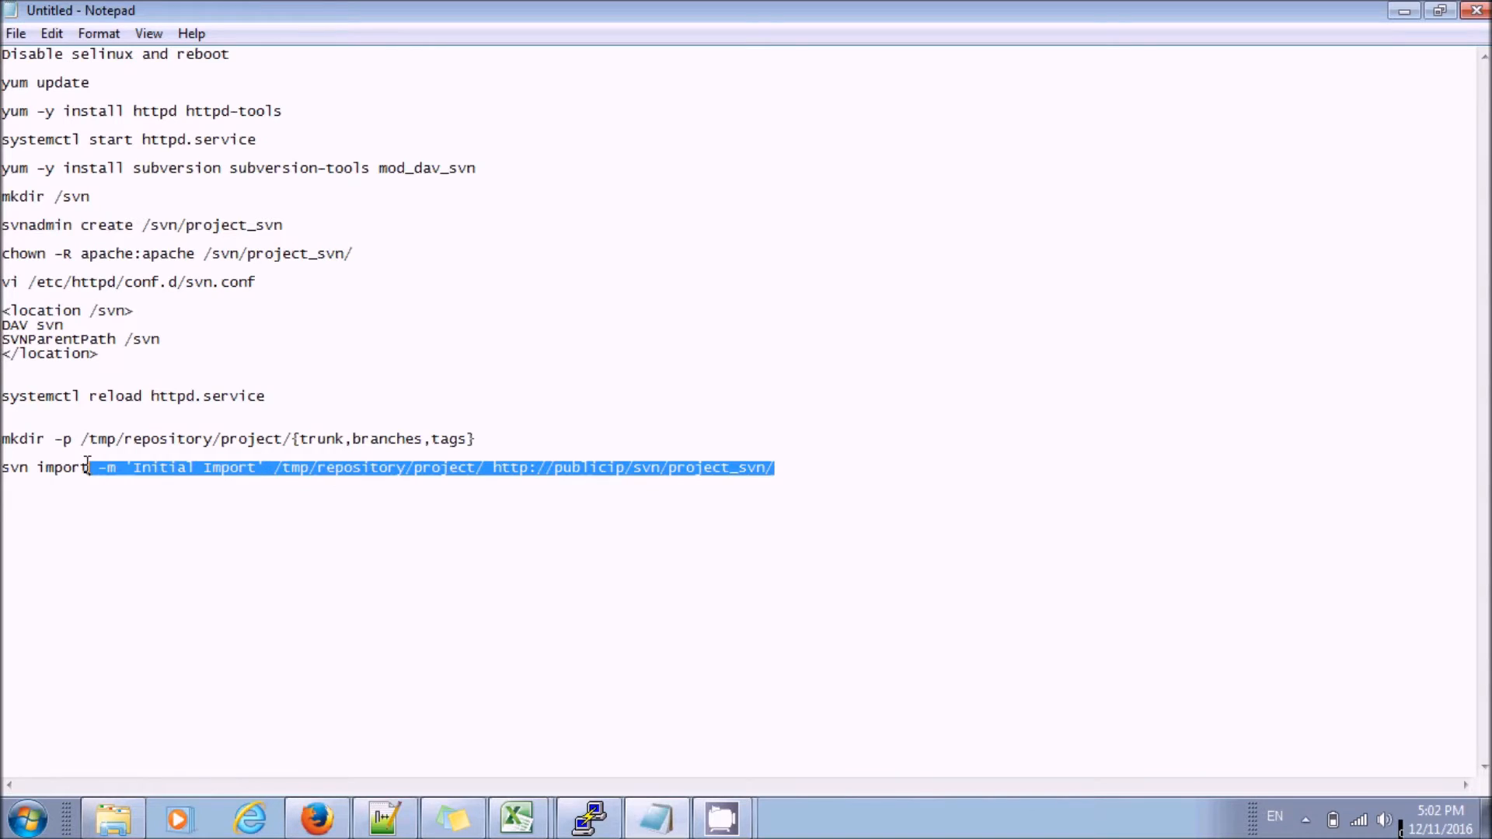
drag(90, 468, 1, 467)
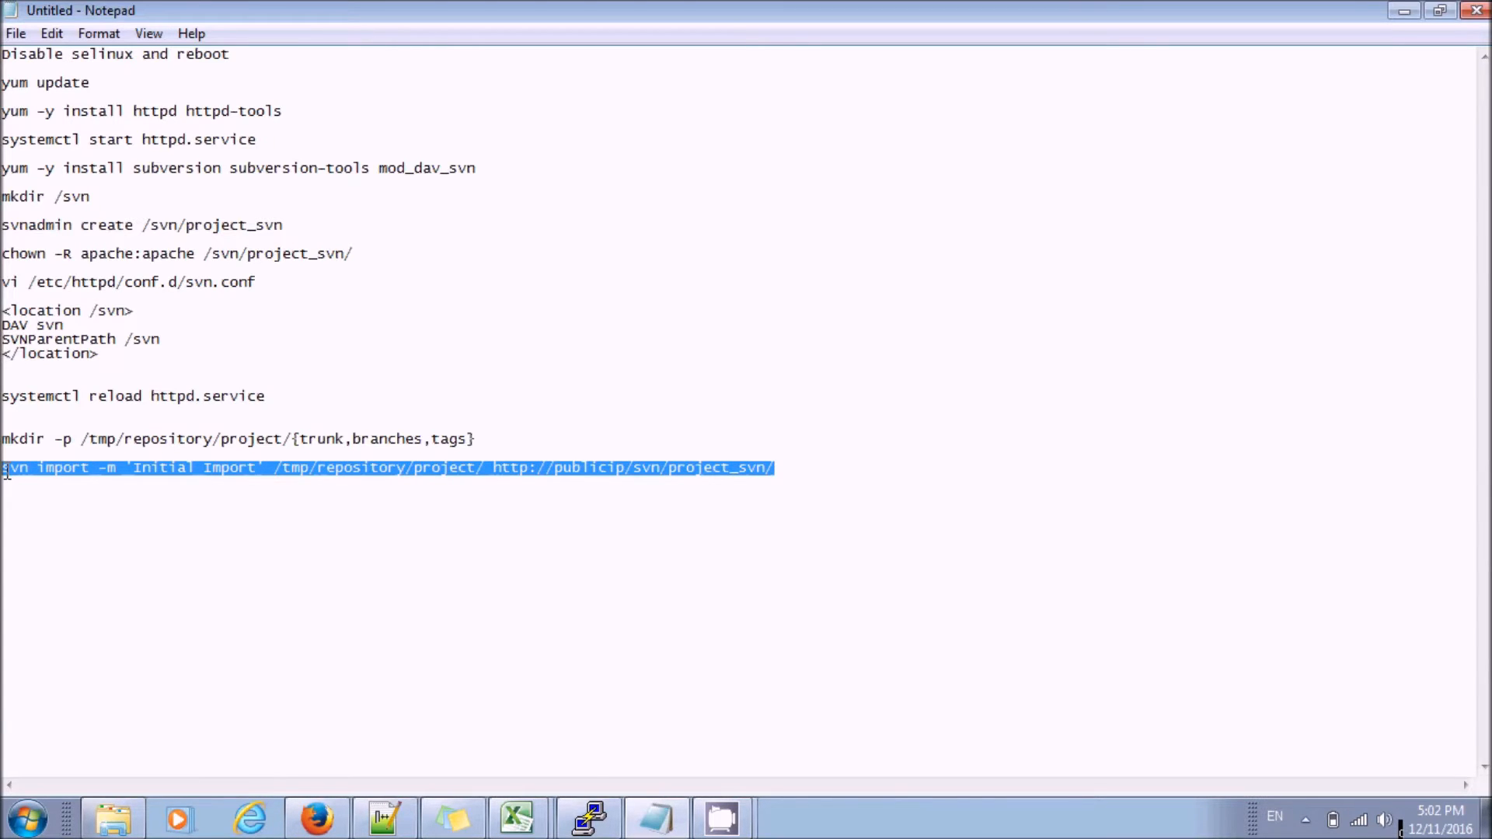
mouse_move(189, 566)
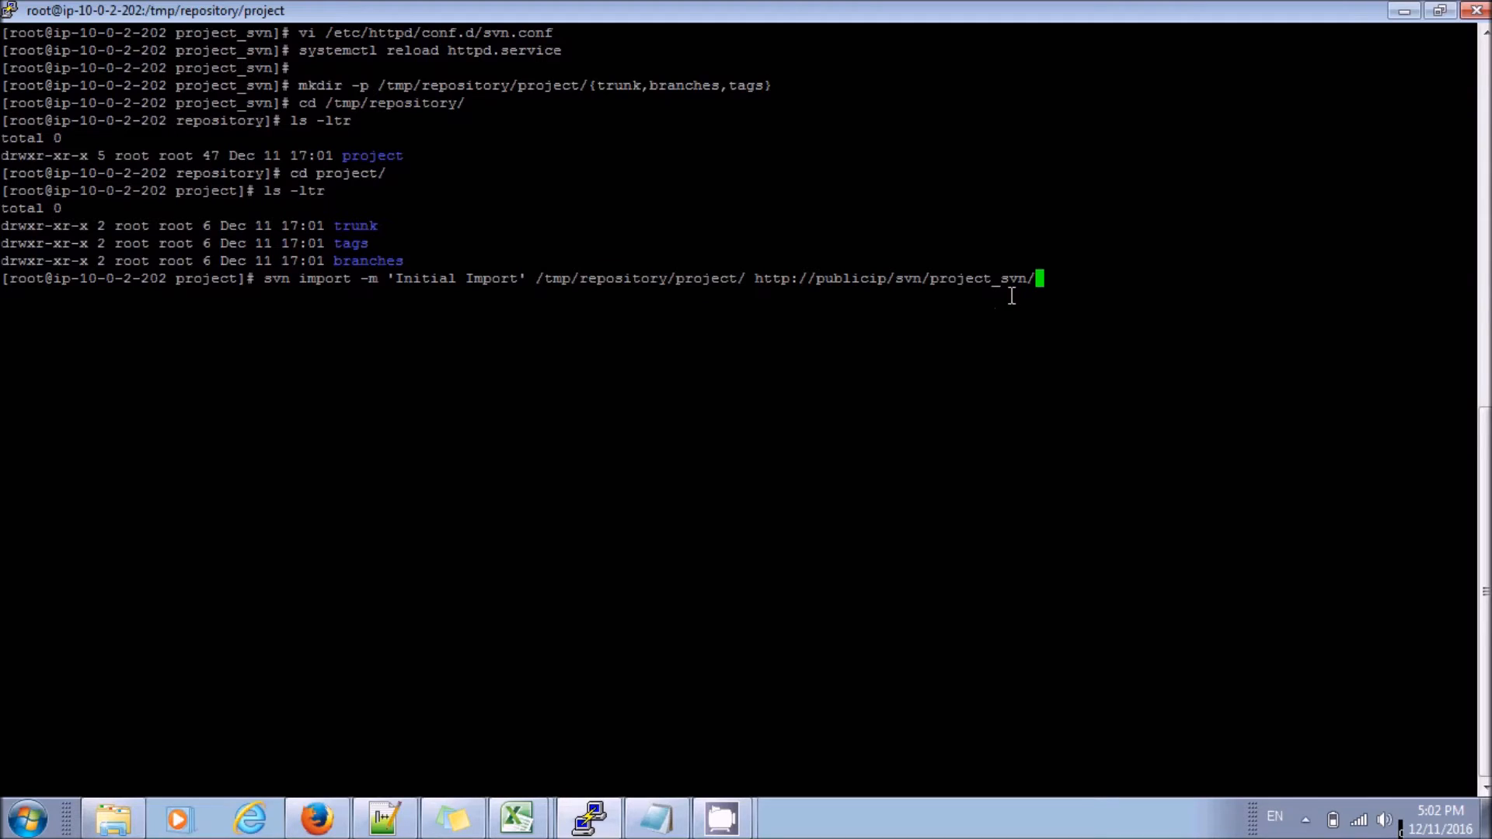
mouse_move(877, 351)
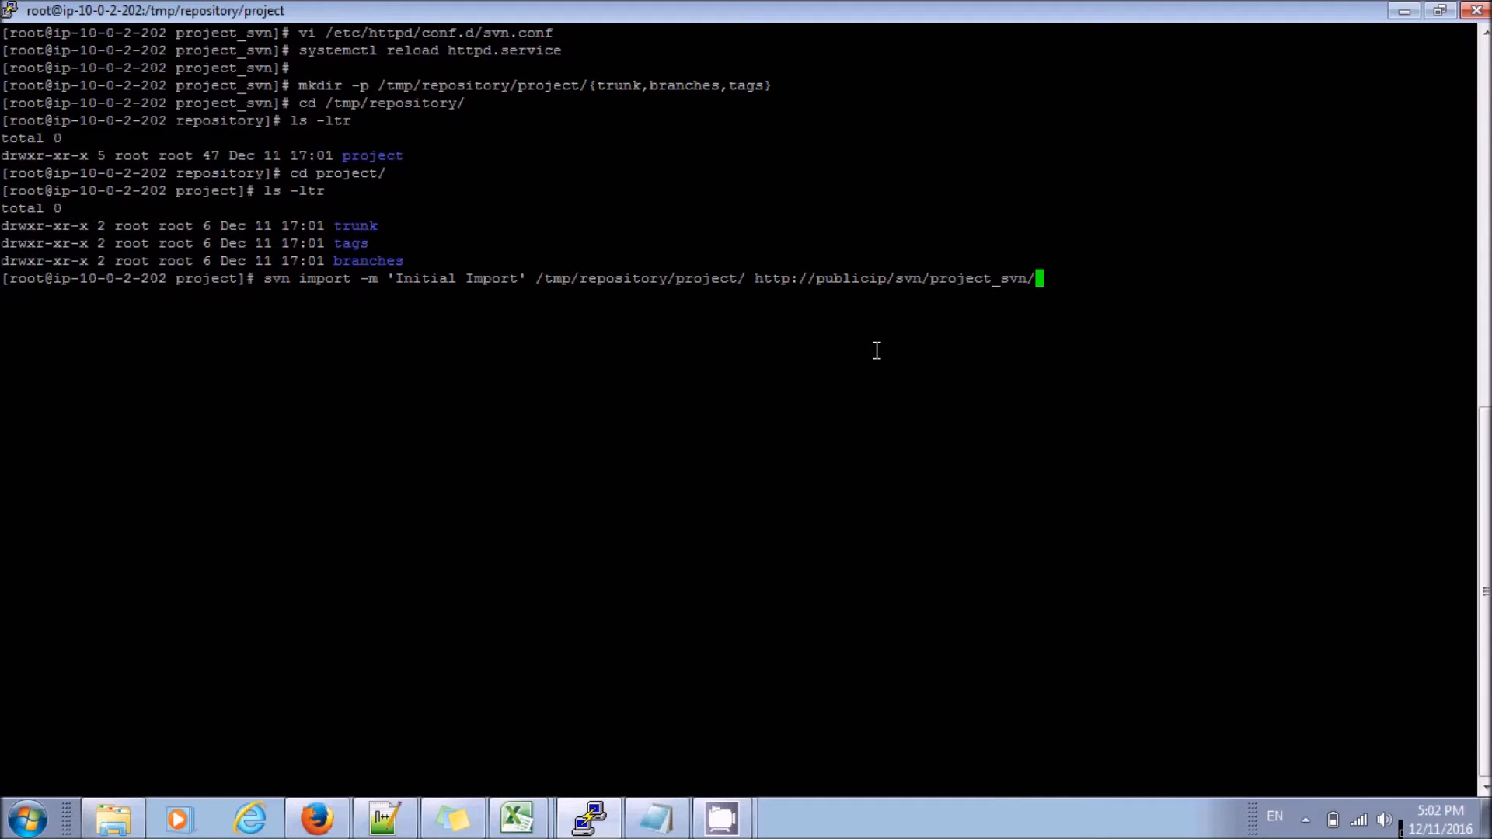
double_click(849, 278)
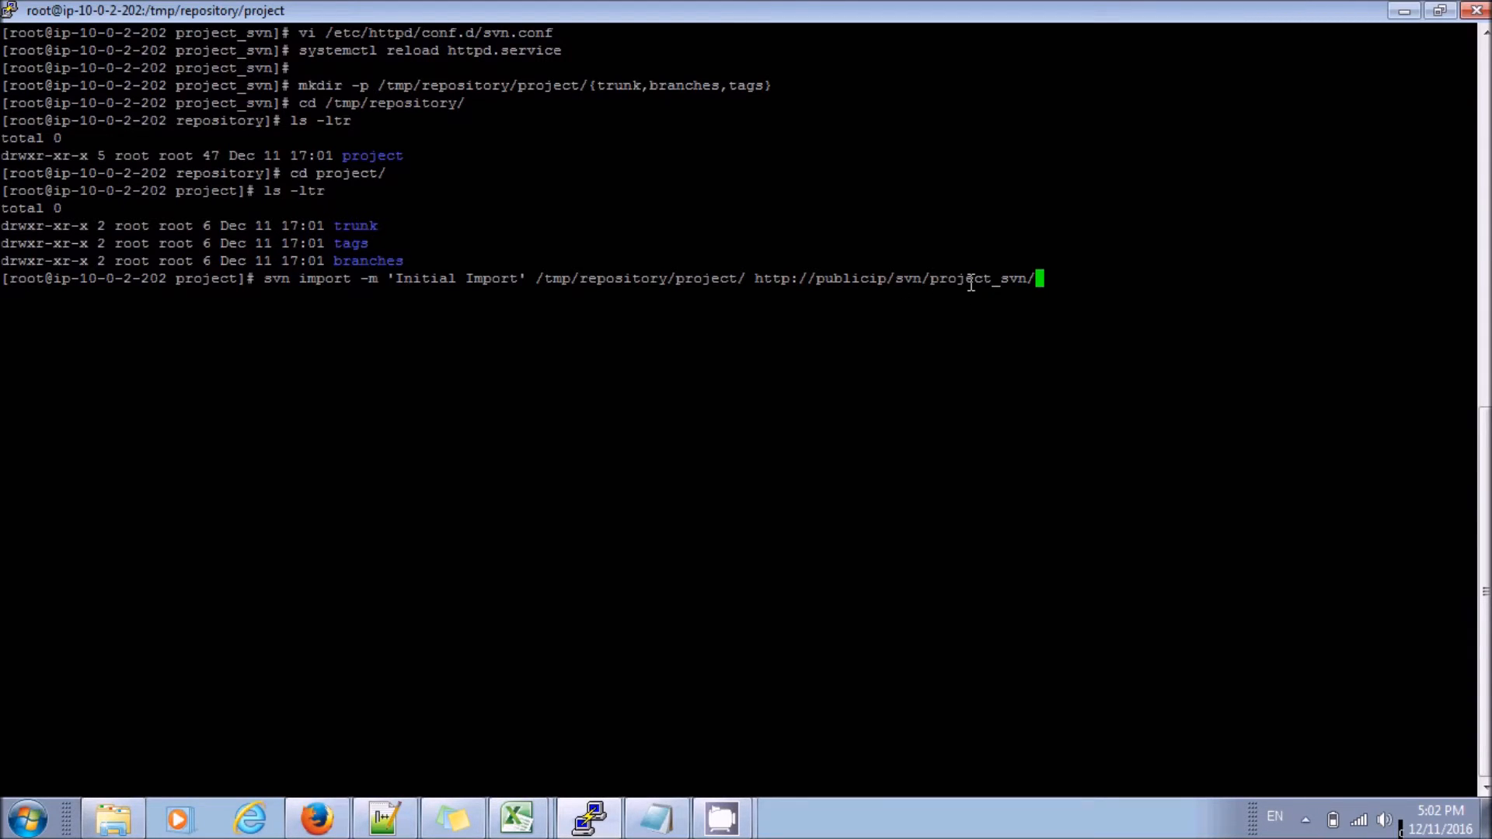
mouse_move(887, 272)
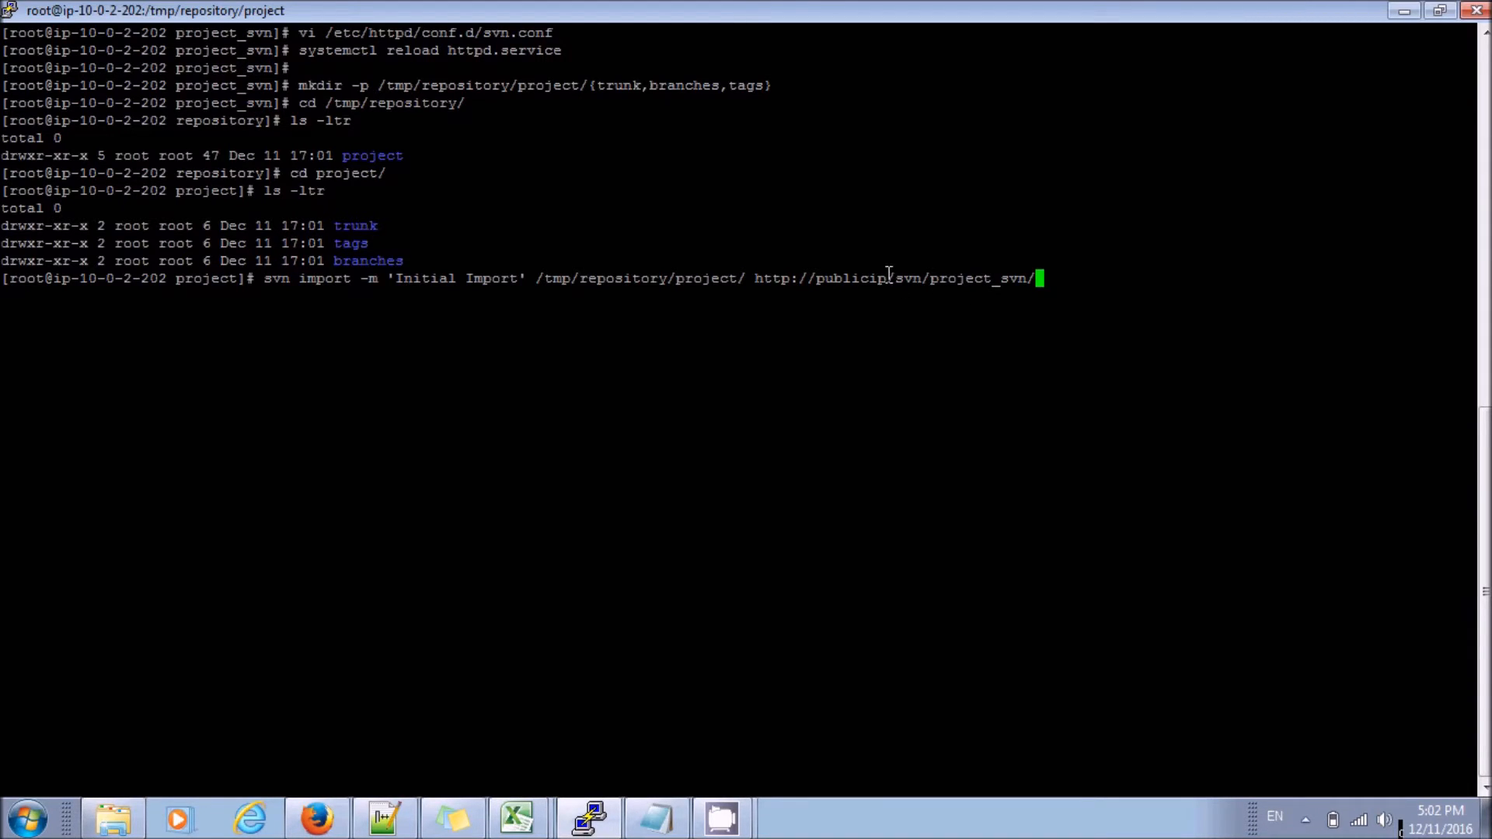
key(BackSpace)
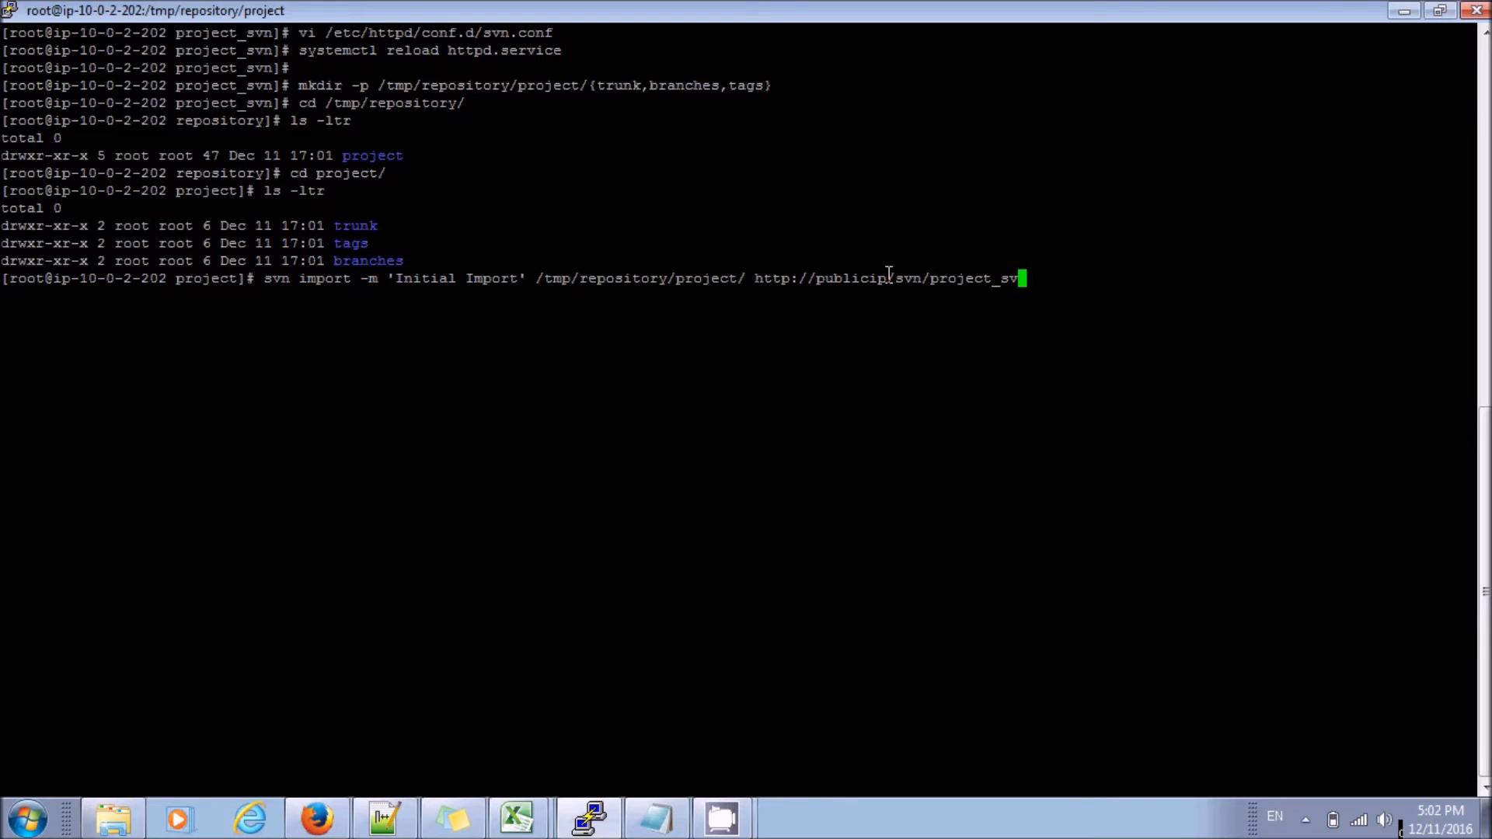
text(v)
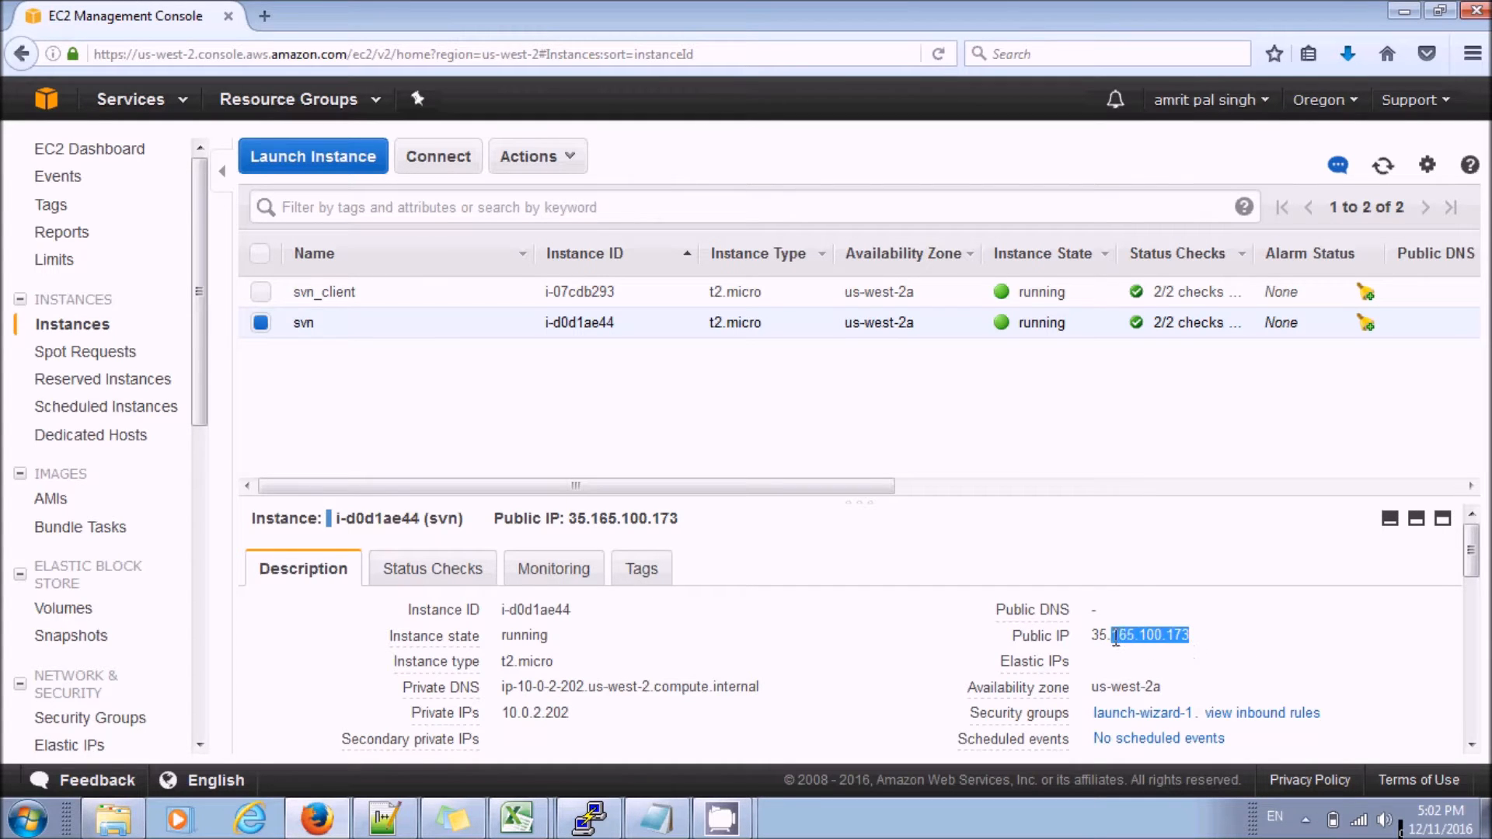
double_click(1100, 636)
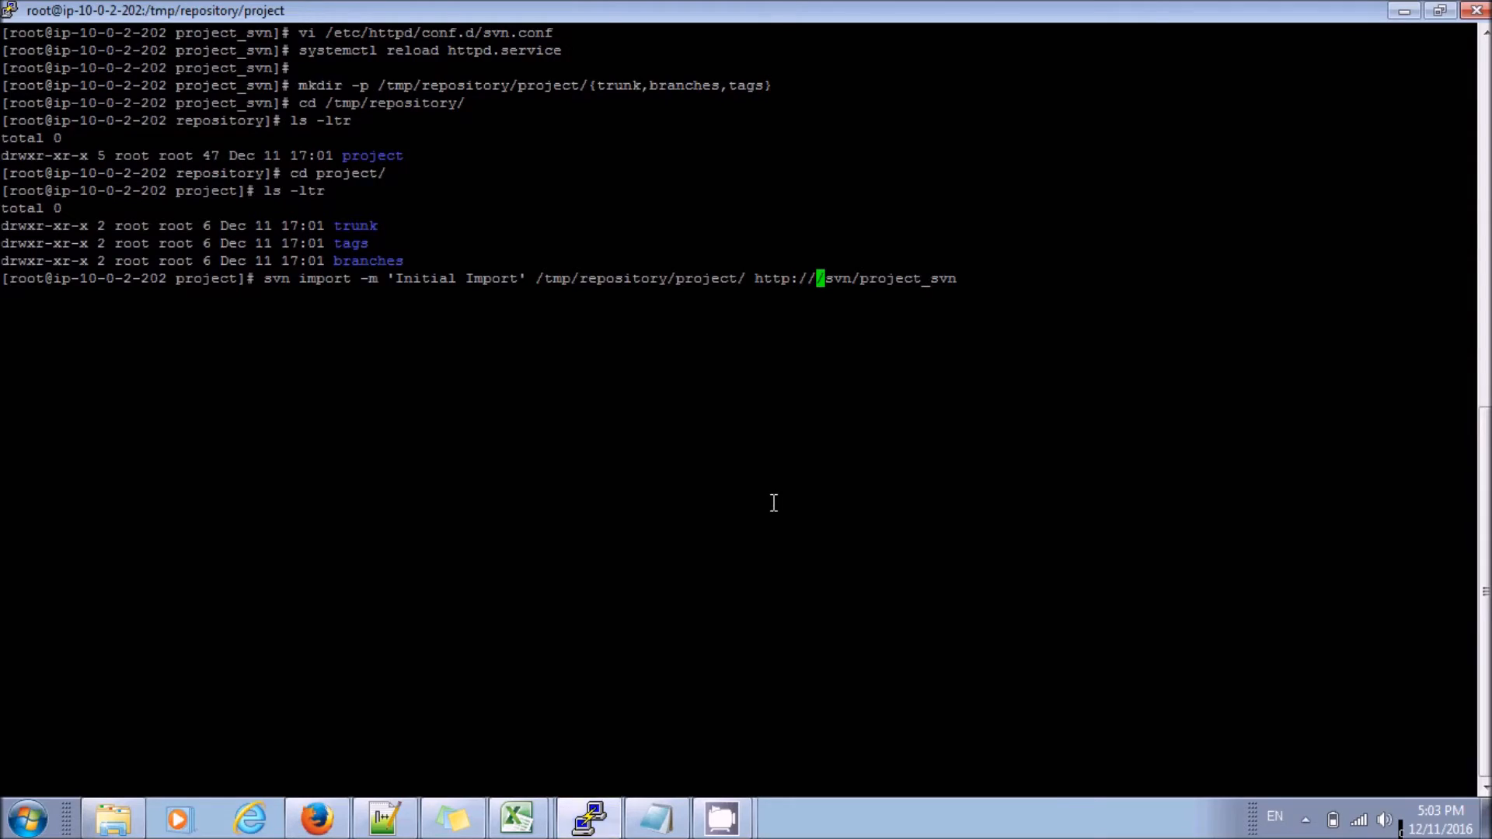
text(35.165.100.173)
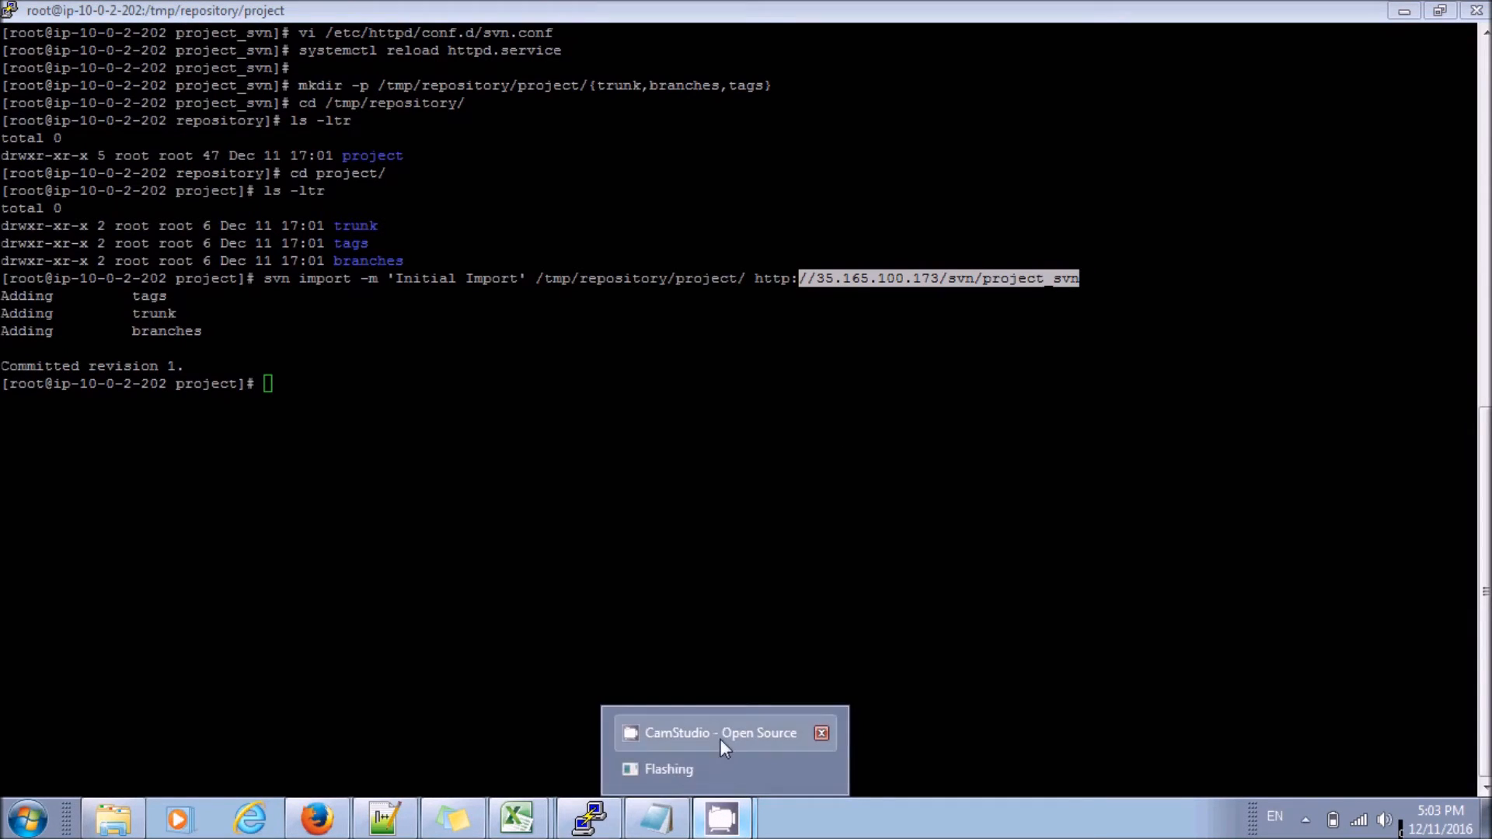
click(715, 734)
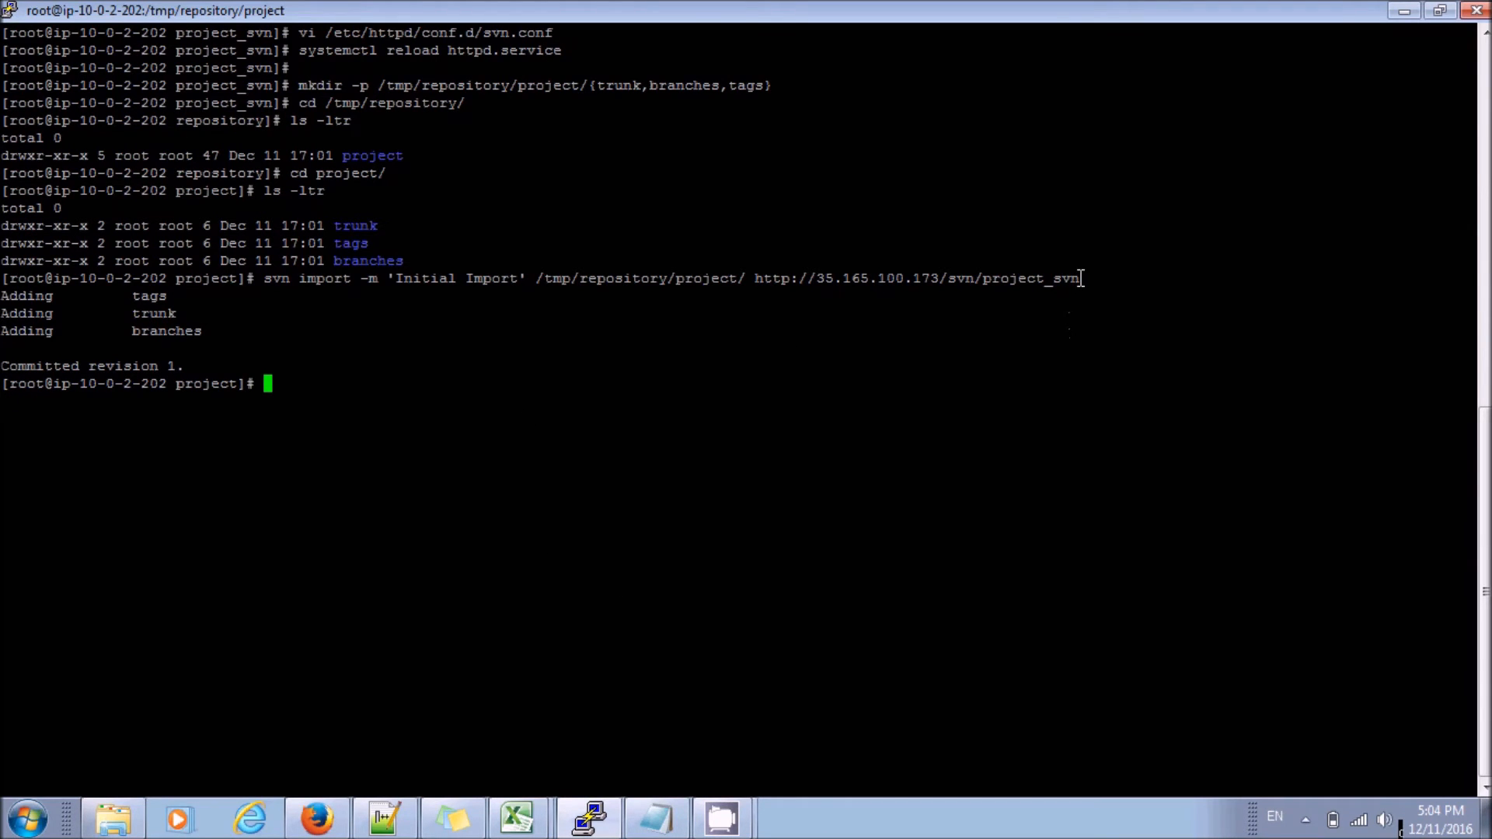
drag(1080, 278, 755, 278)
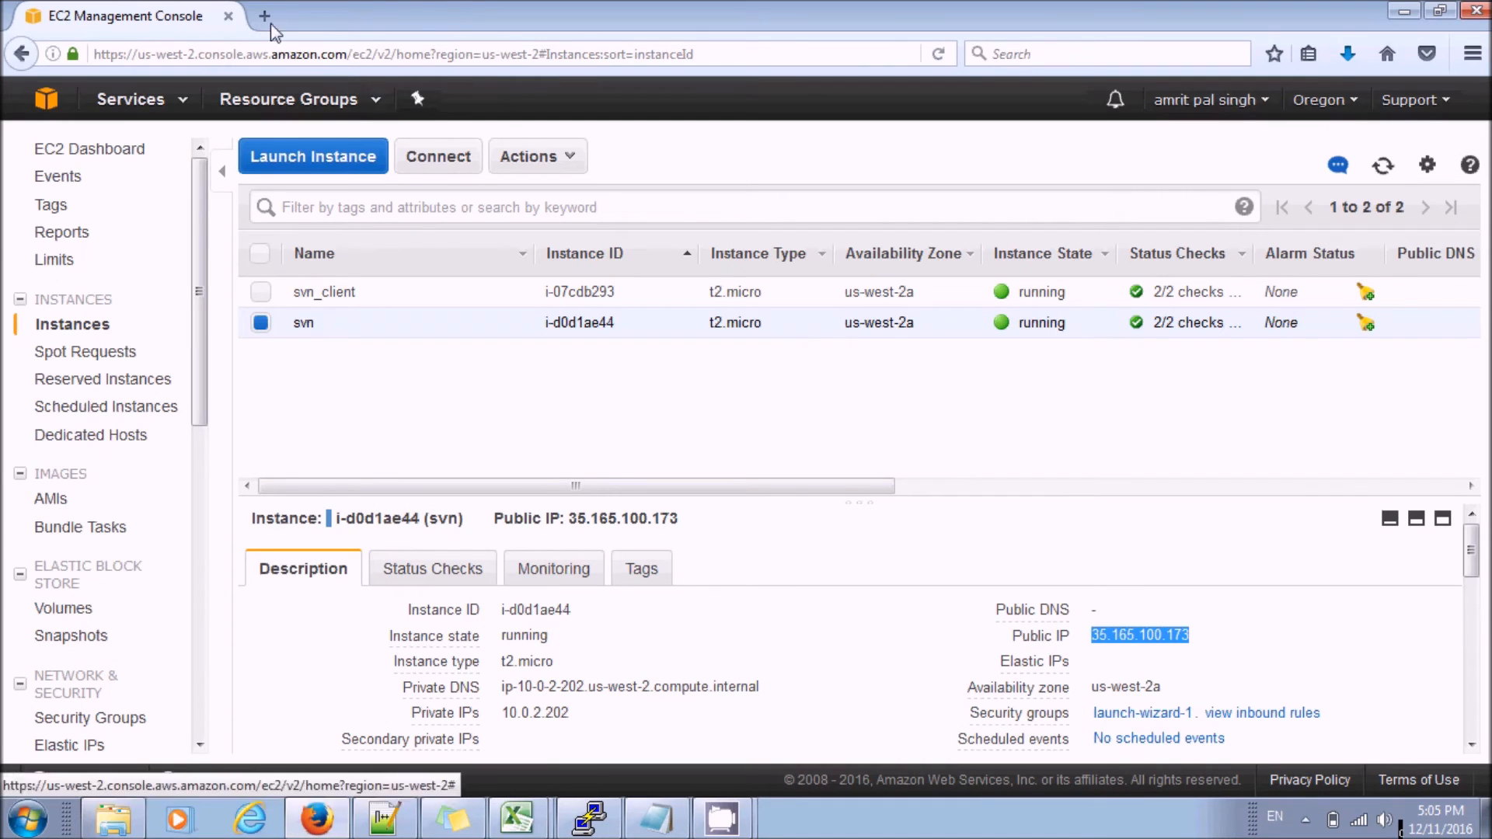
click(264, 16)
text(35.165.100.173/svn/project_svn/)
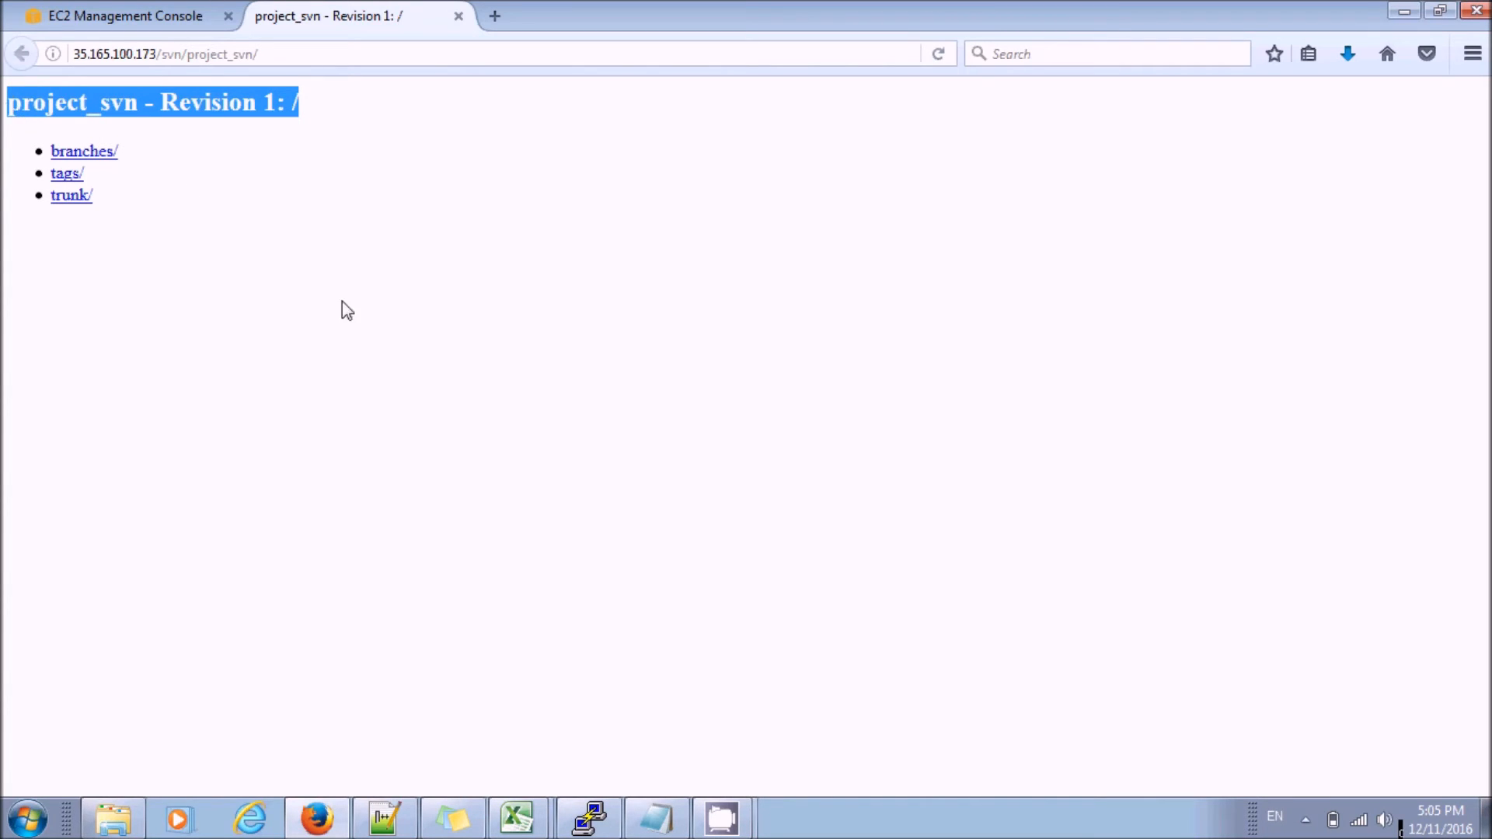
mouse_move(585, 734)
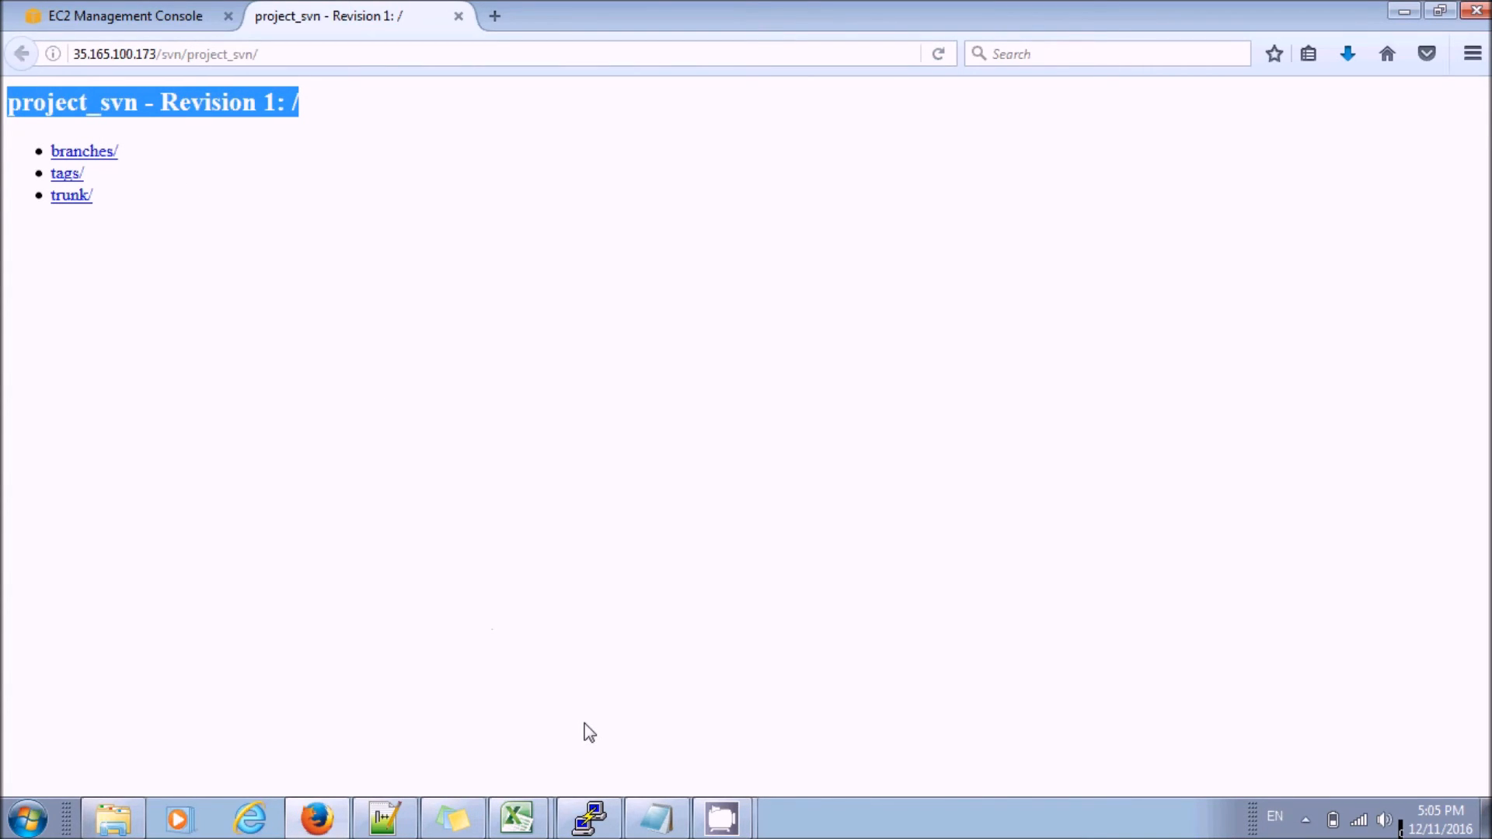
mouse_move(589, 817)
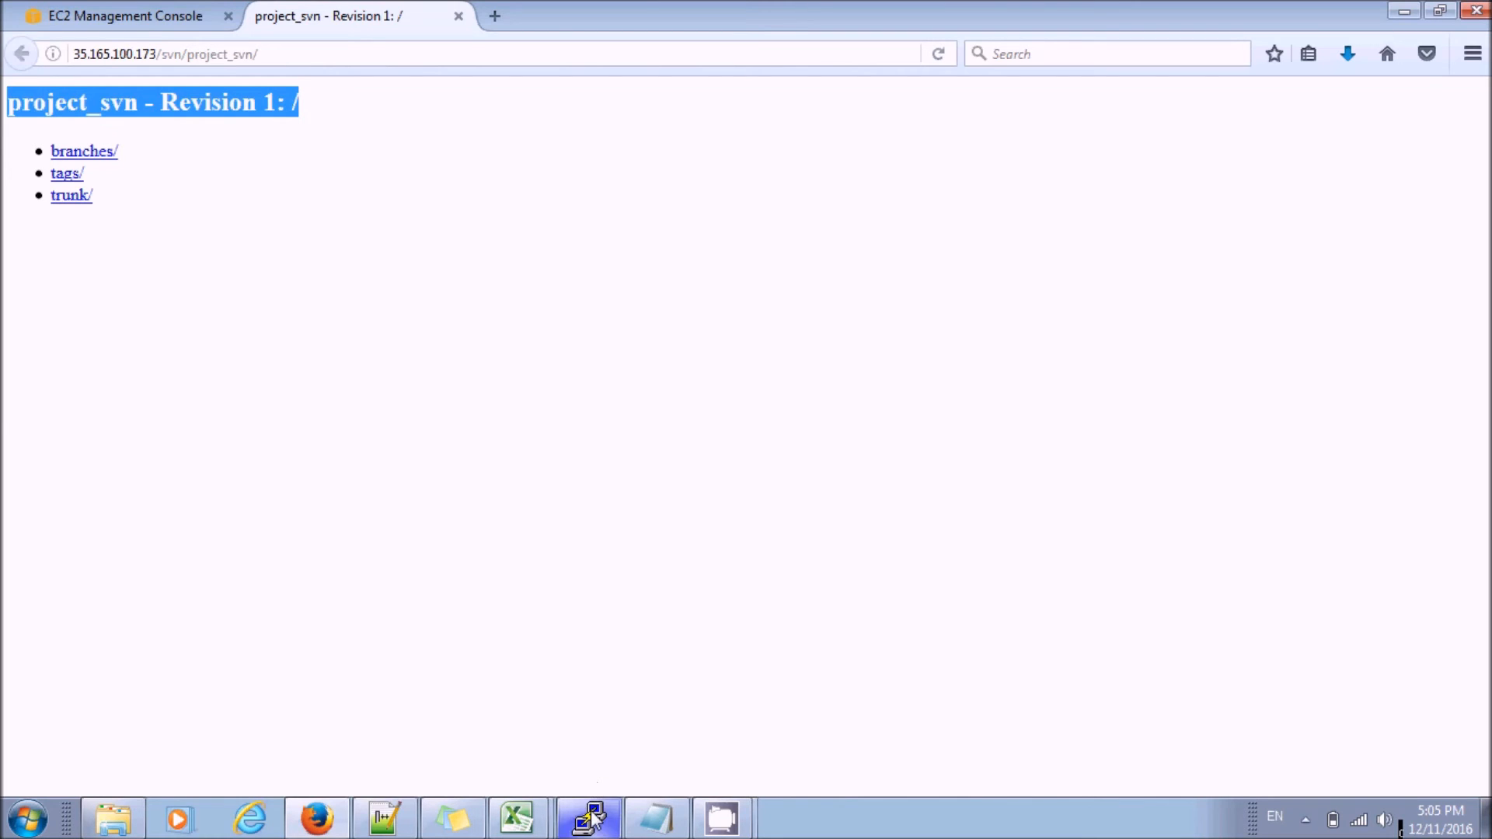
click(588, 818)
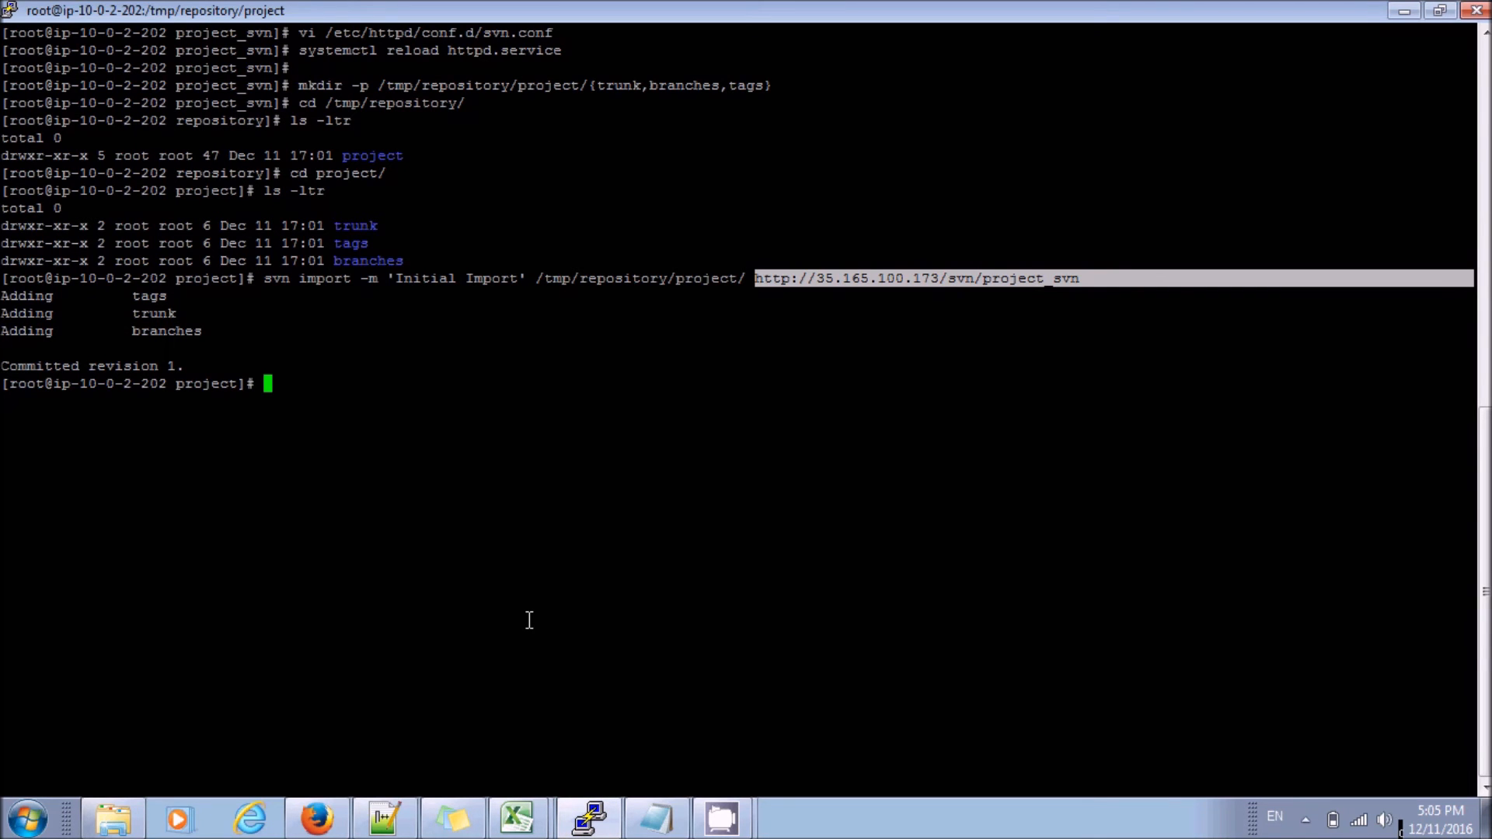